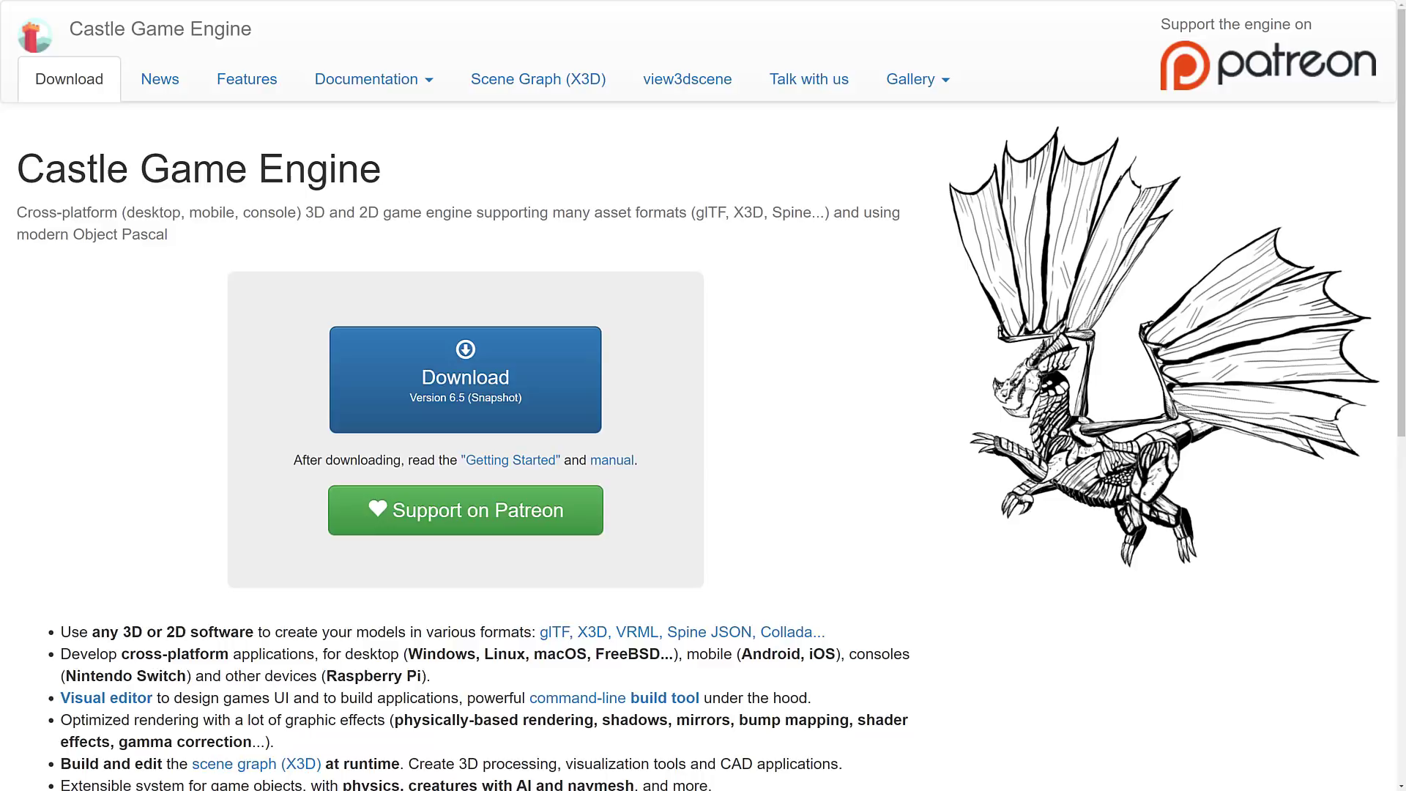
pyautogui.moveTo(671, 5)
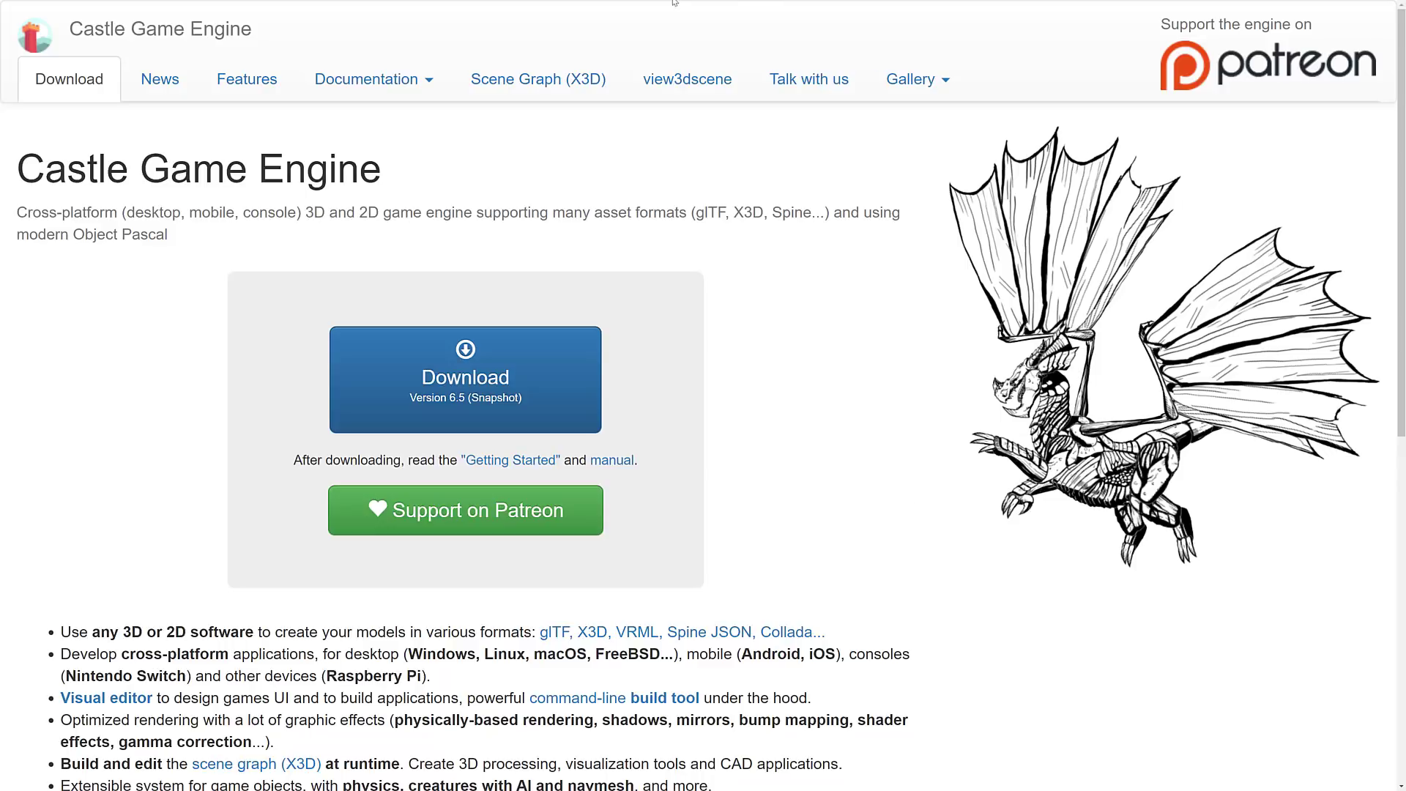
pyautogui.moveTo(266, 109)
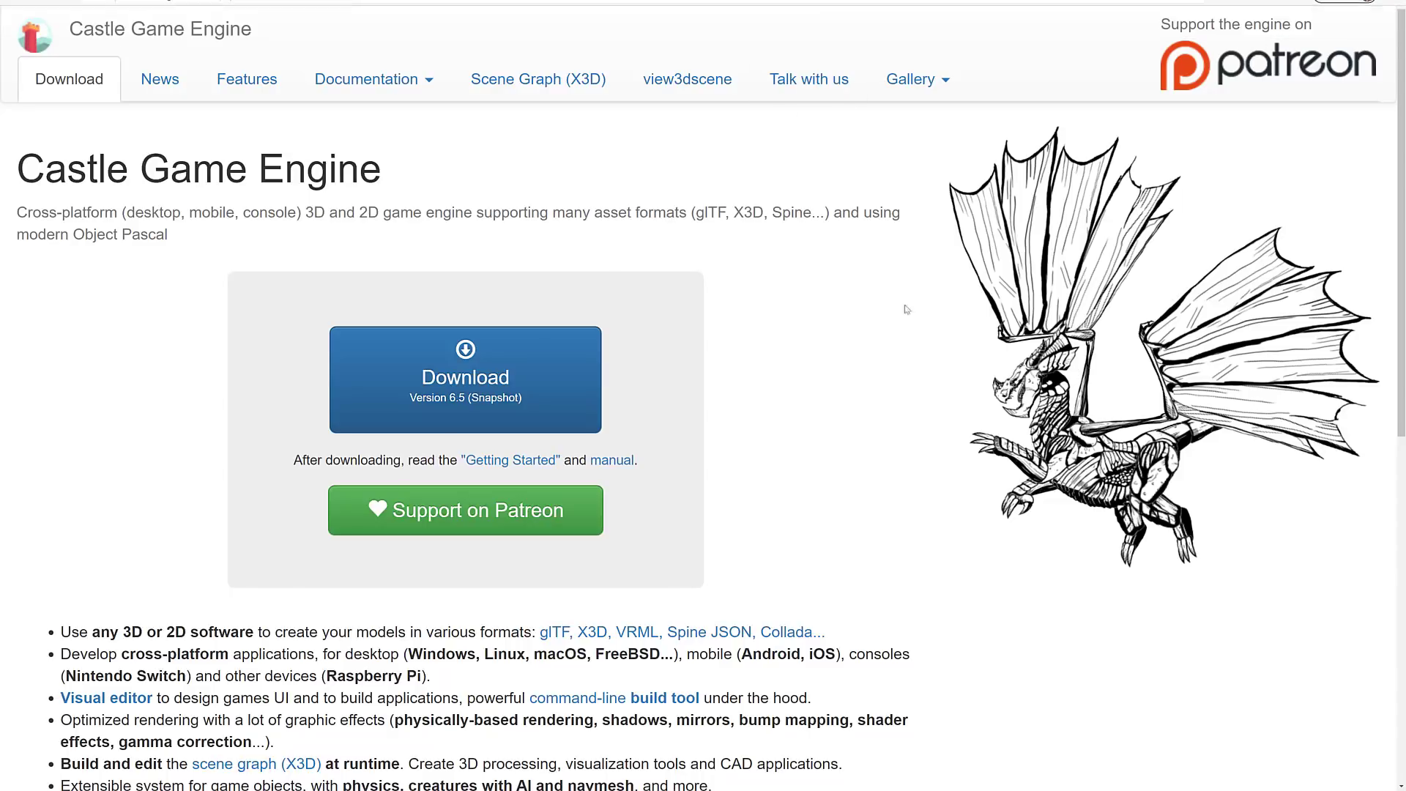
pyautogui.moveTo(924, 536)
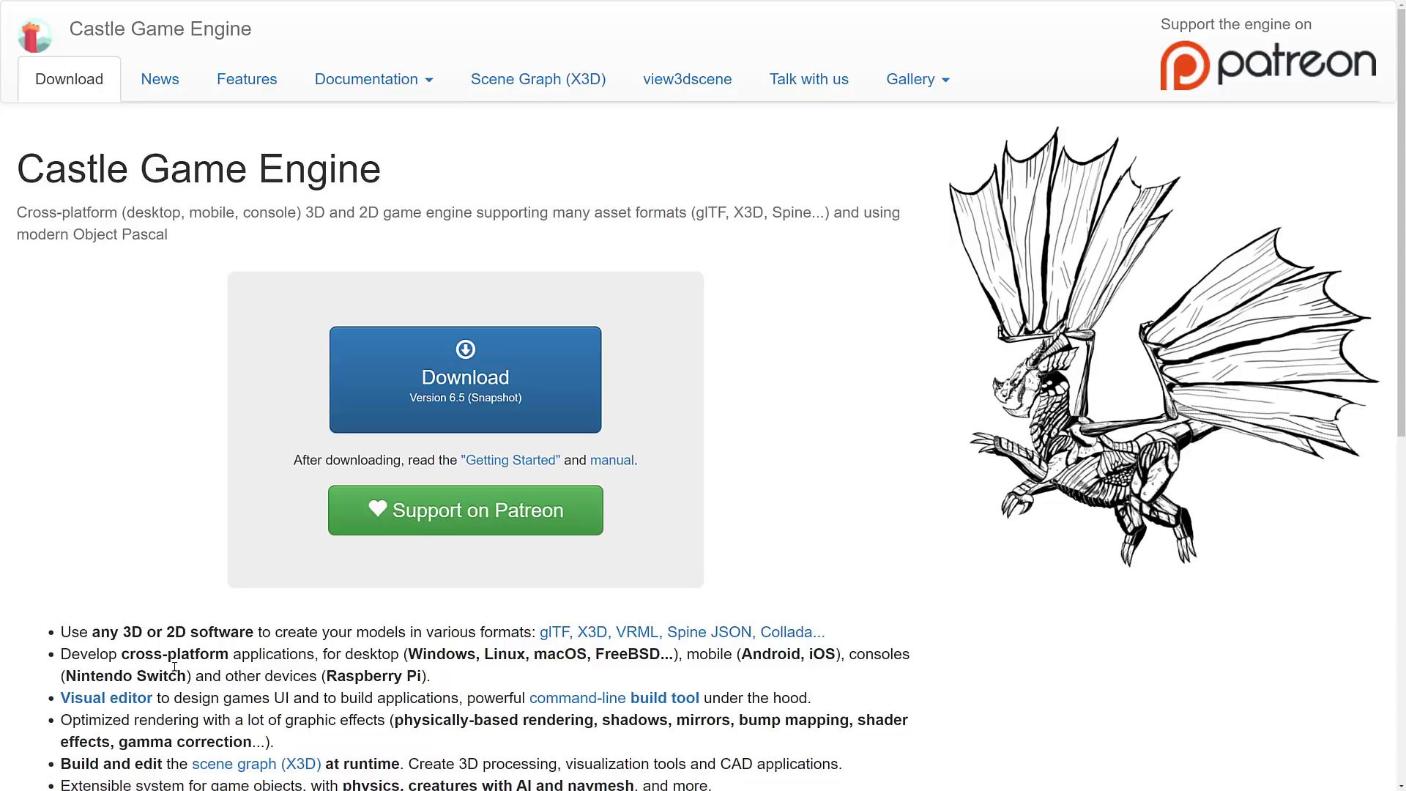
# Scroll down the Castle Game Engine homepage toward the site navigation
pyautogui.scroll(-3)
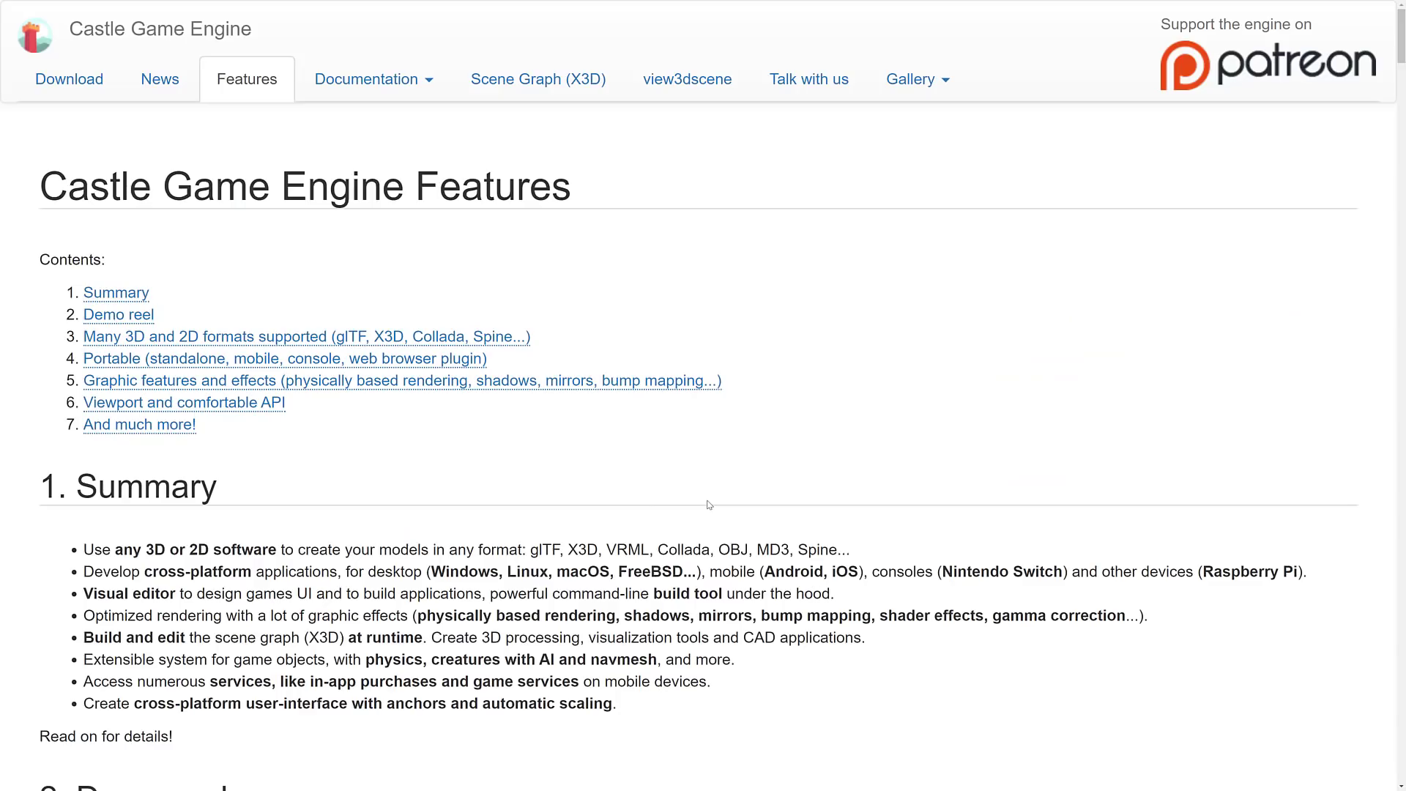
pyautogui.moveTo(531, 727)
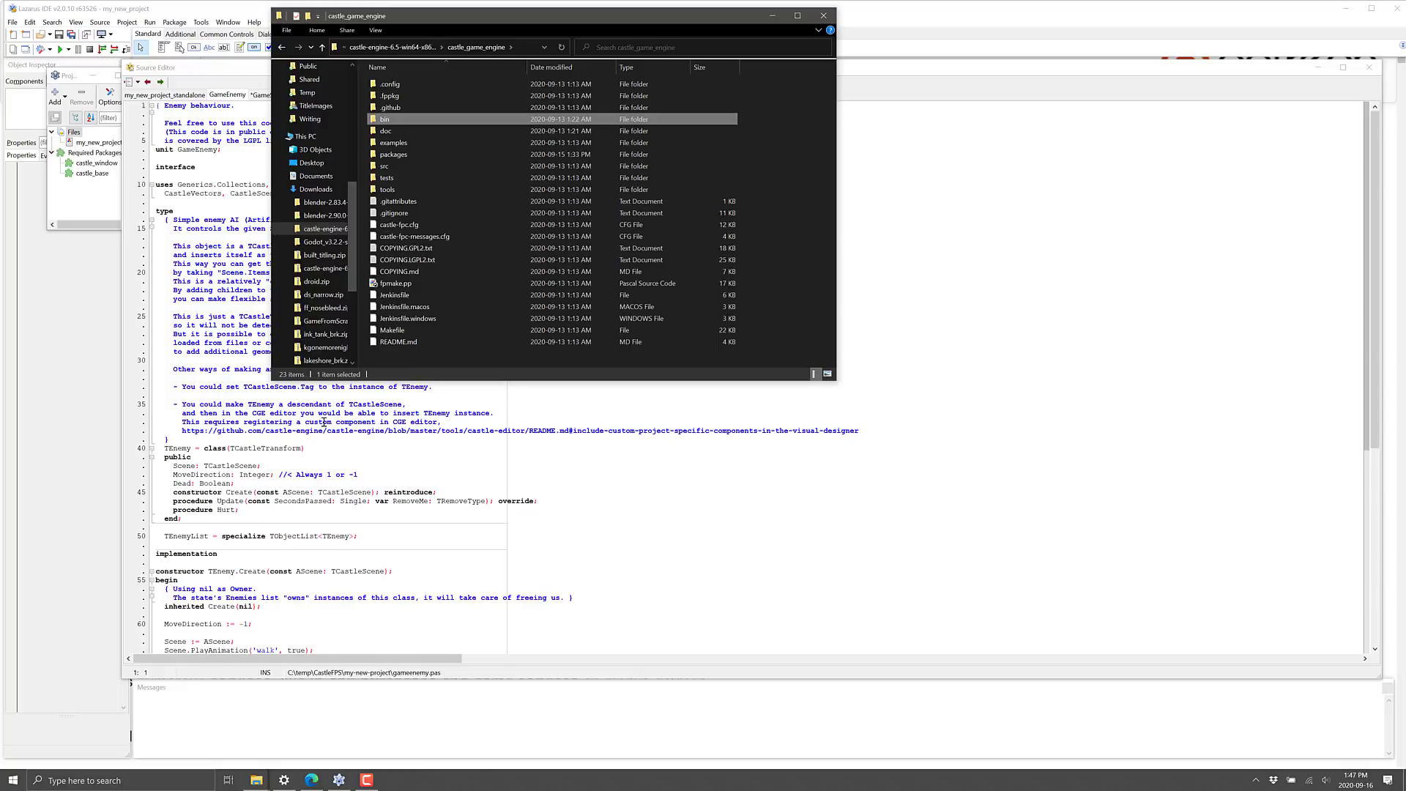
# Open the engine's bin folder and launch castle-editor.exe
pyautogui.click(323, 360)
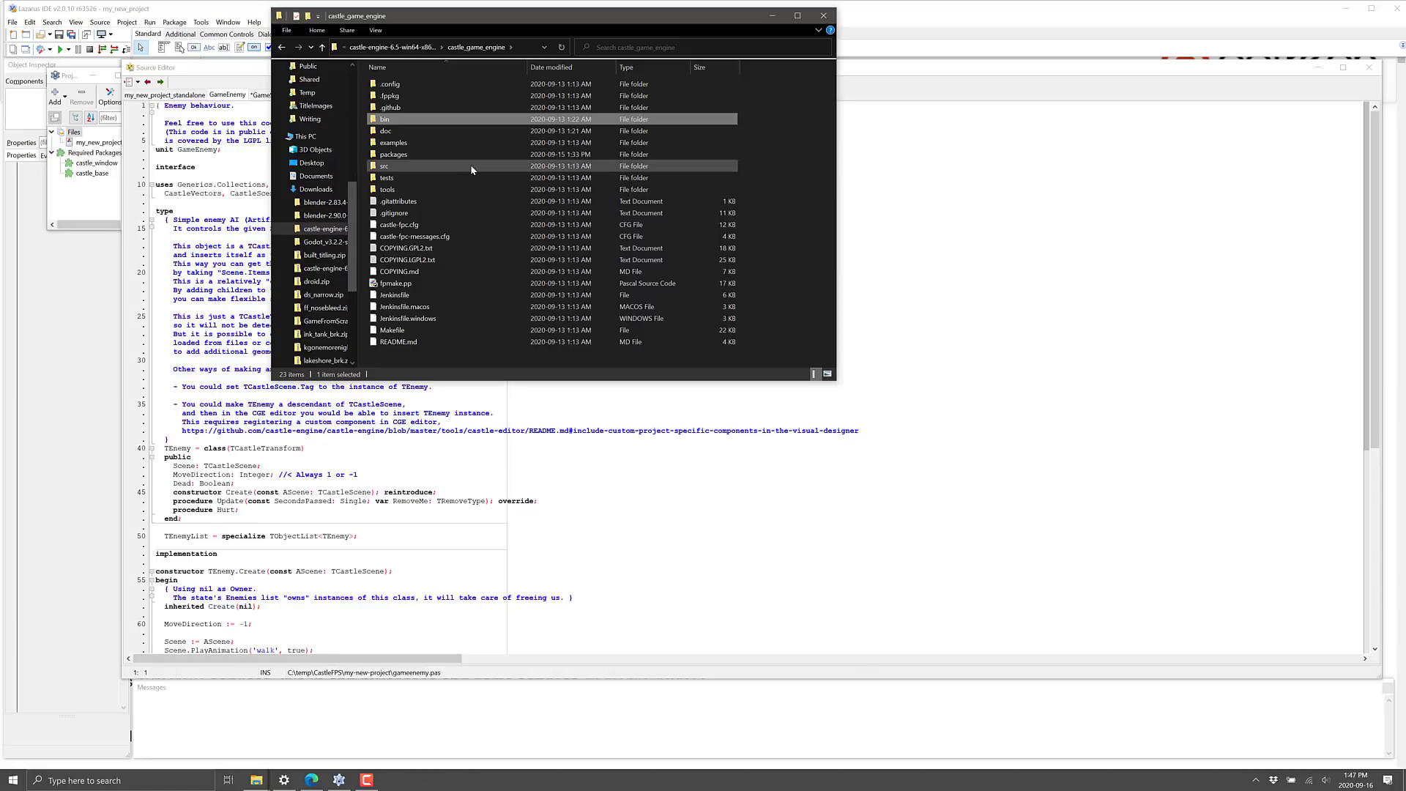
pyautogui.click(386, 119)
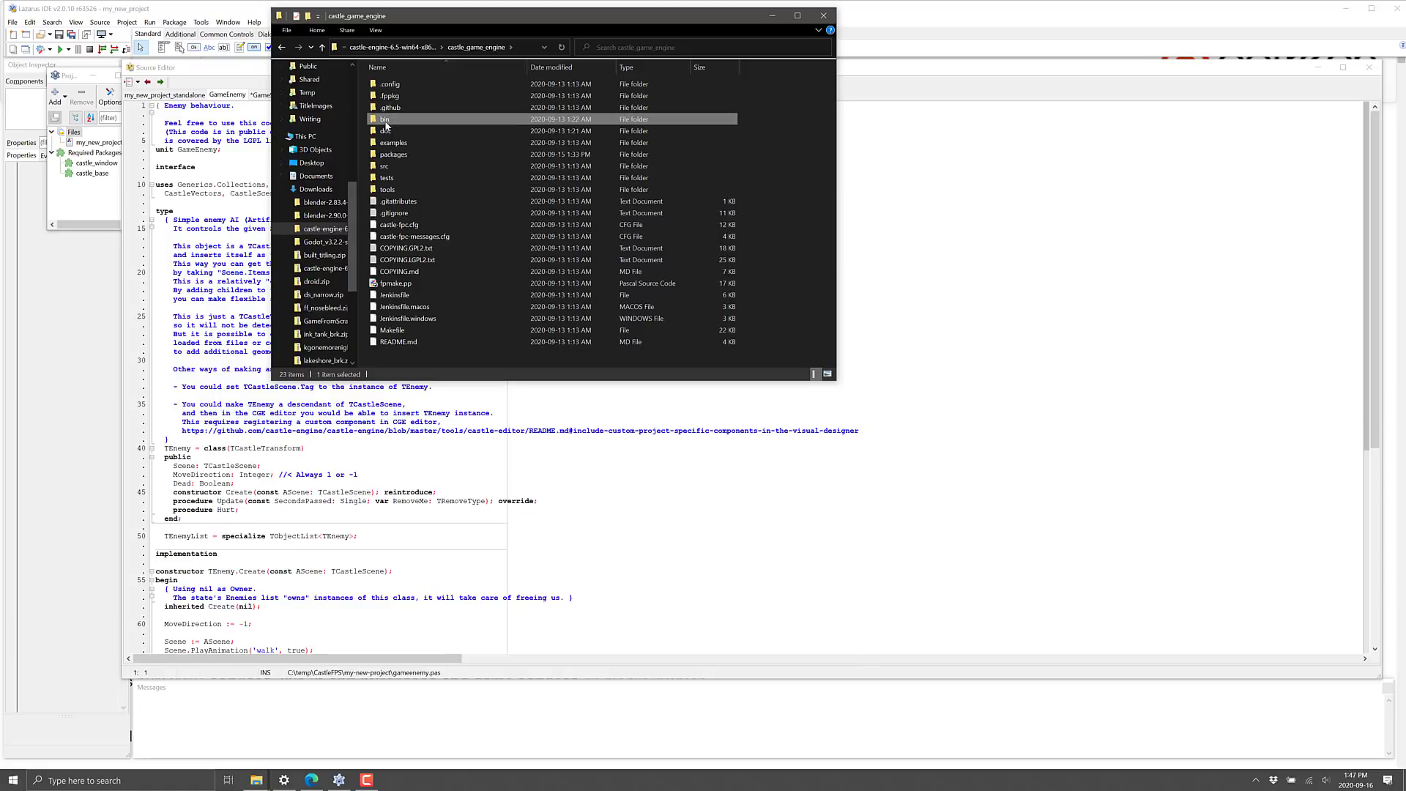
pyautogui.doubleClick(384, 120)
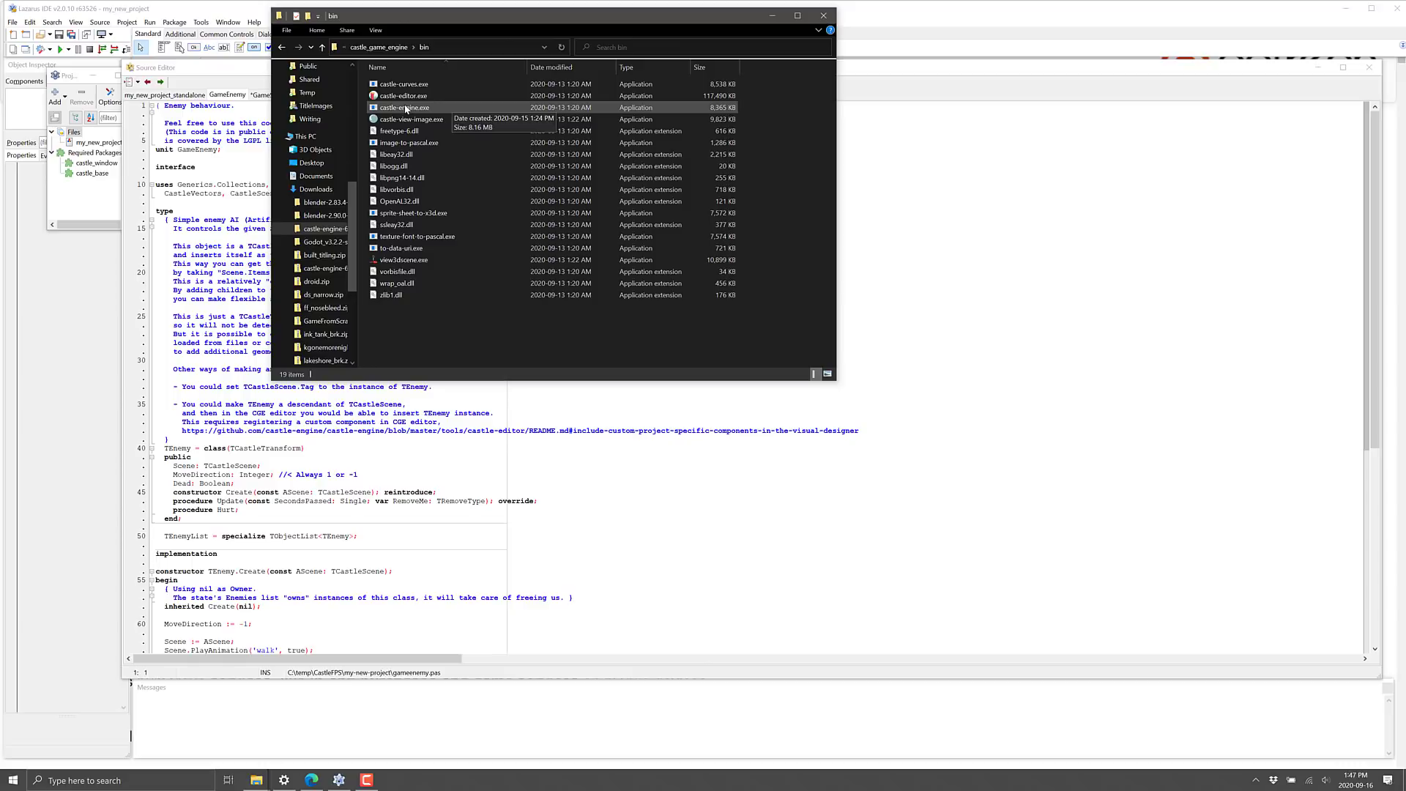
pyautogui.click(403, 96)
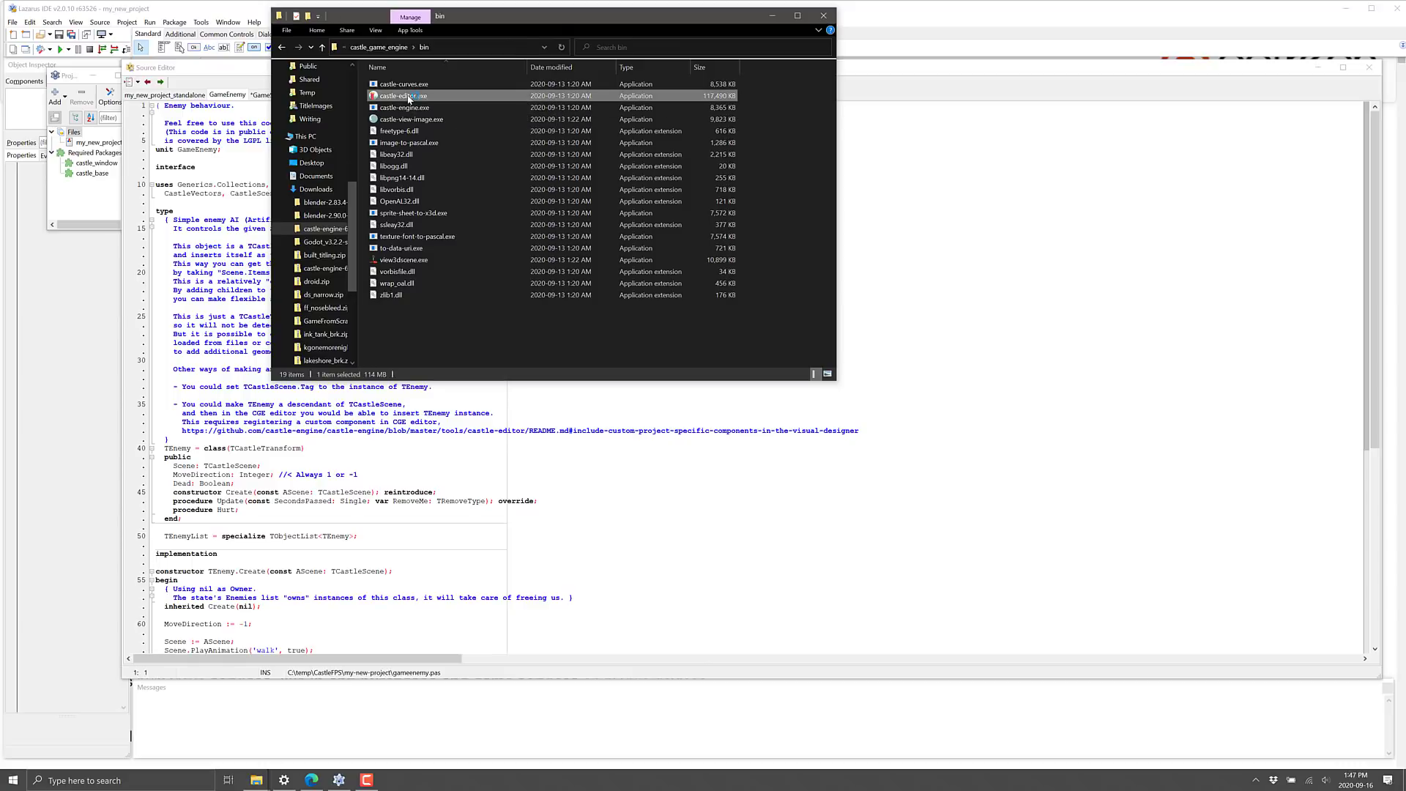
pyautogui.doubleClick(403, 95)
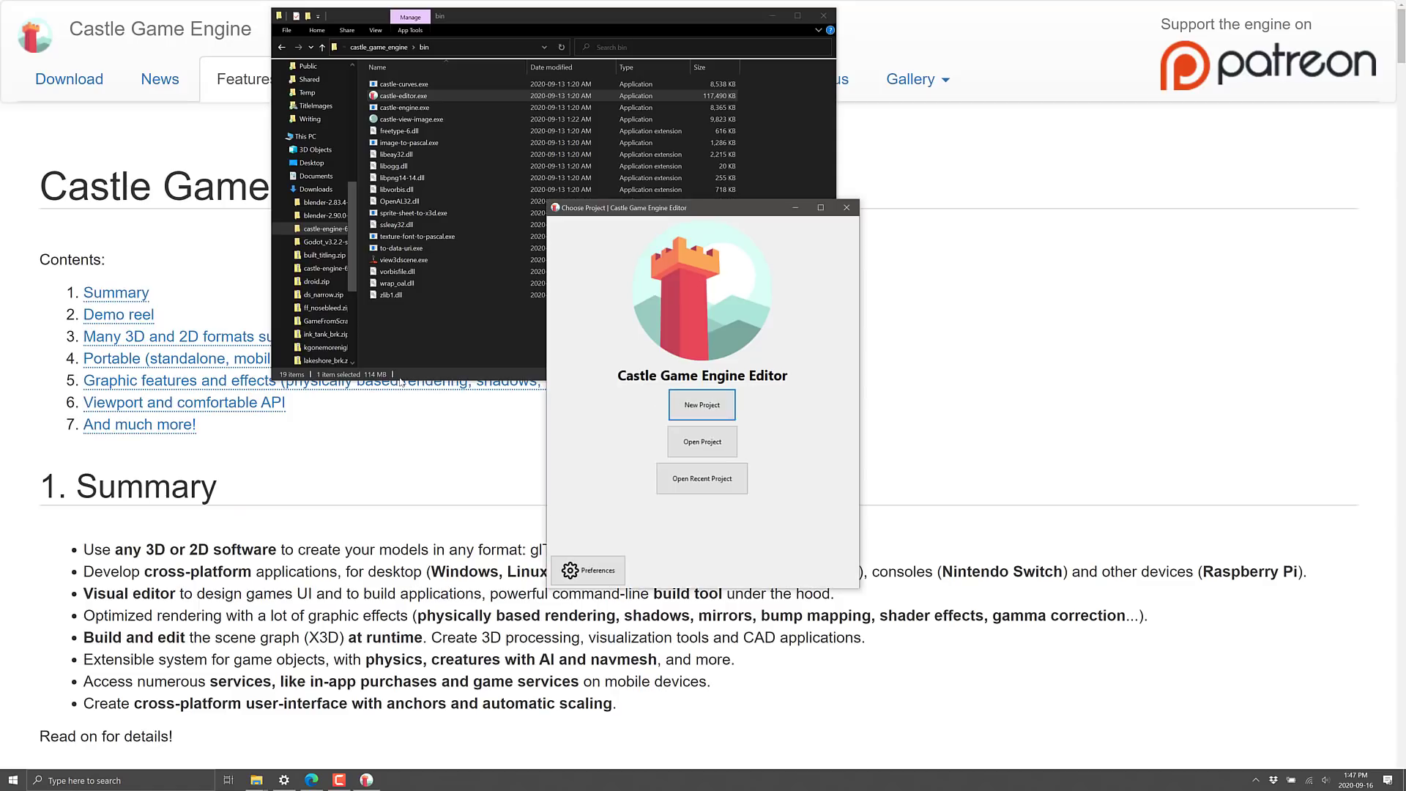
pyautogui.moveTo(701, 411)
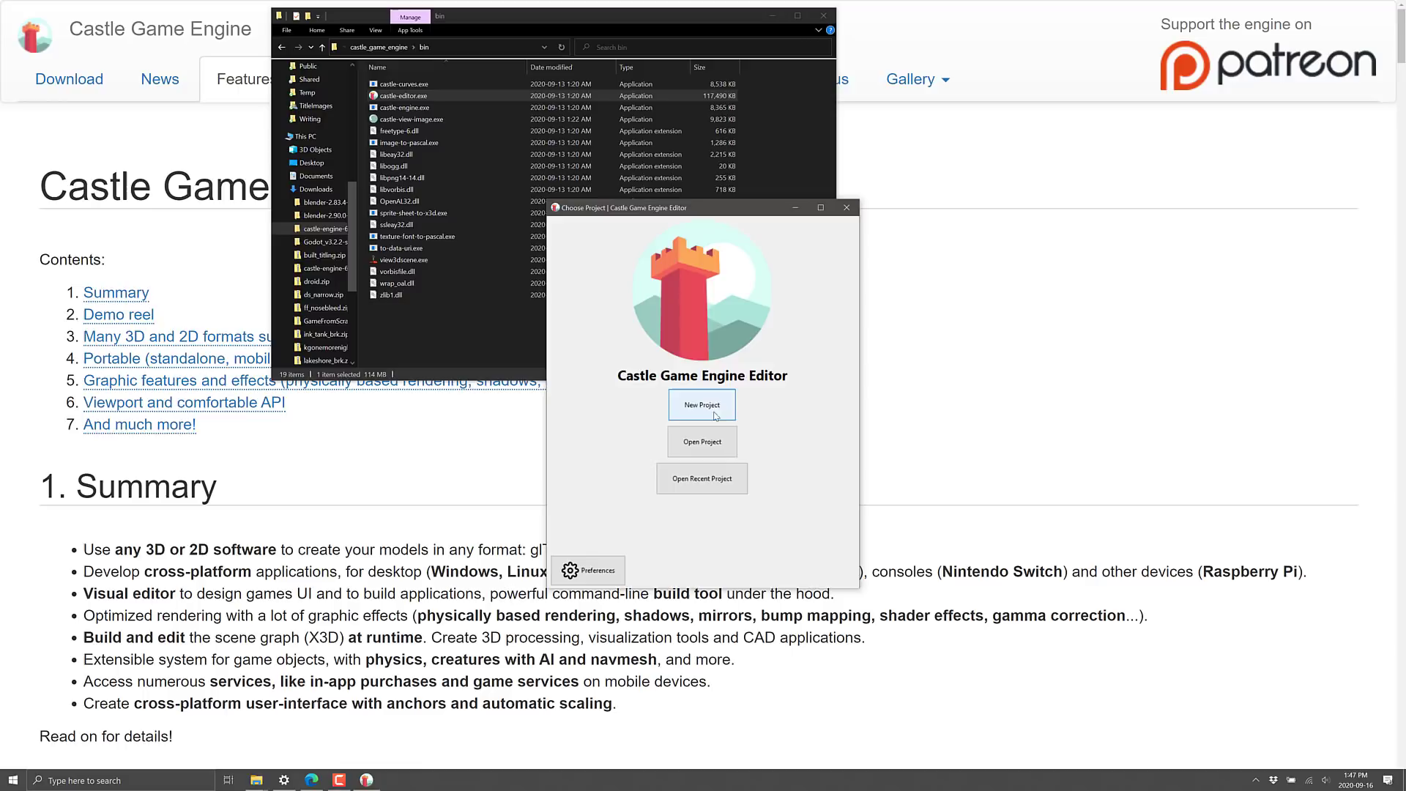
# Create my-new-project as a new project from the 3D FPS Game template
pyautogui.click(702, 405)
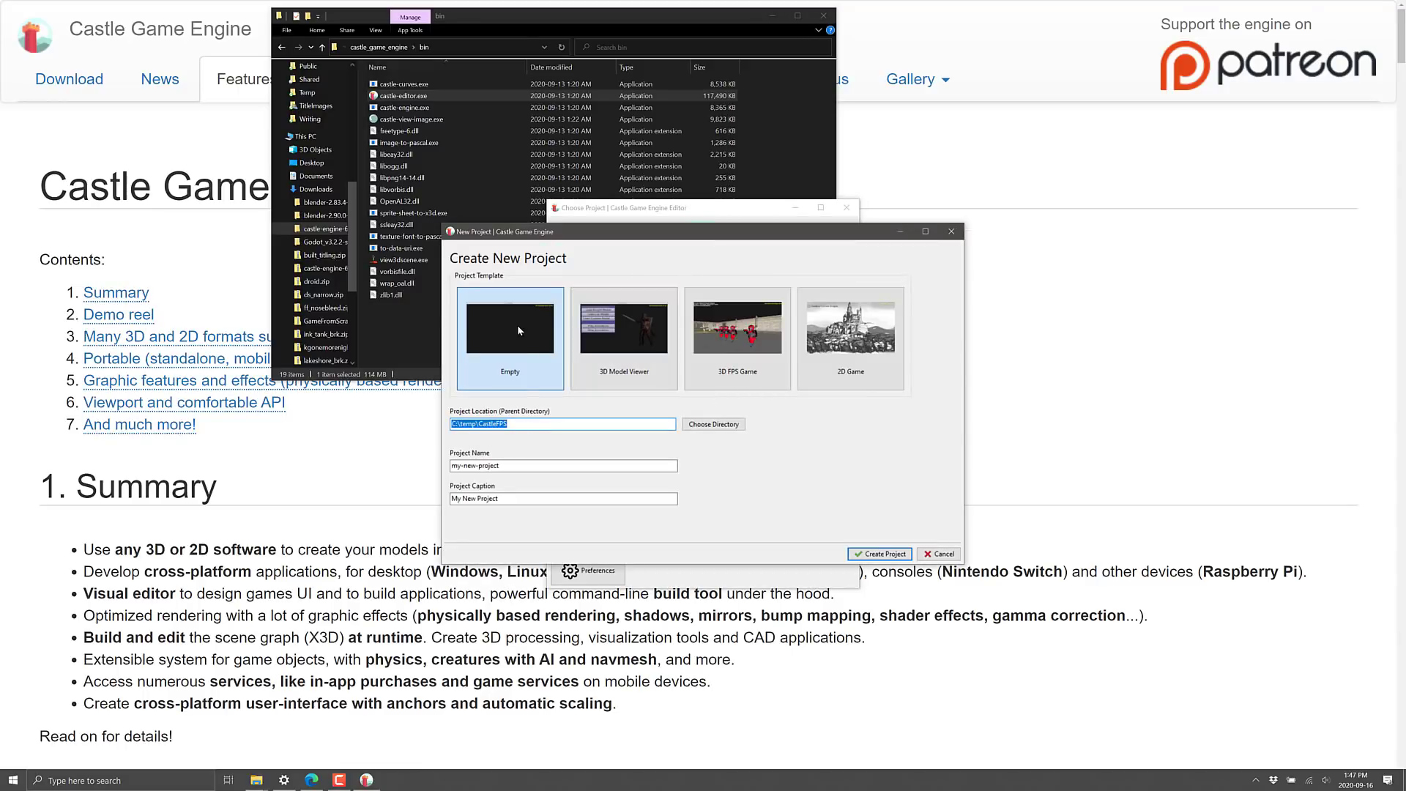
pyautogui.click(736, 325)
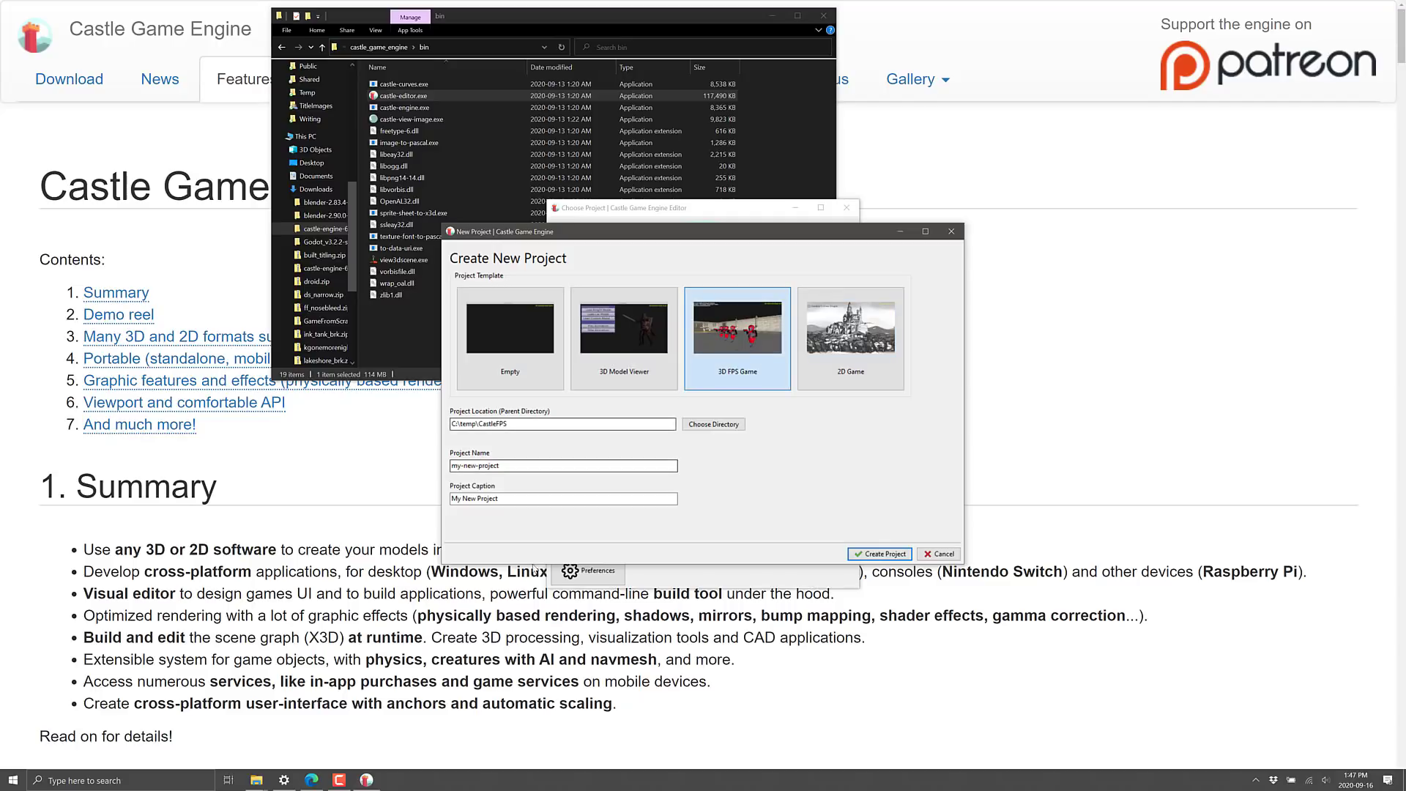
pyautogui.doubleClick(485, 424)
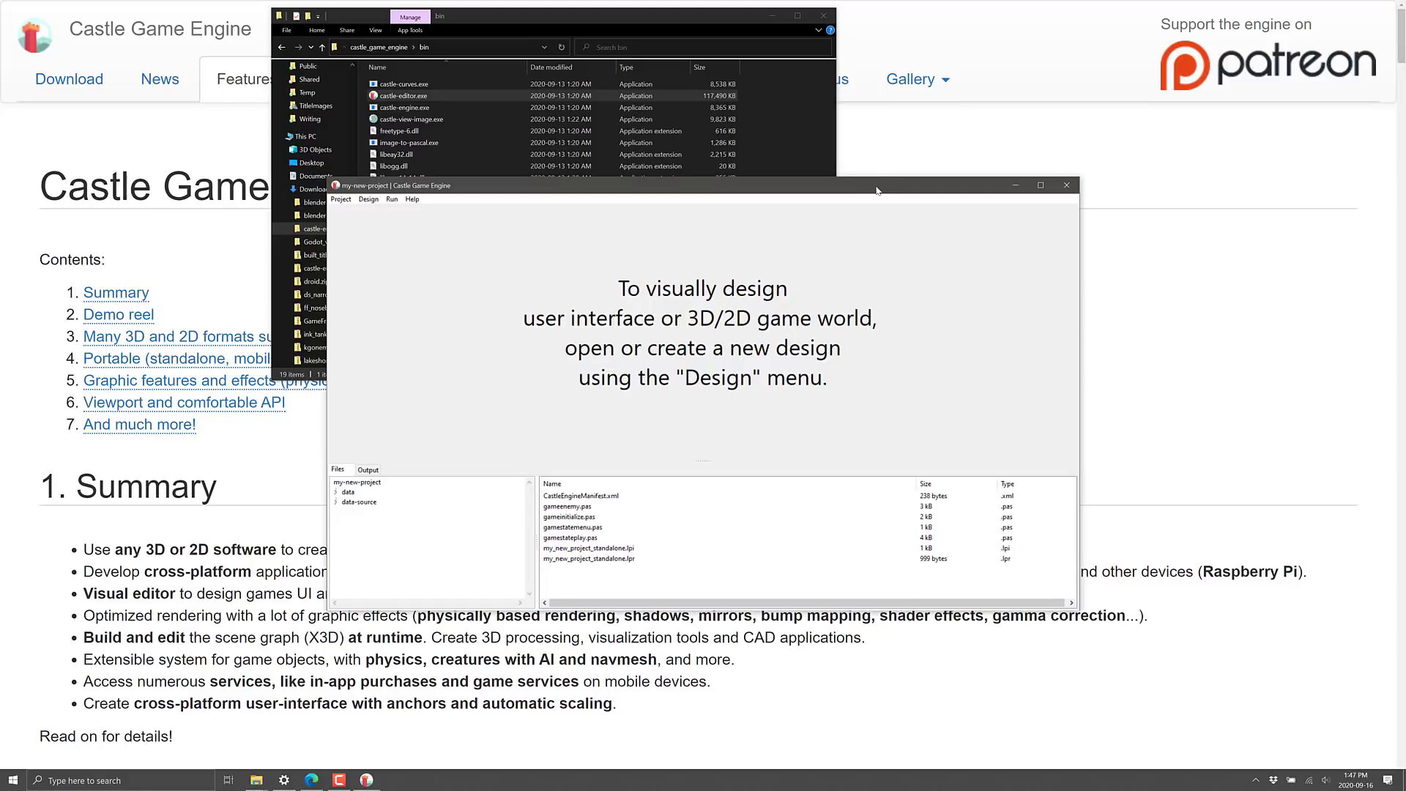
# Maximize the editor, preview enemy/soldier1.gltf, then select state_menu in the data folder
pyautogui.click(1040, 185)
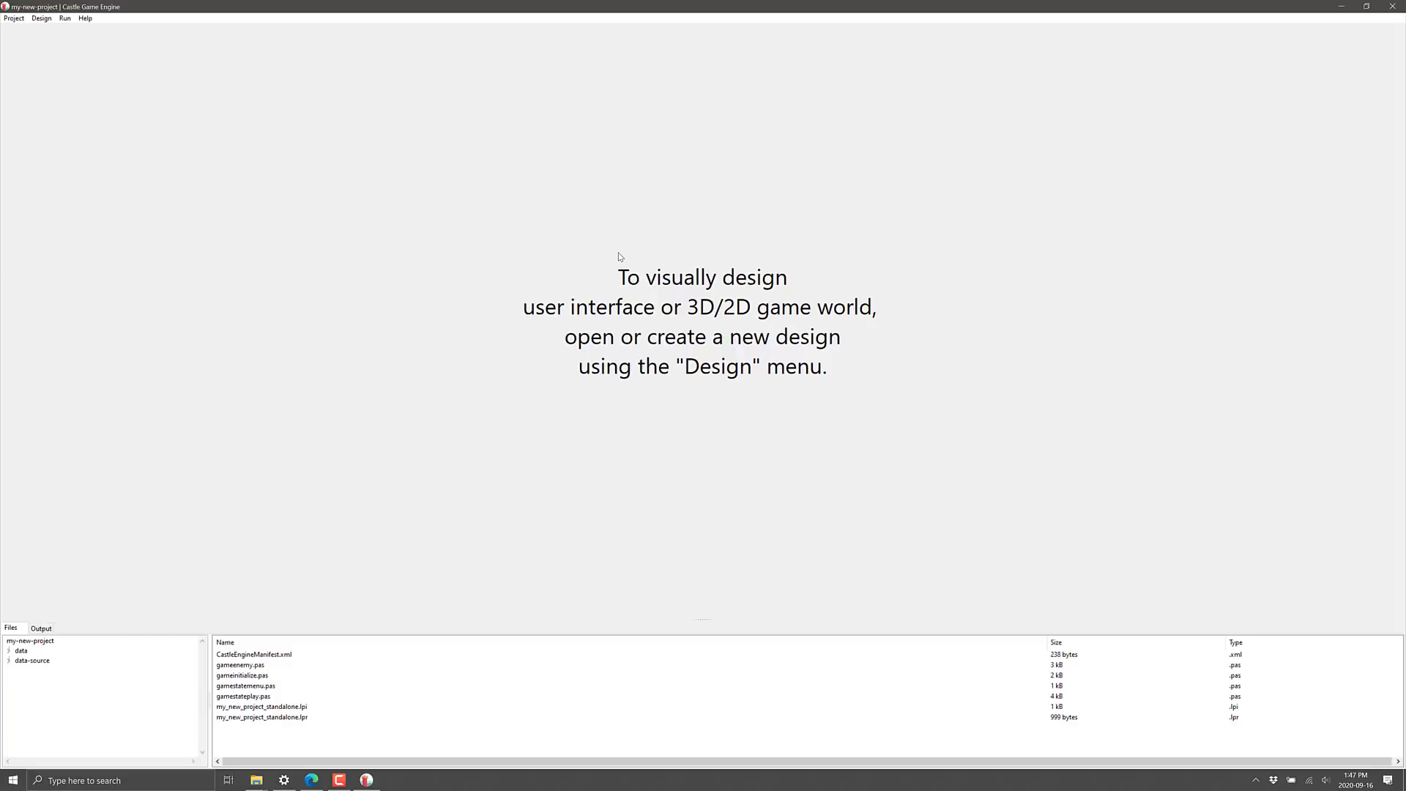
pyautogui.moveTo(224, 346)
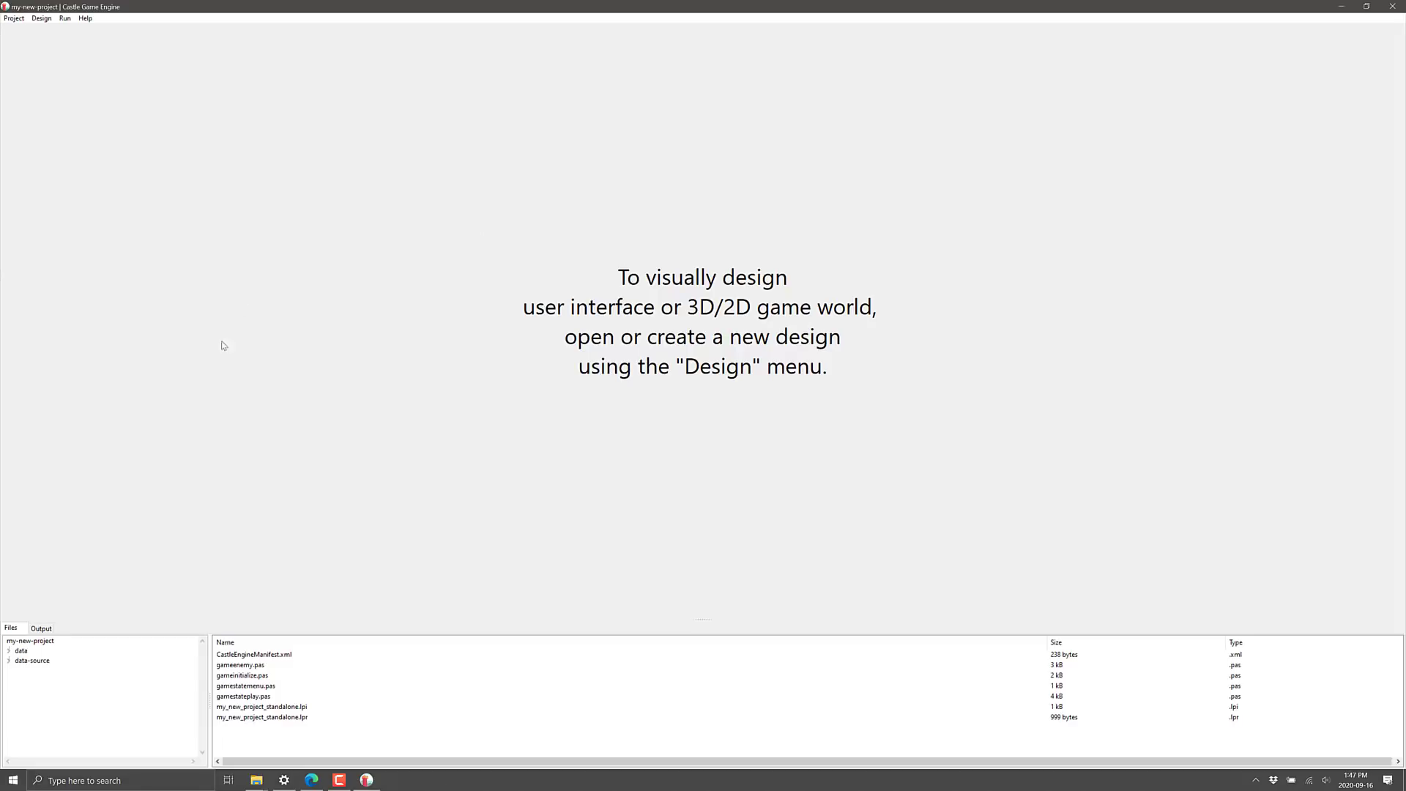
pyautogui.moveTo(915, 207)
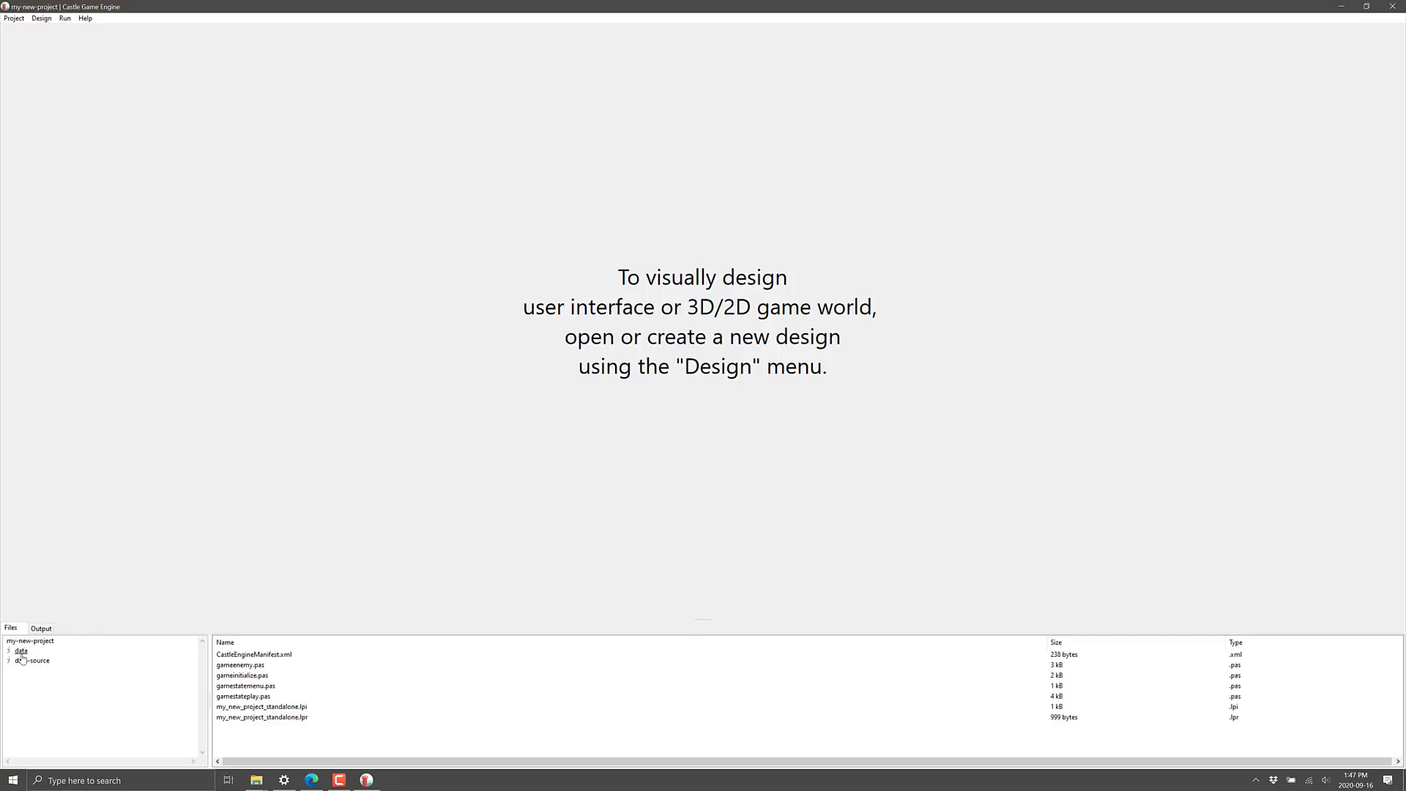
pyautogui.click(21, 650)
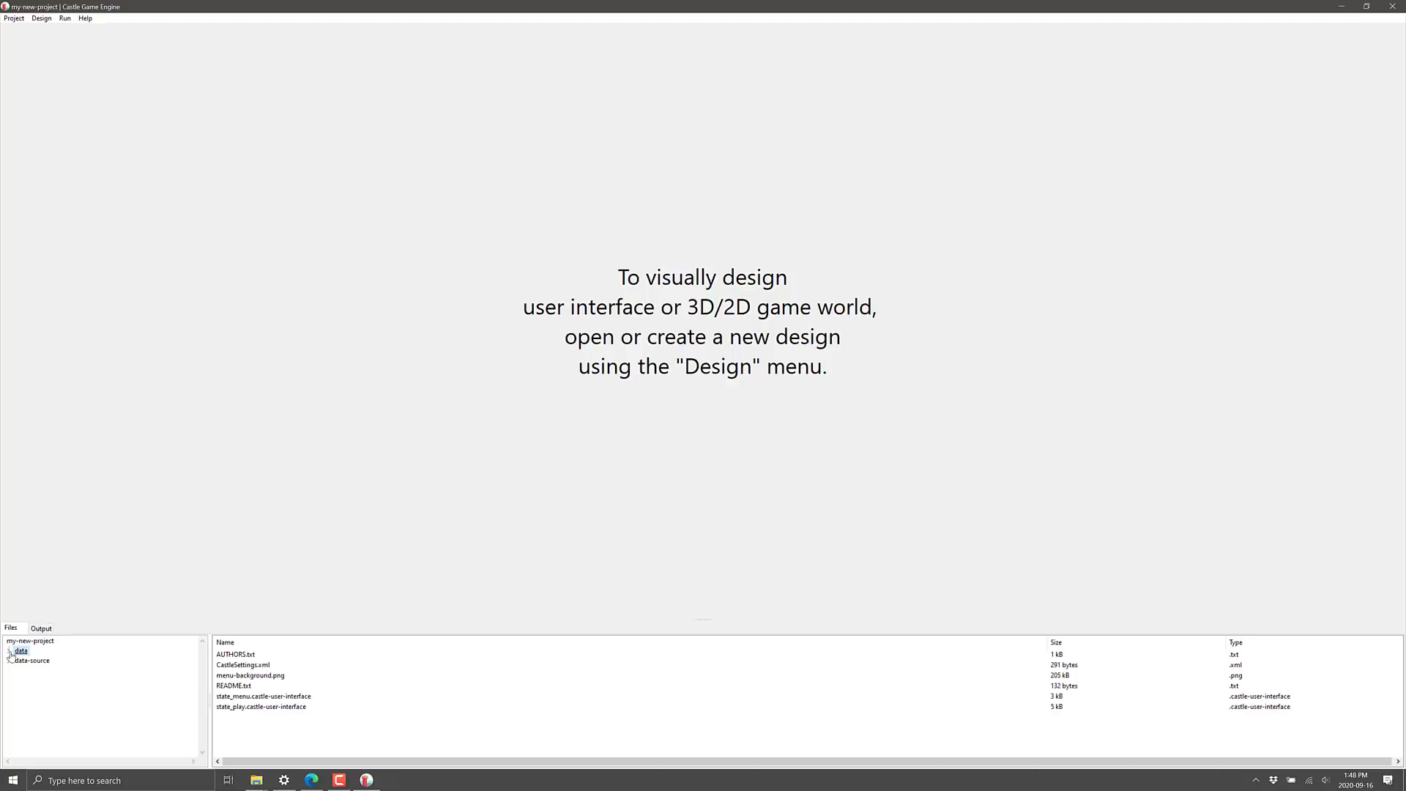
pyautogui.click(8, 650)
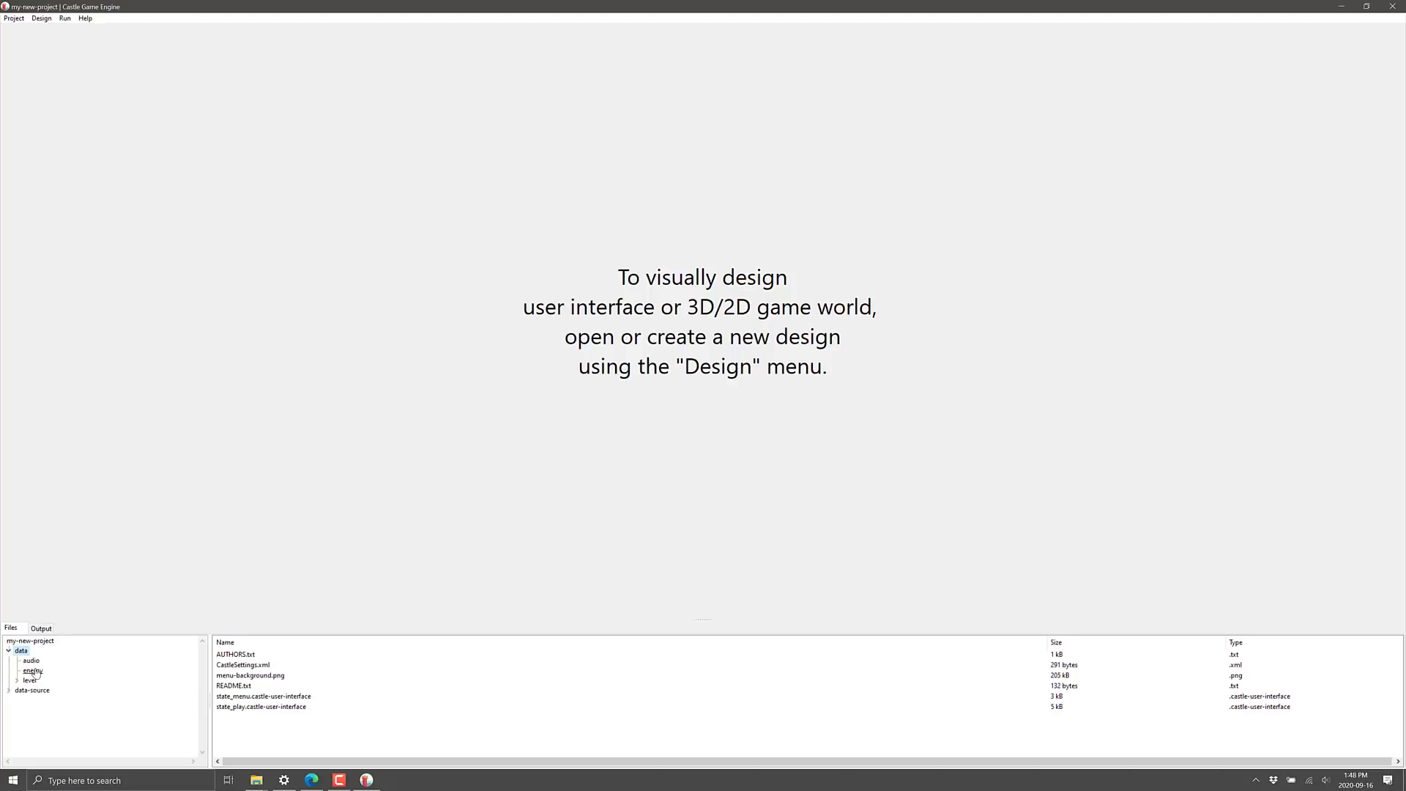
pyautogui.click(32, 671)
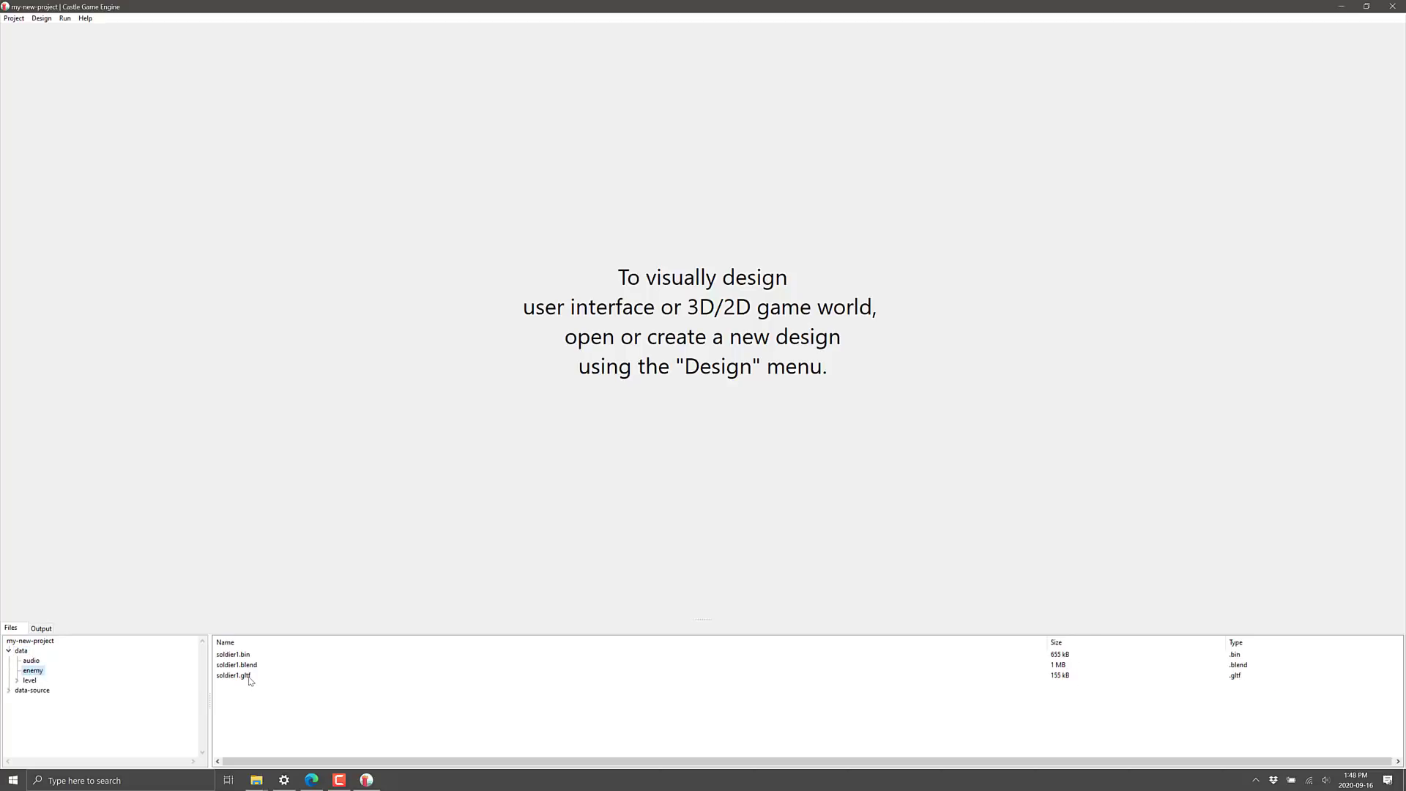
pyautogui.click(233, 676)
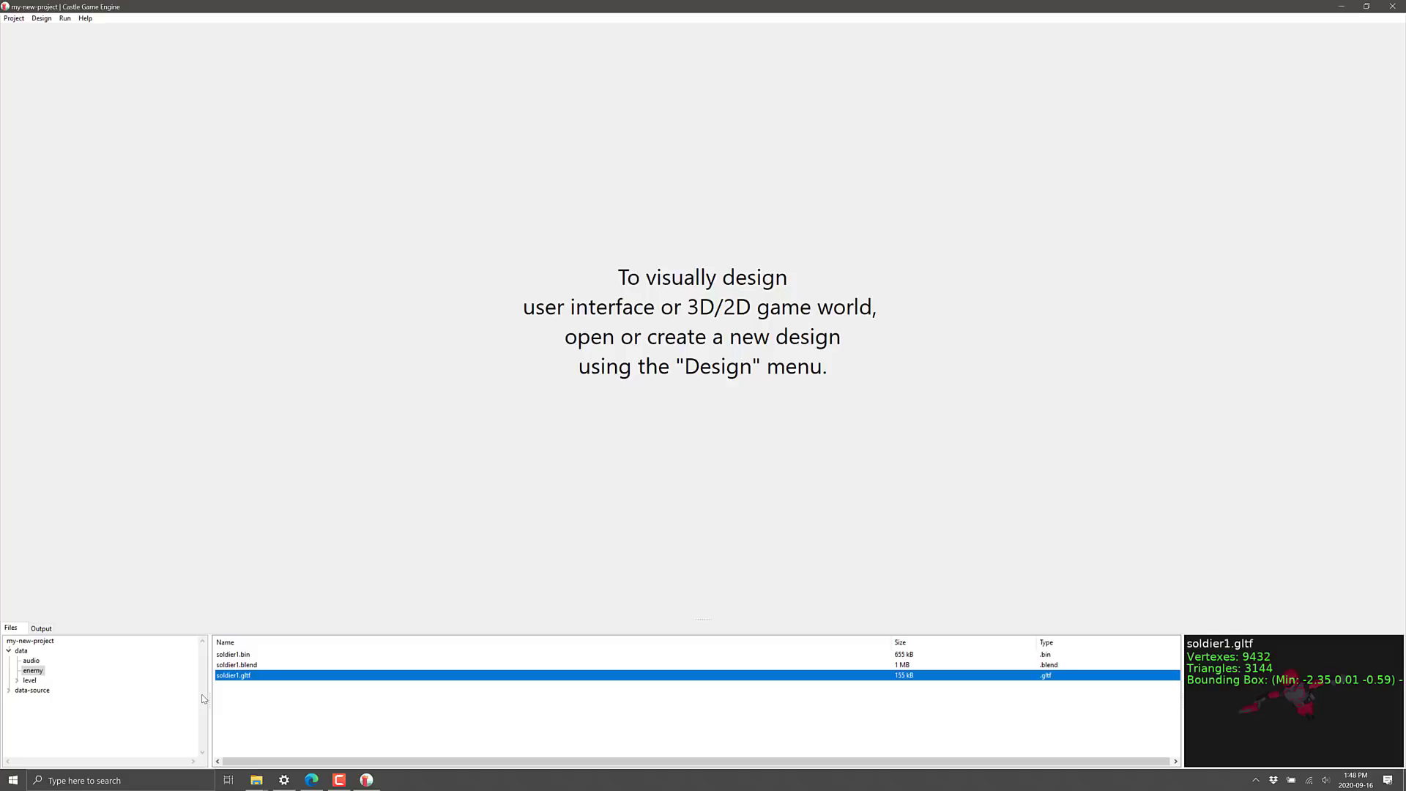
pyautogui.click(21, 650)
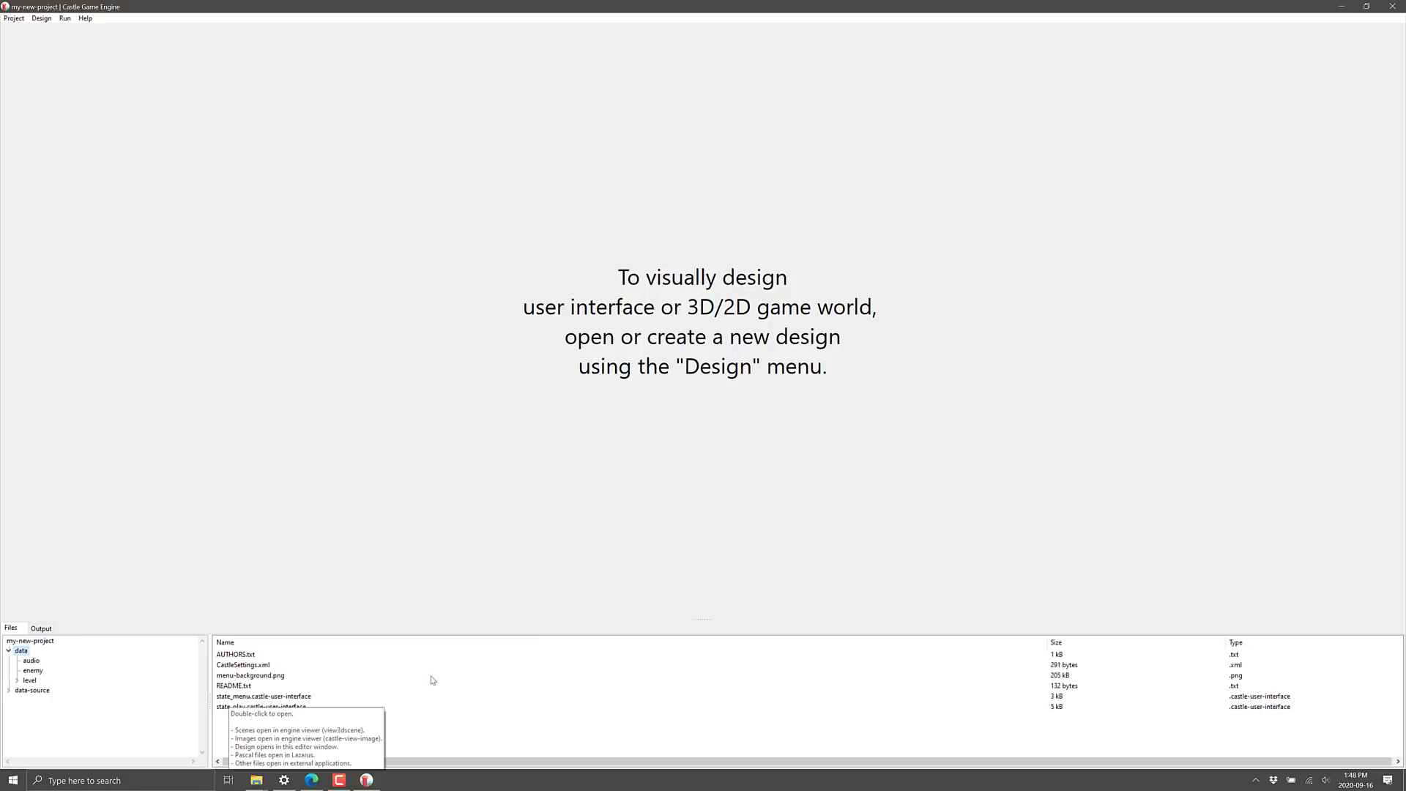
pyautogui.click(250, 675)
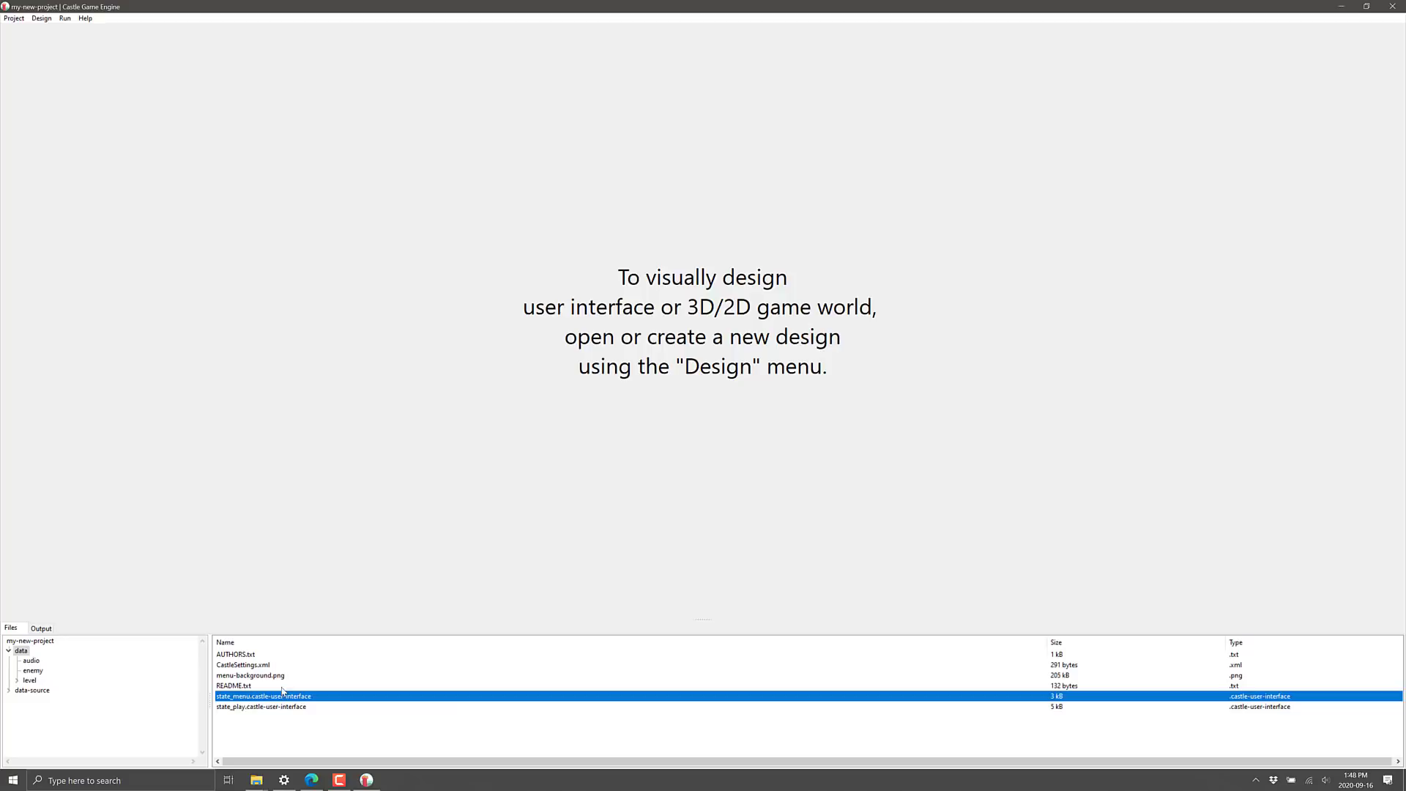
# Open state_play.castle-user-interface, showing the castle courtyard with four soldiers
pyautogui.doubleClick(260, 707)
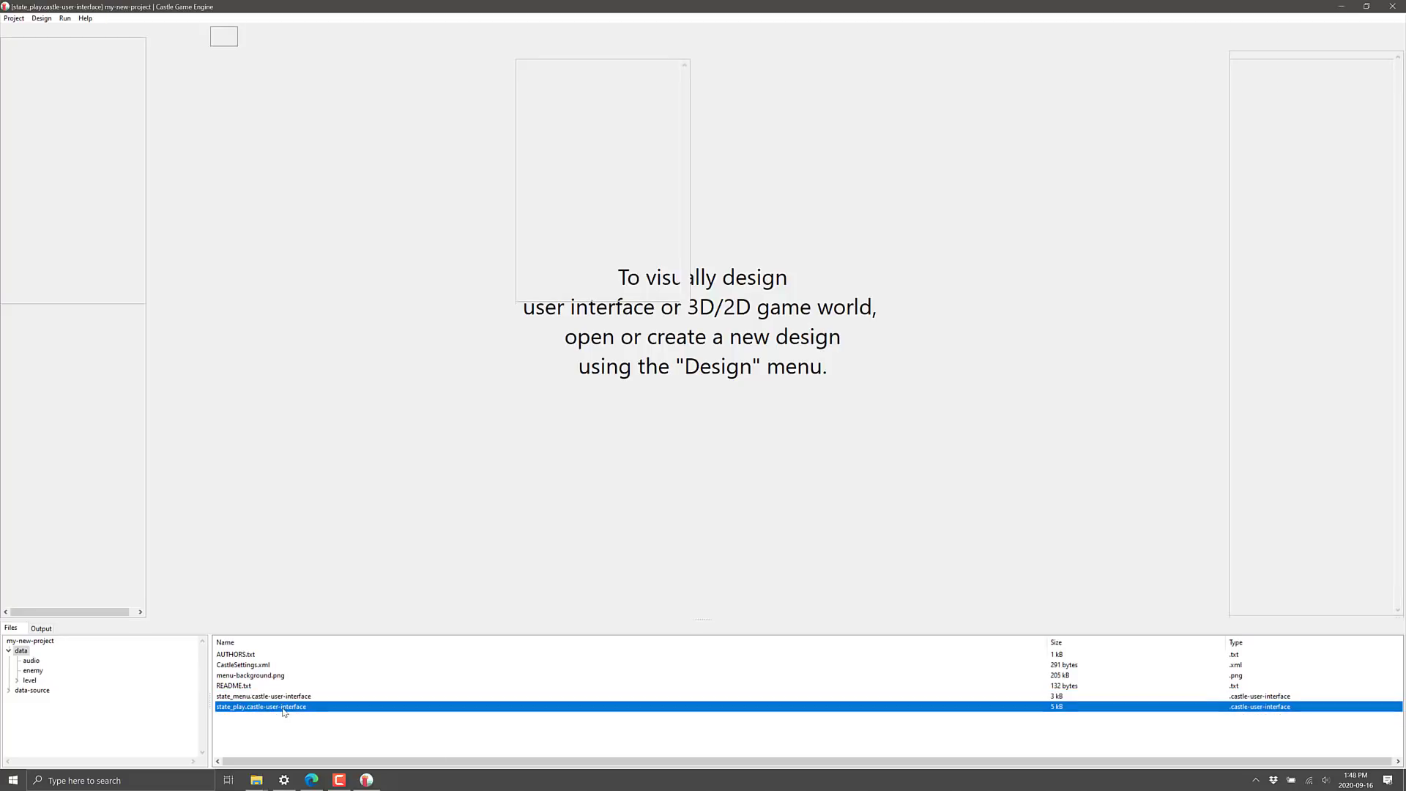
pyautogui.doubleClick(261, 707)
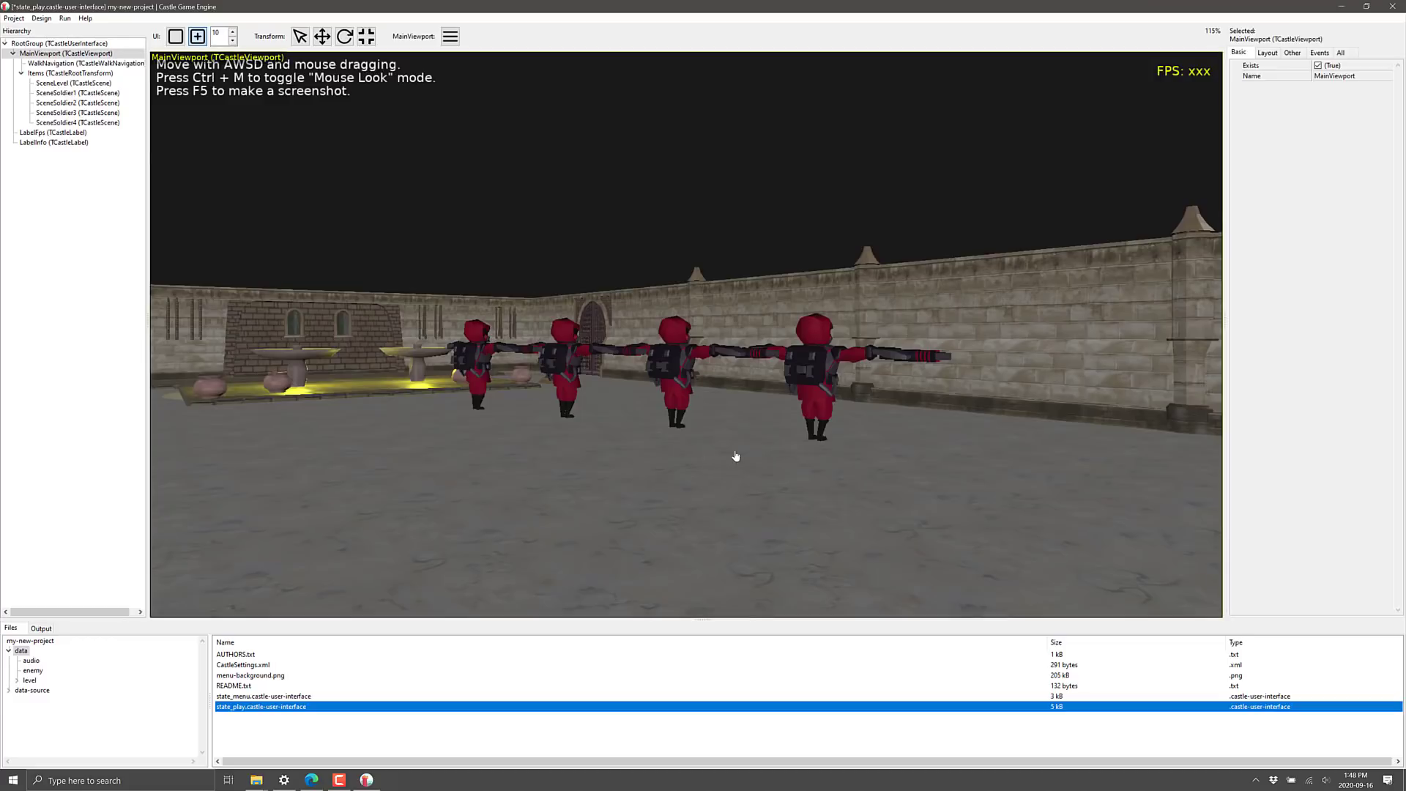
pyautogui.moveTo(602, 484)
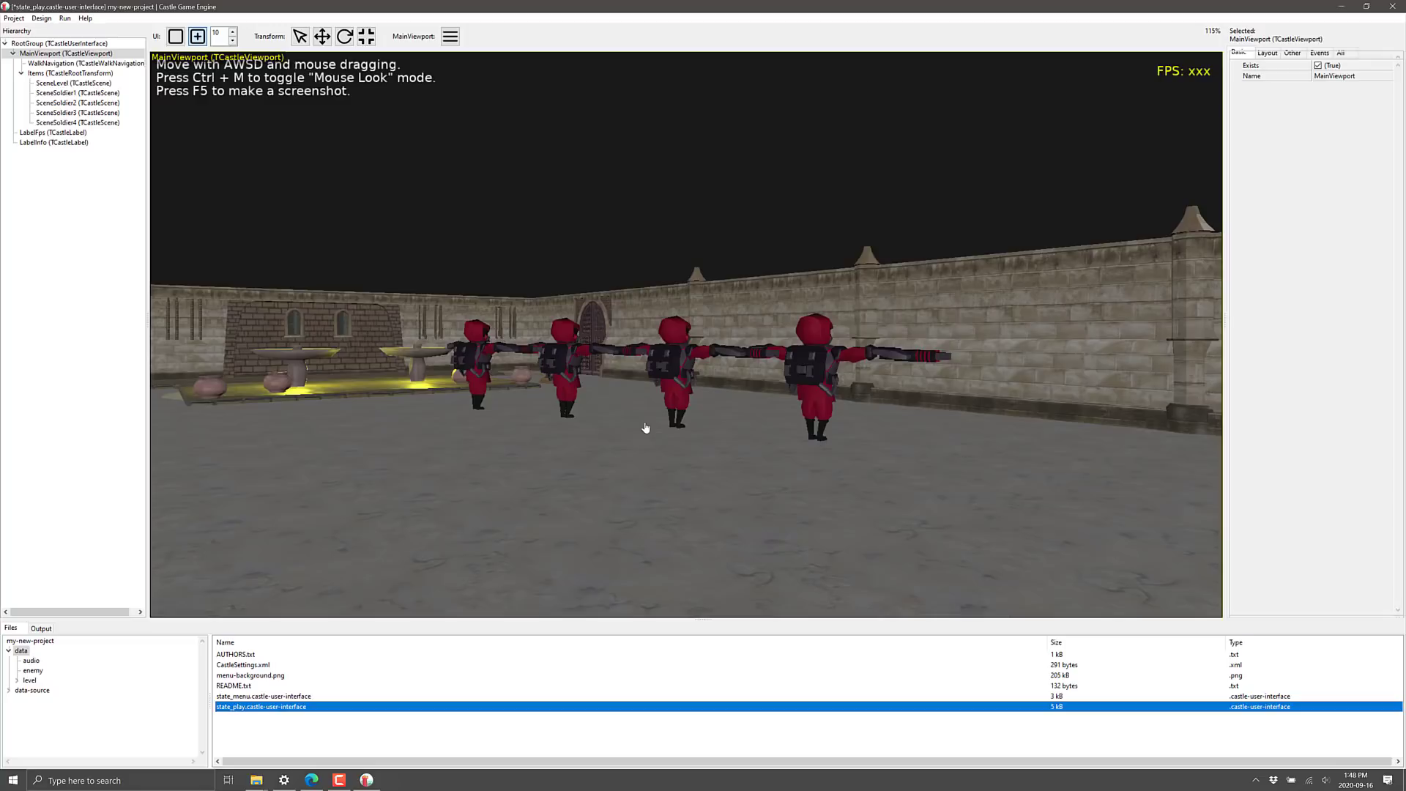
pyautogui.moveTo(654, 477)
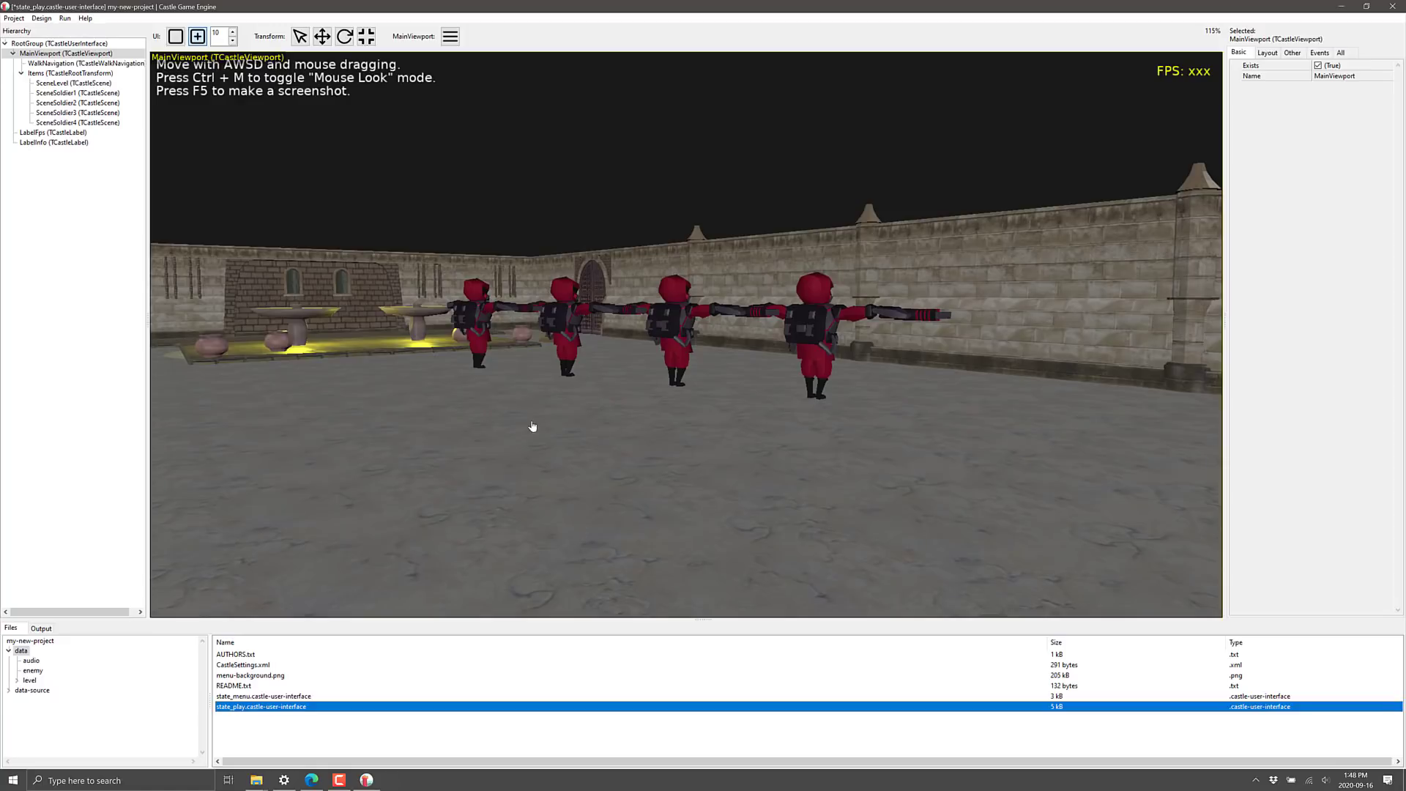
pyautogui.moveTo(688, 419)
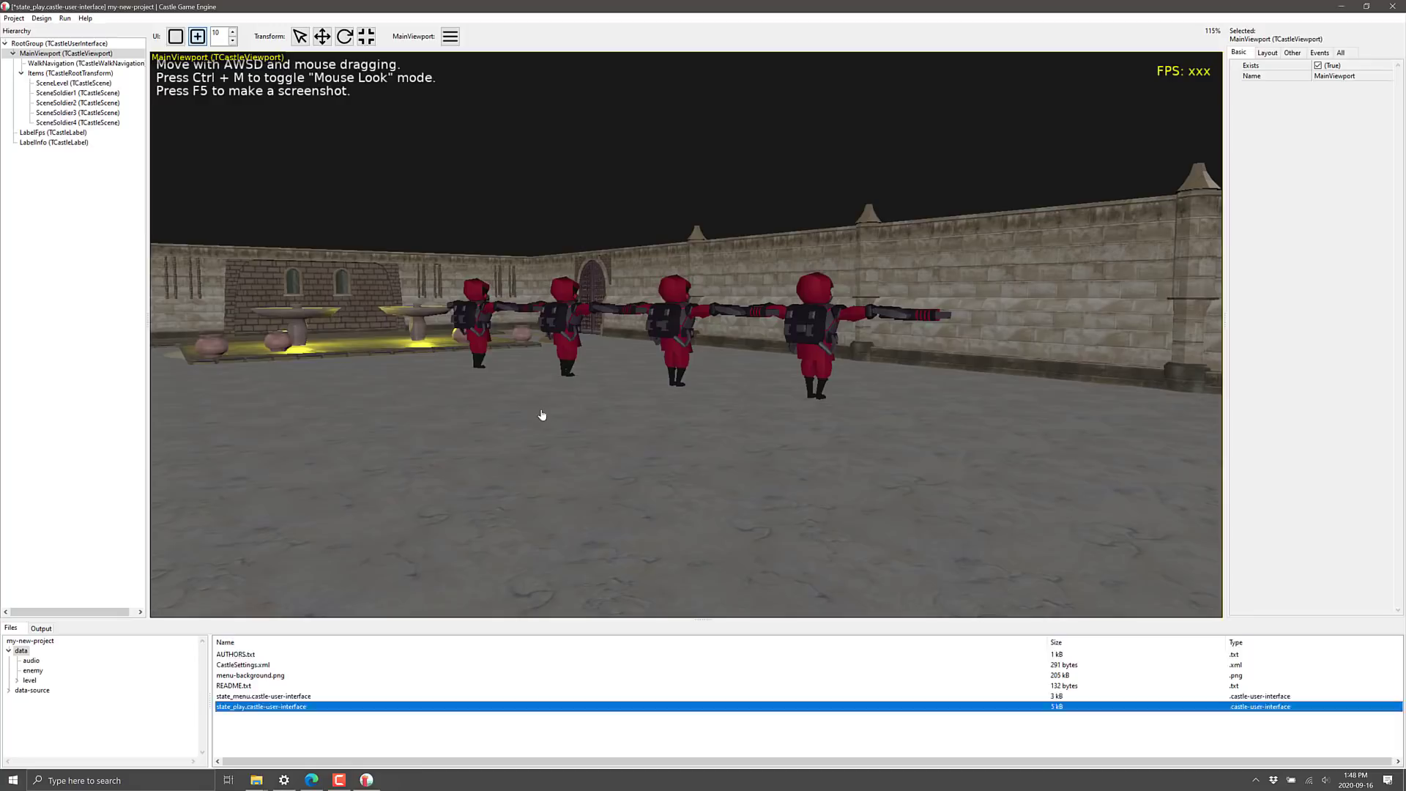
pyautogui.click(236, 654)
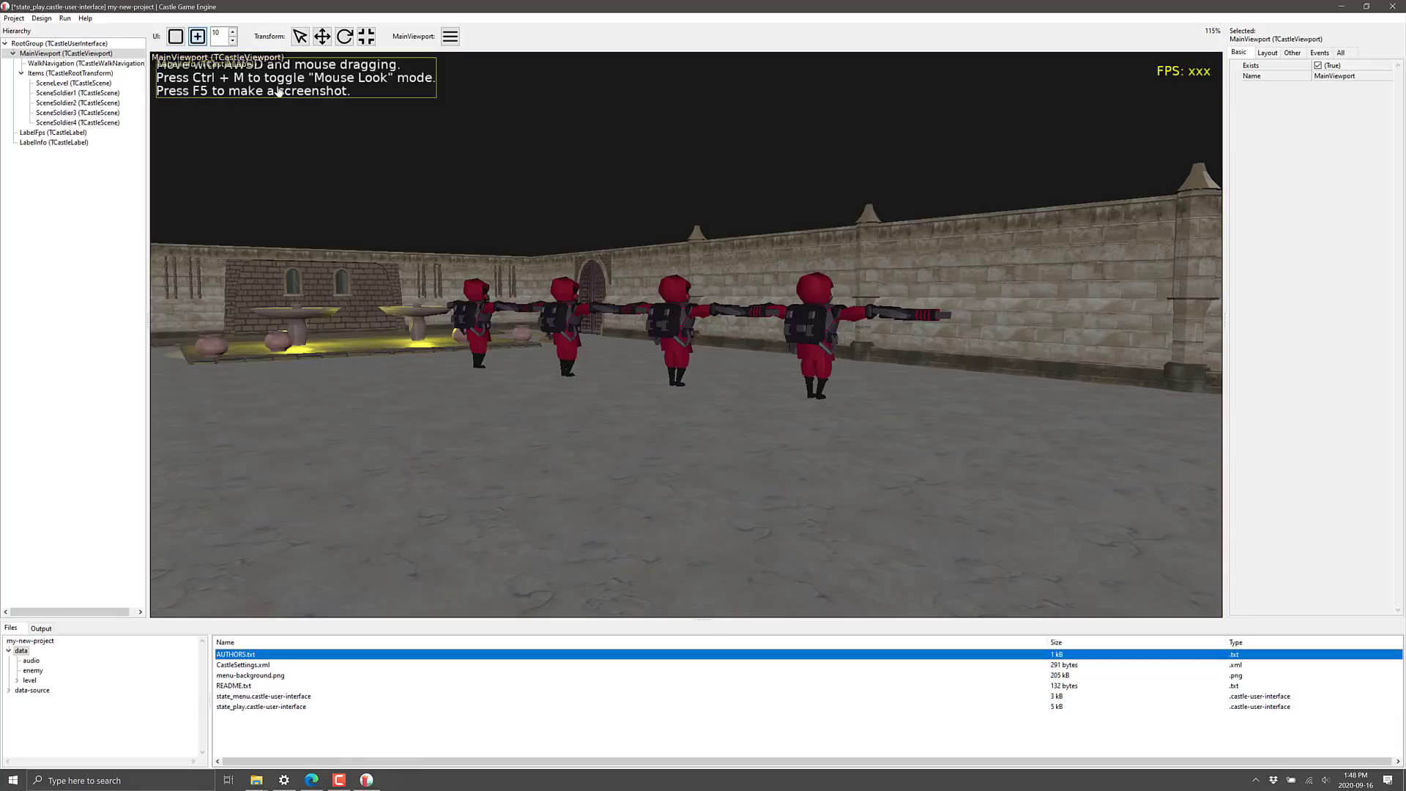
pyautogui.moveTo(134, 81)
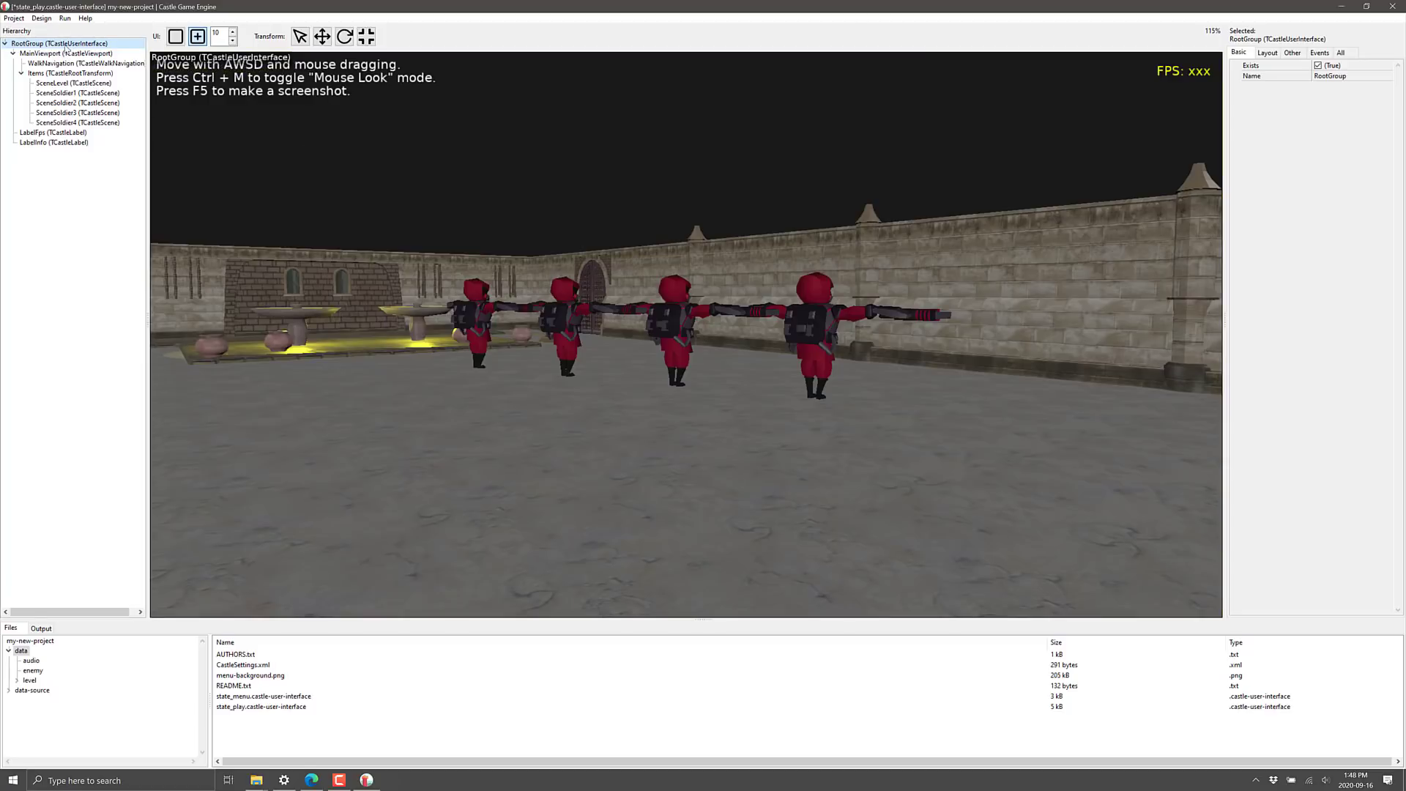
# Select SceneSoldier2, view its enemy/soldier1.gltf URL, and show All properties
pyautogui.click(64, 72)
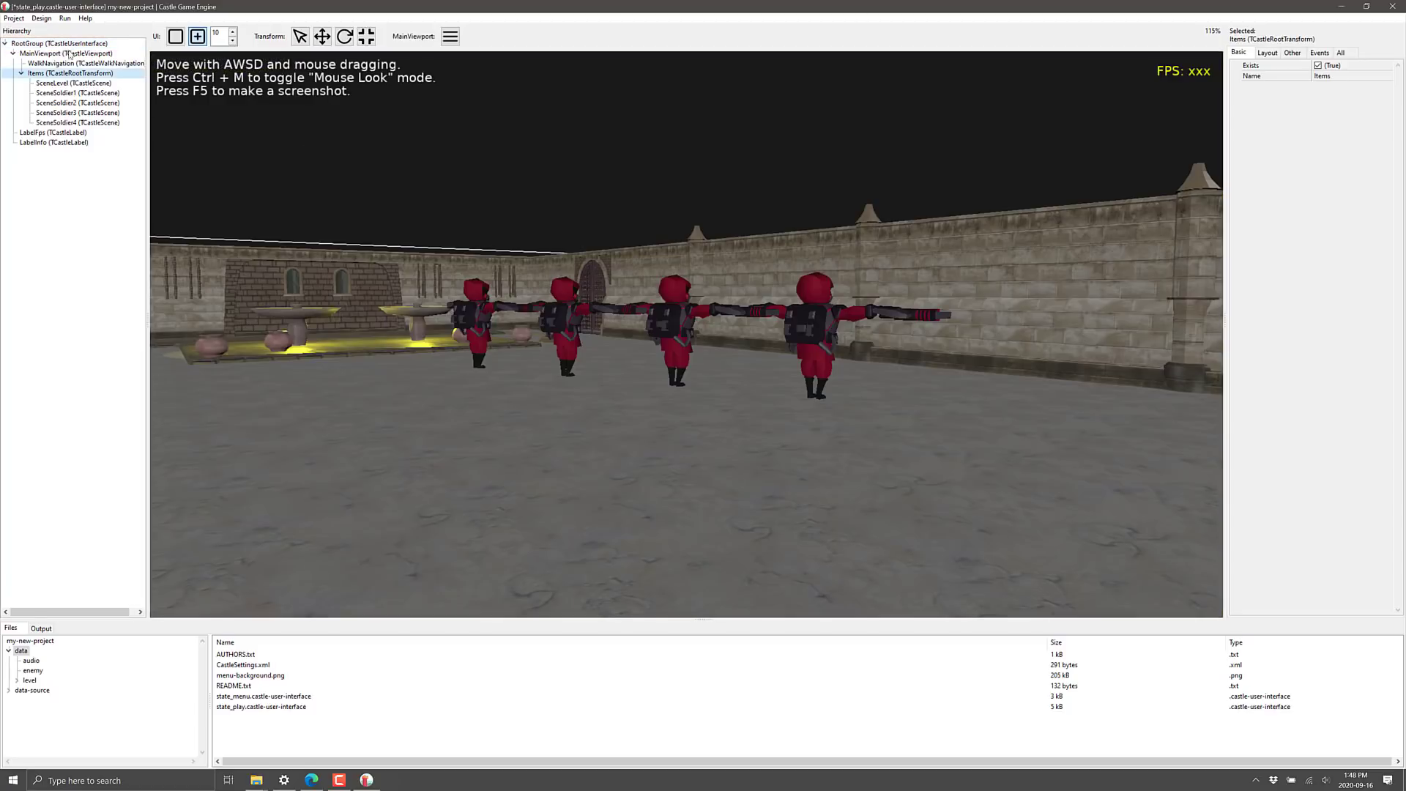
pyautogui.click(65, 82)
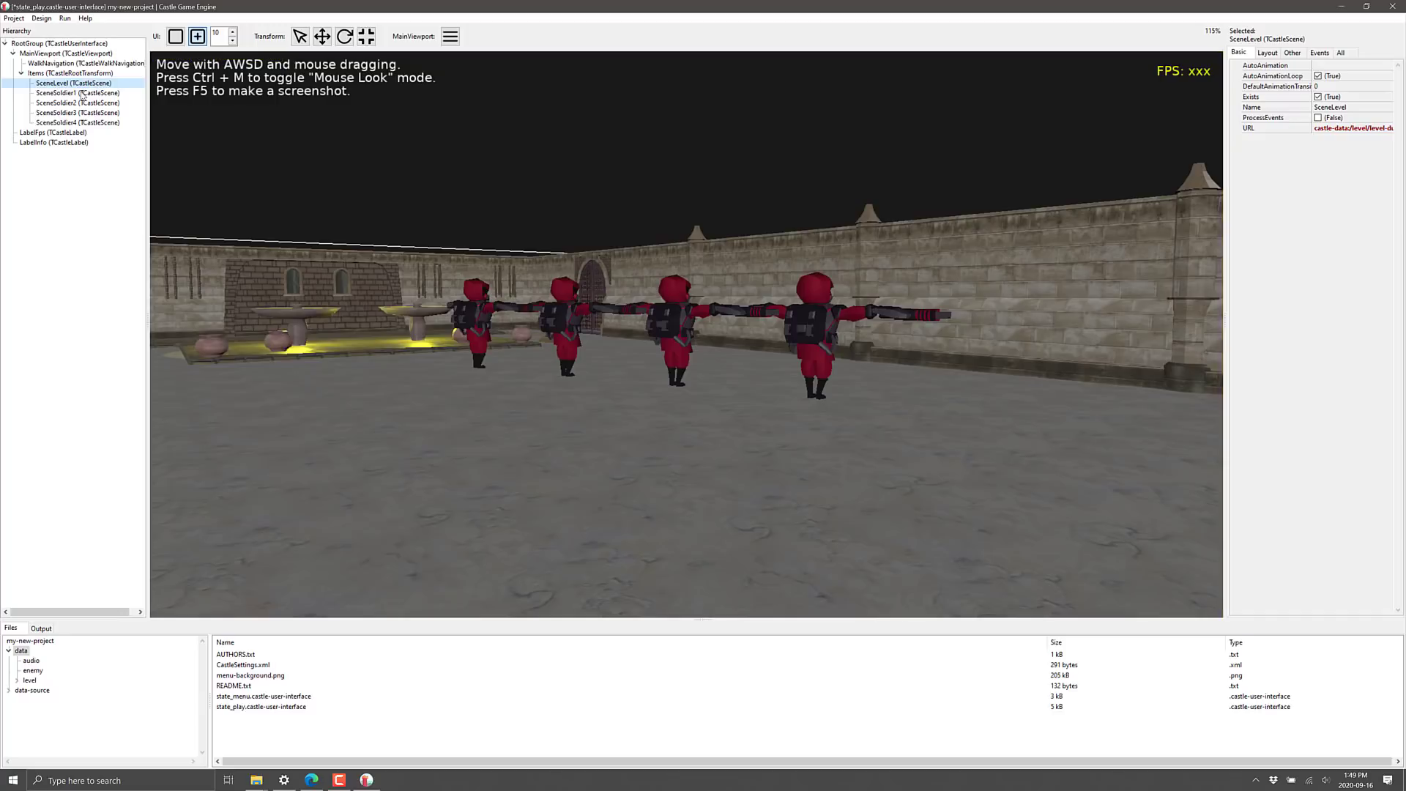
pyautogui.click(78, 112)
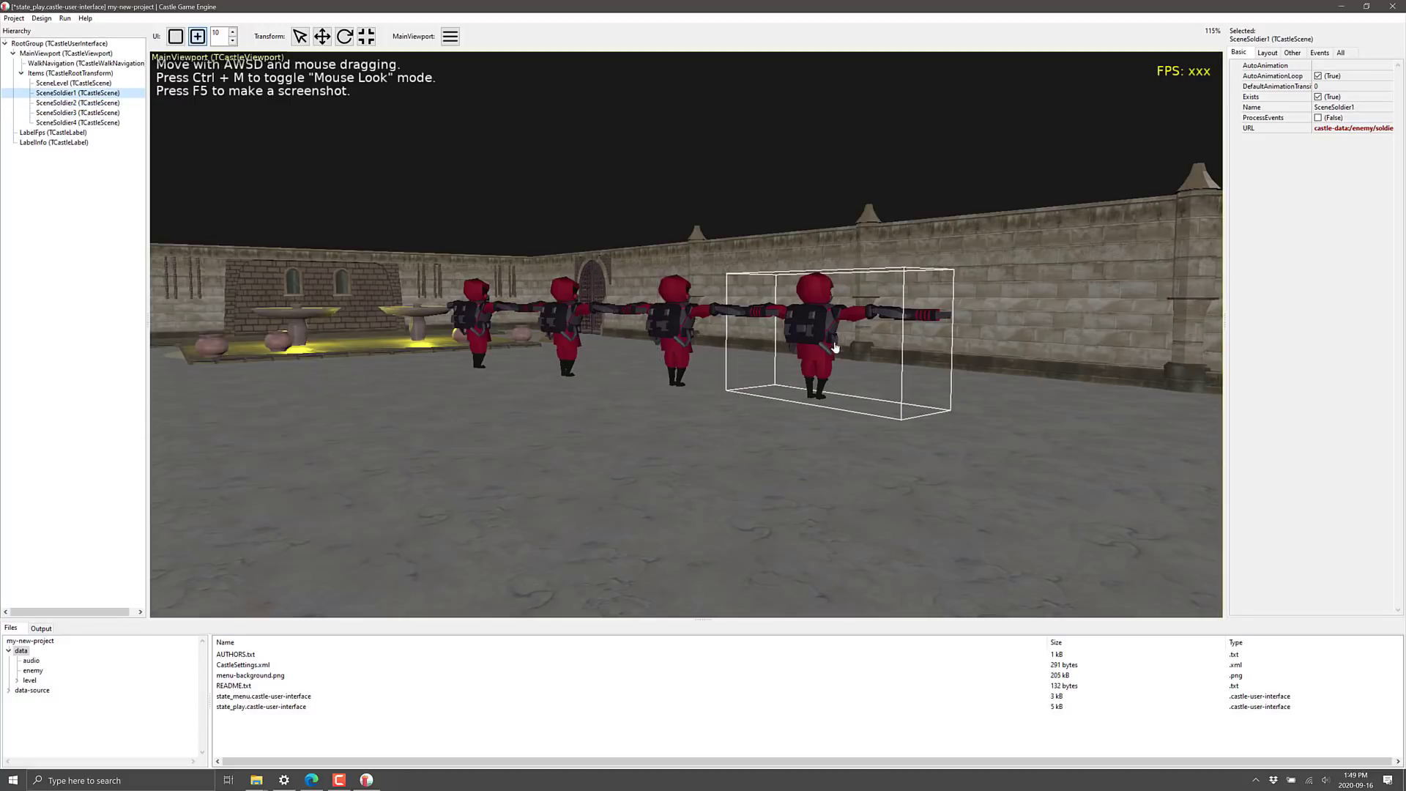
pyautogui.click(65, 53)
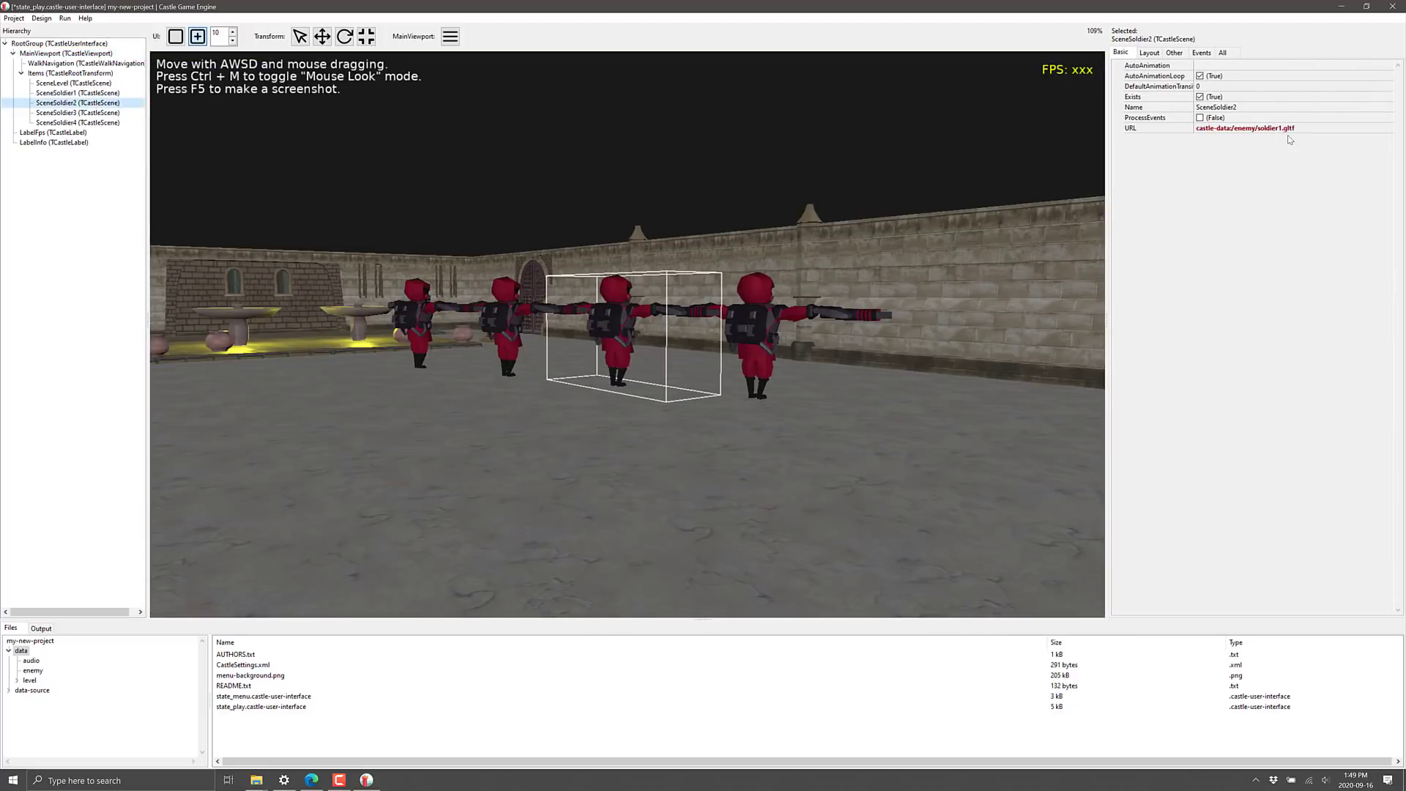
pyautogui.click(1245, 128)
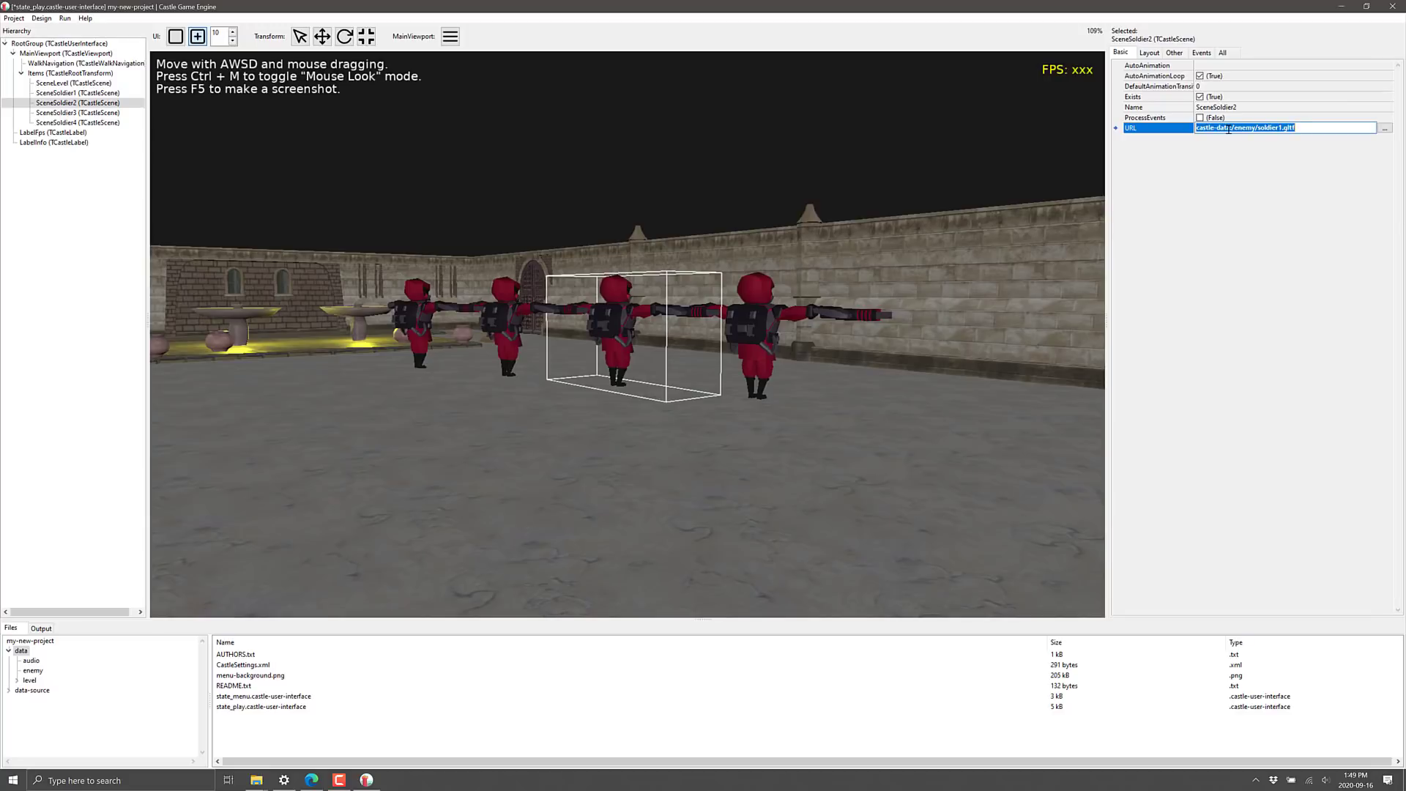
pyautogui.click(1251, 126)
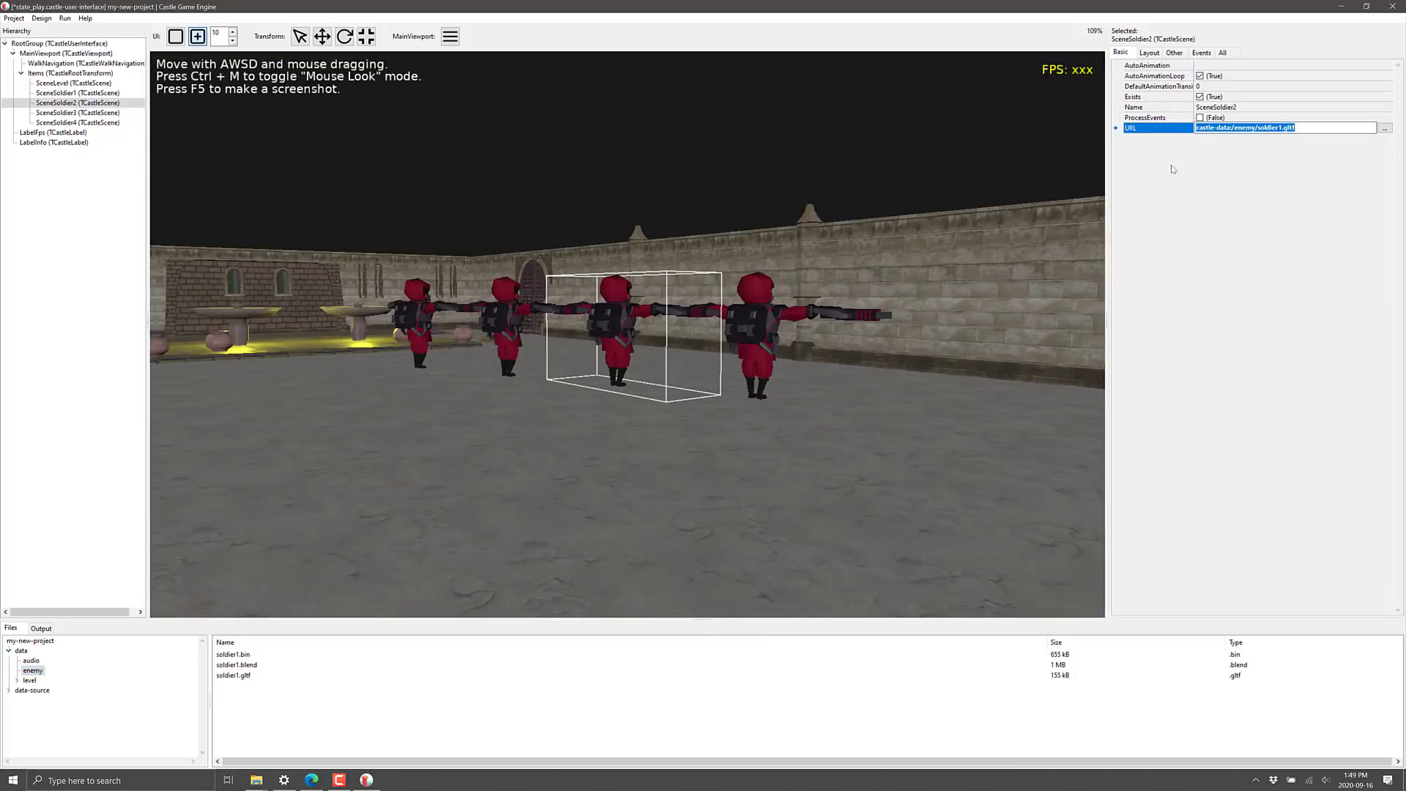
pyautogui.click(1221, 52)
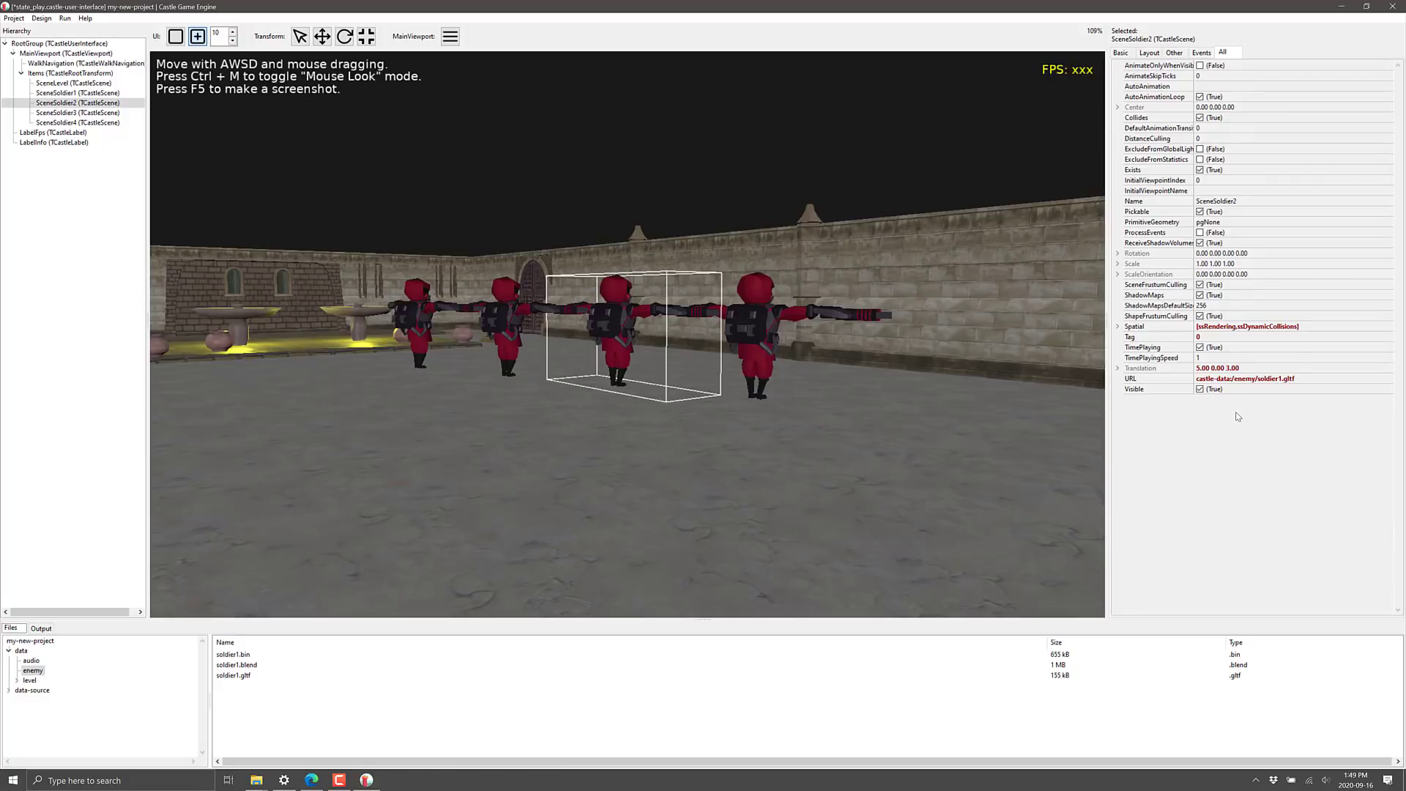
# Raise SceneSoldier3 above the courtyard, then inspect the LabelInfo and LabelFps labels
pyautogui.click(322, 36)
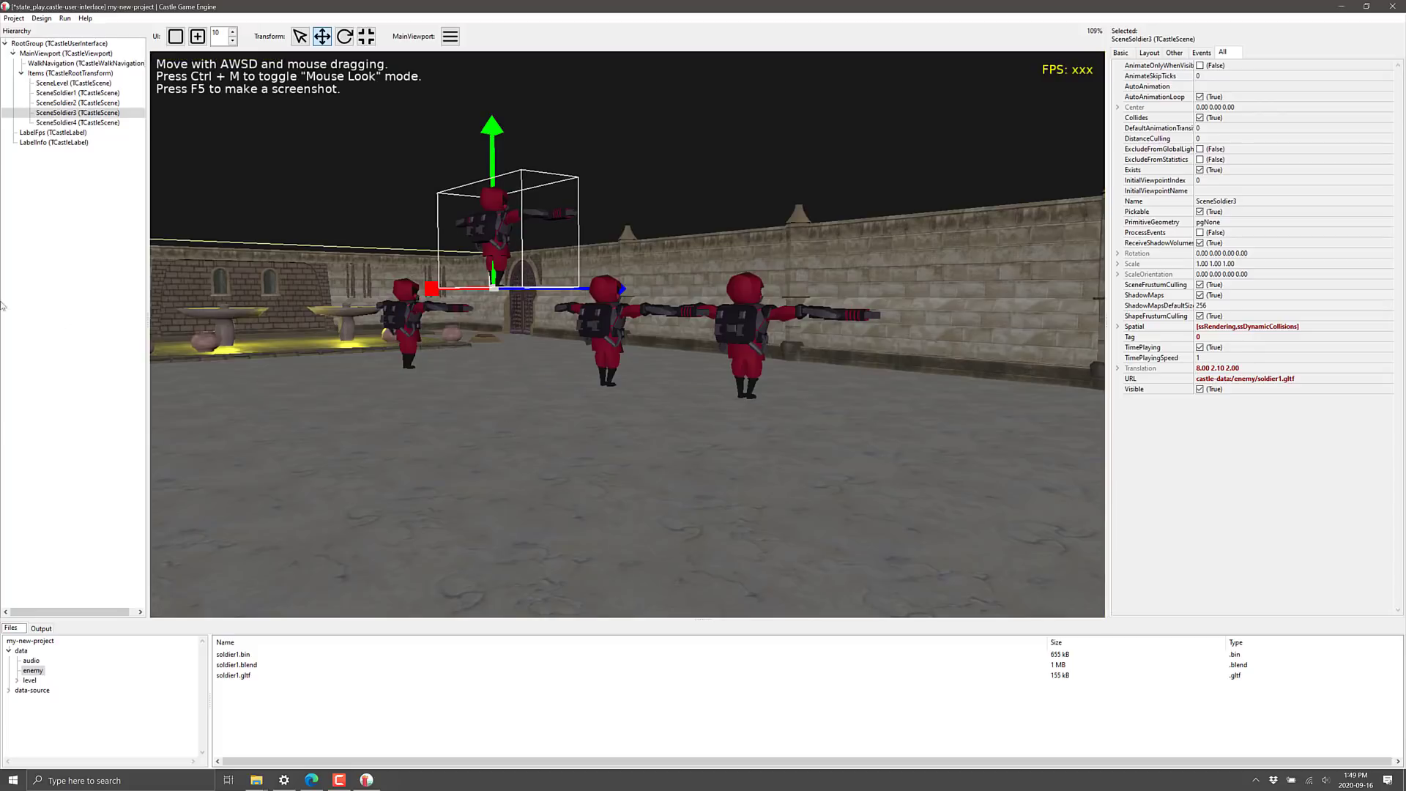
pyautogui.click(52, 142)
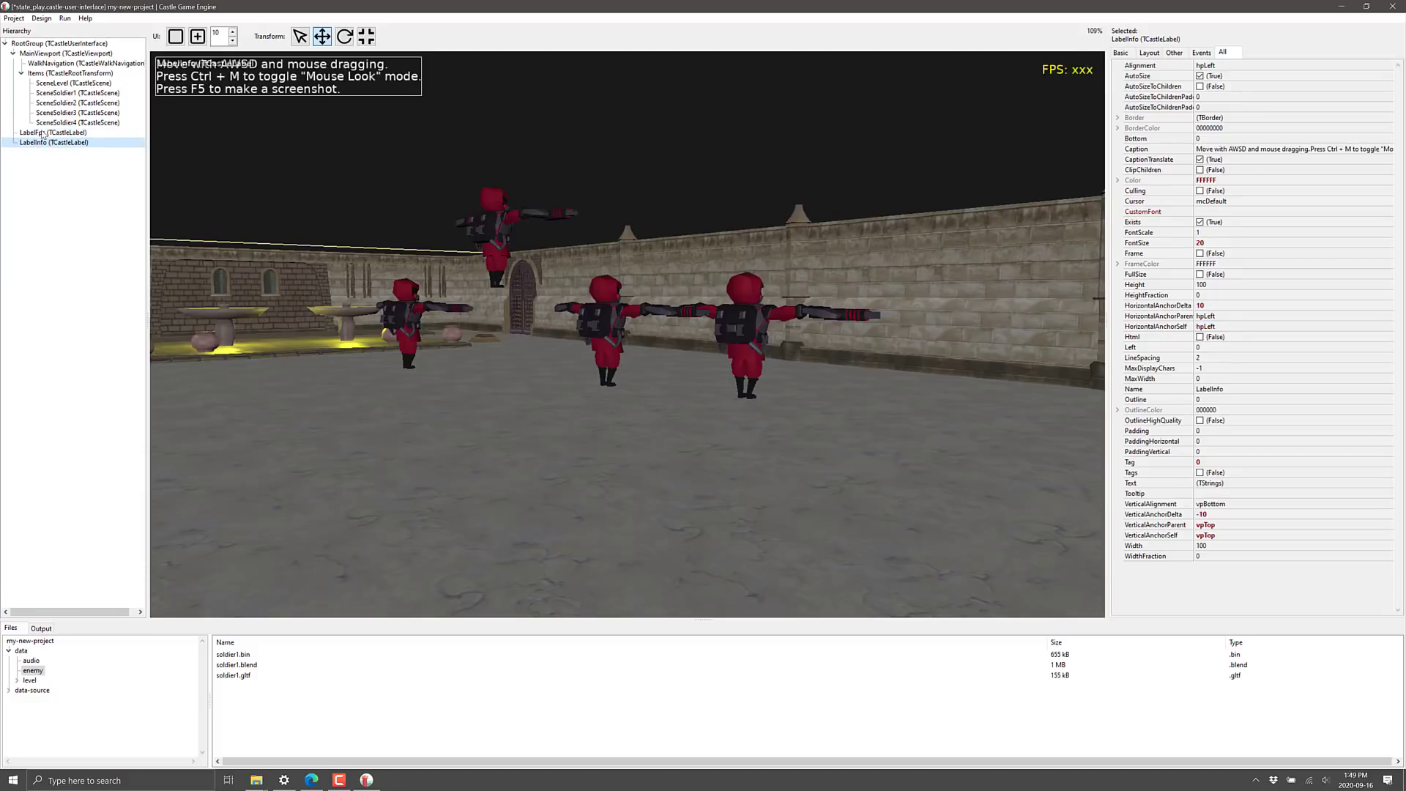
pyautogui.click(52, 132)
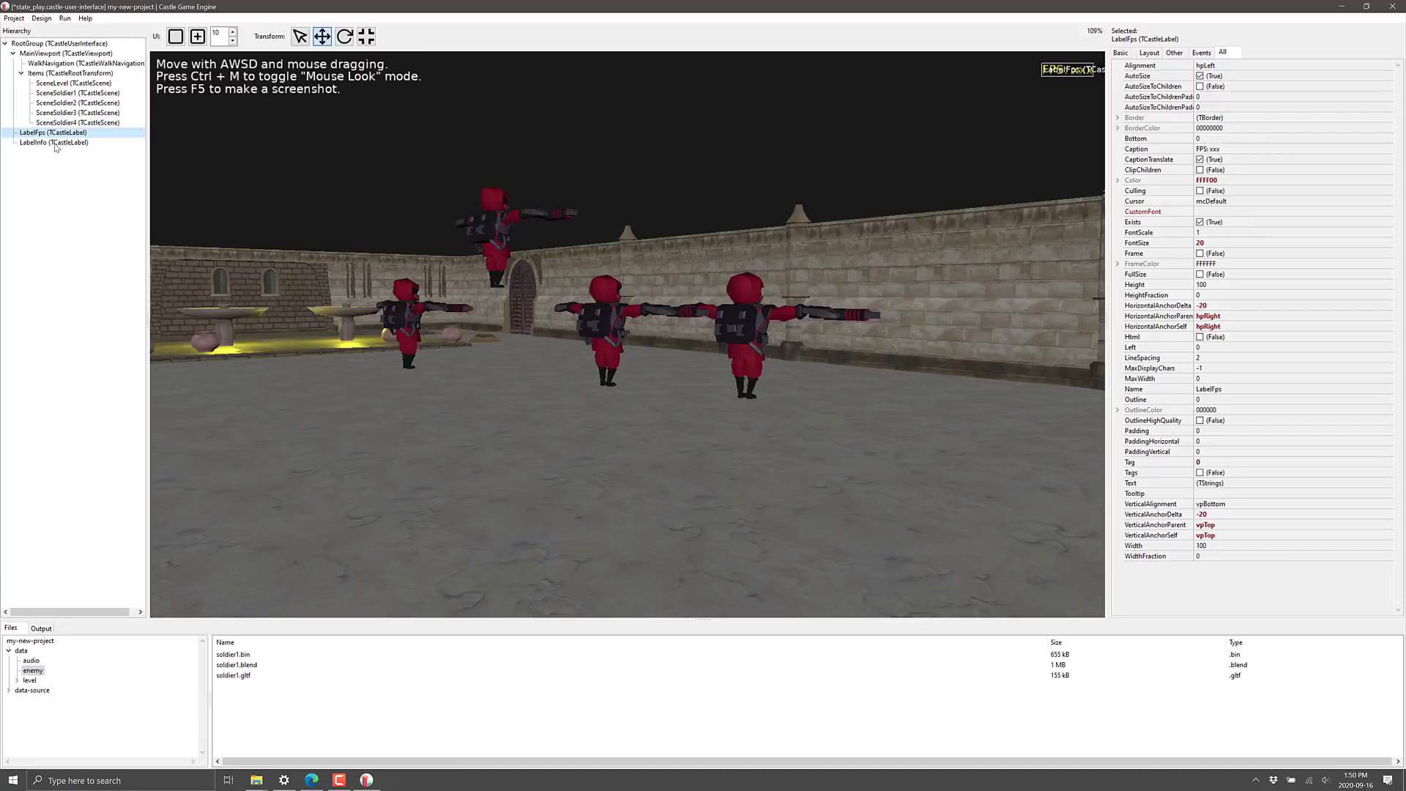
pyautogui.click(52, 141)
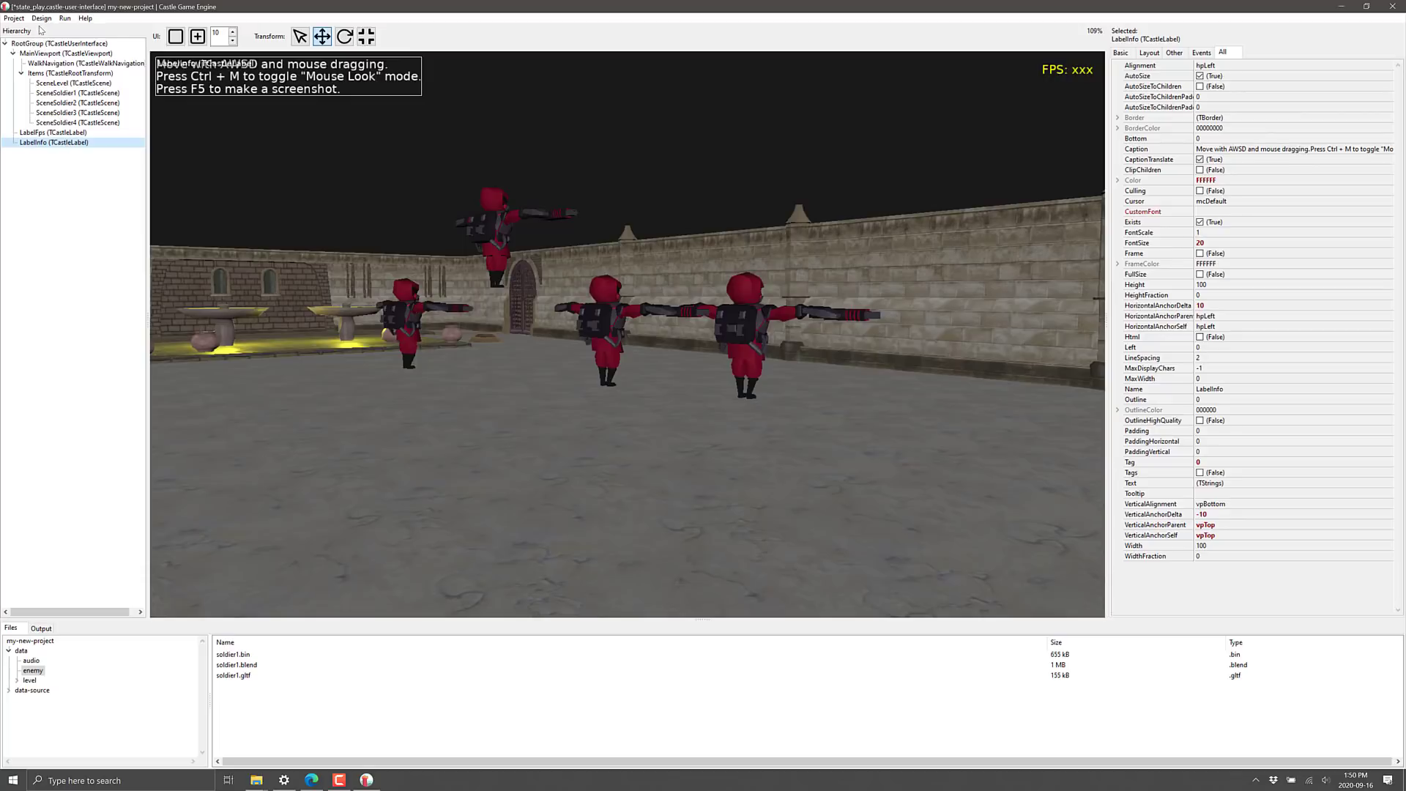
# Browse the Design menu's components, then list the project root and select the standalone source
pyautogui.click(41, 18)
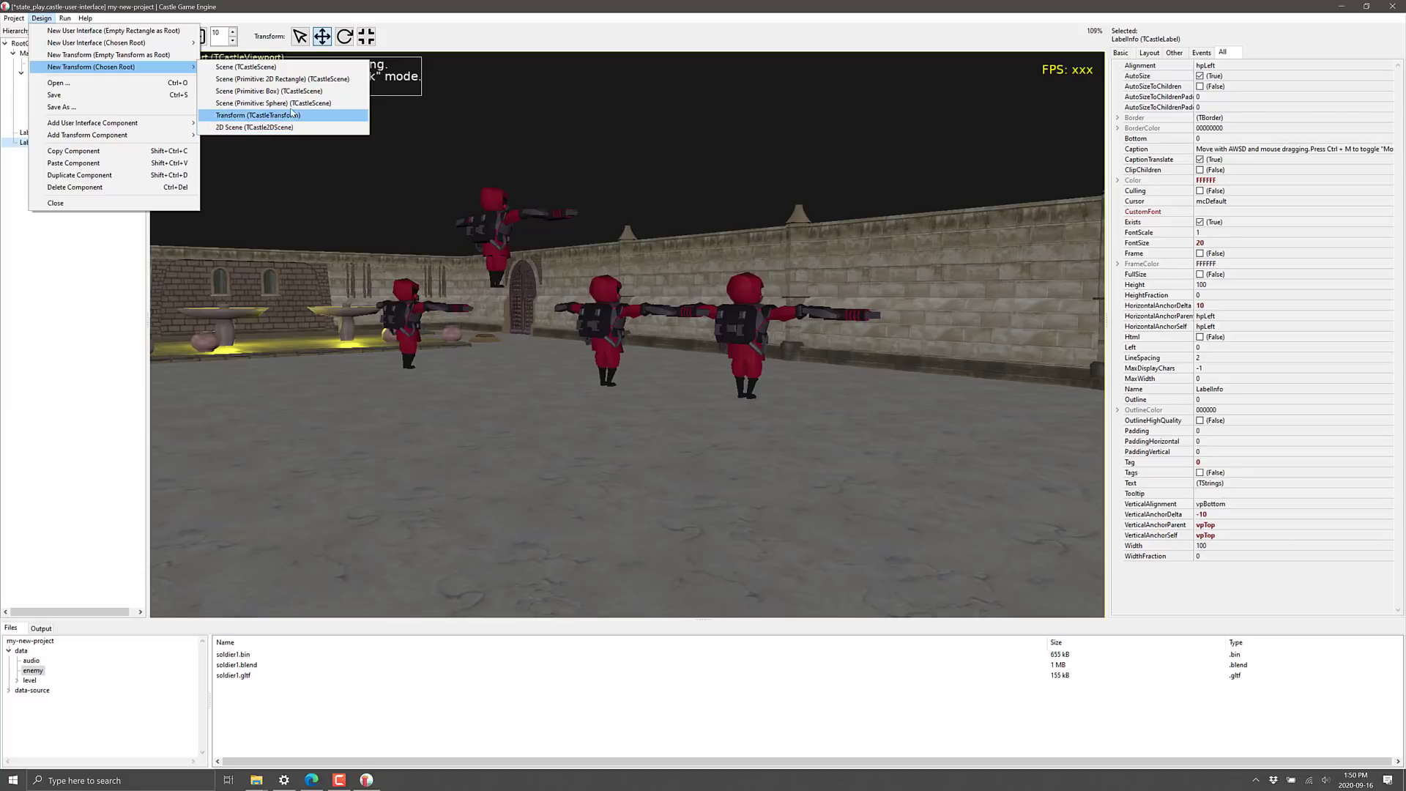
pyautogui.moveTo(283, 79)
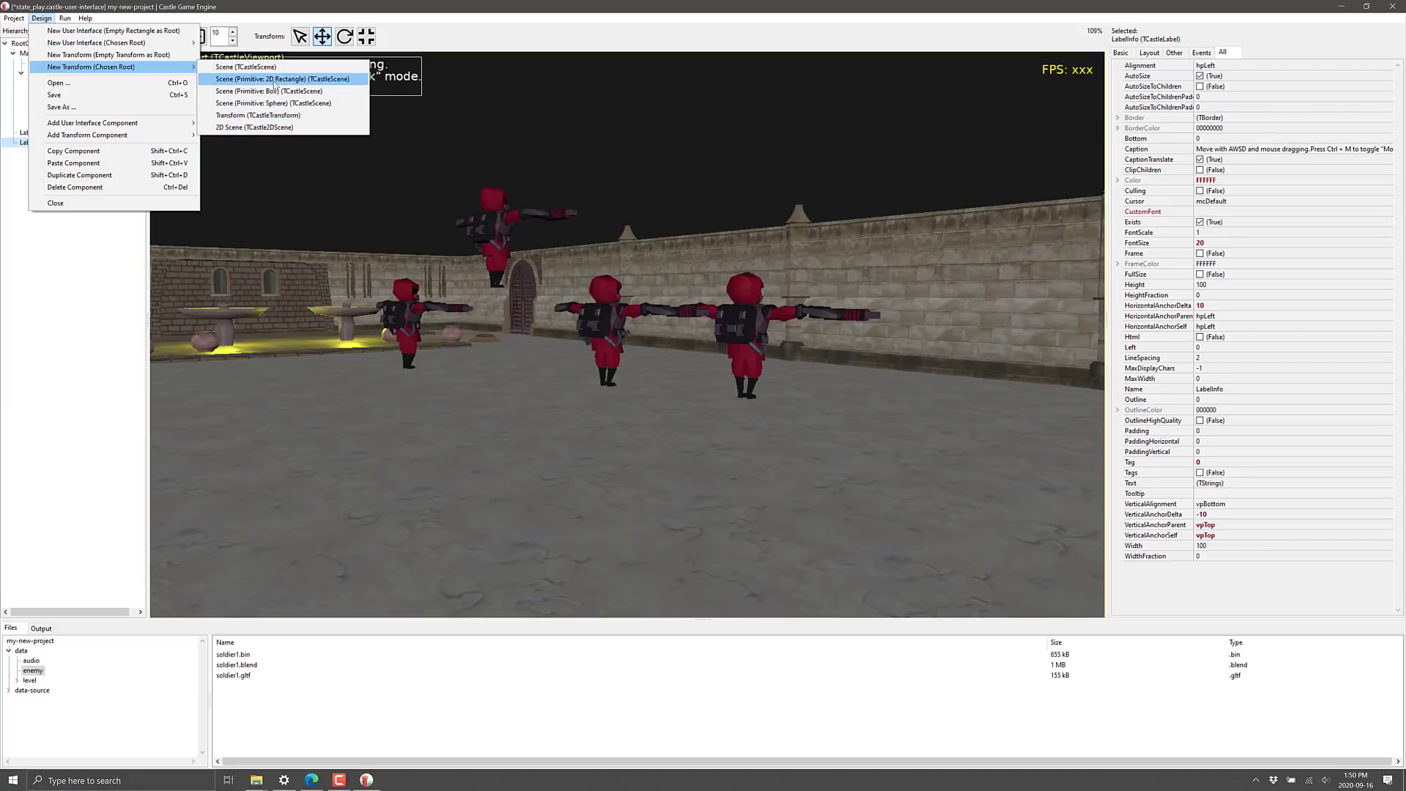
pyautogui.moveTo(108, 55)
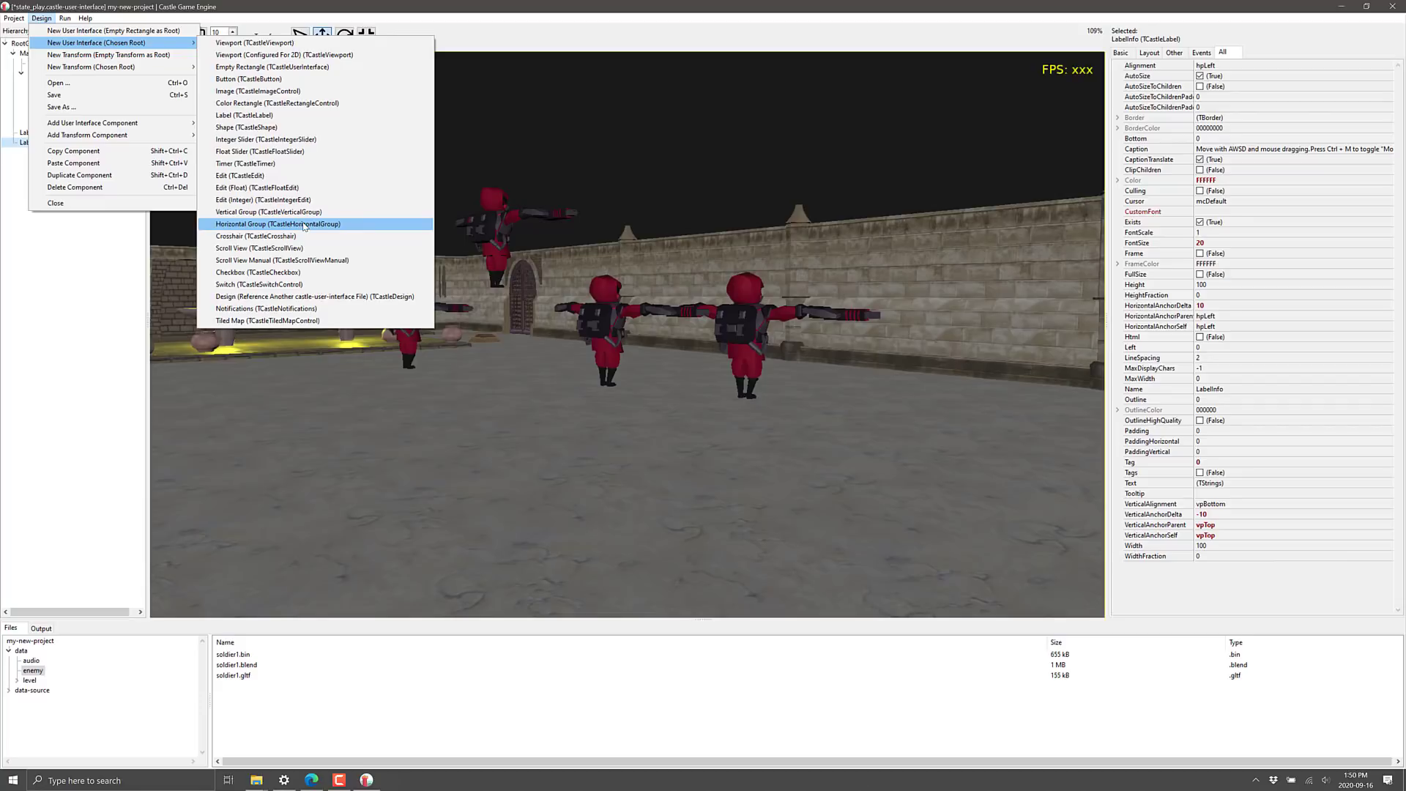
pyautogui.moveTo(260, 332)
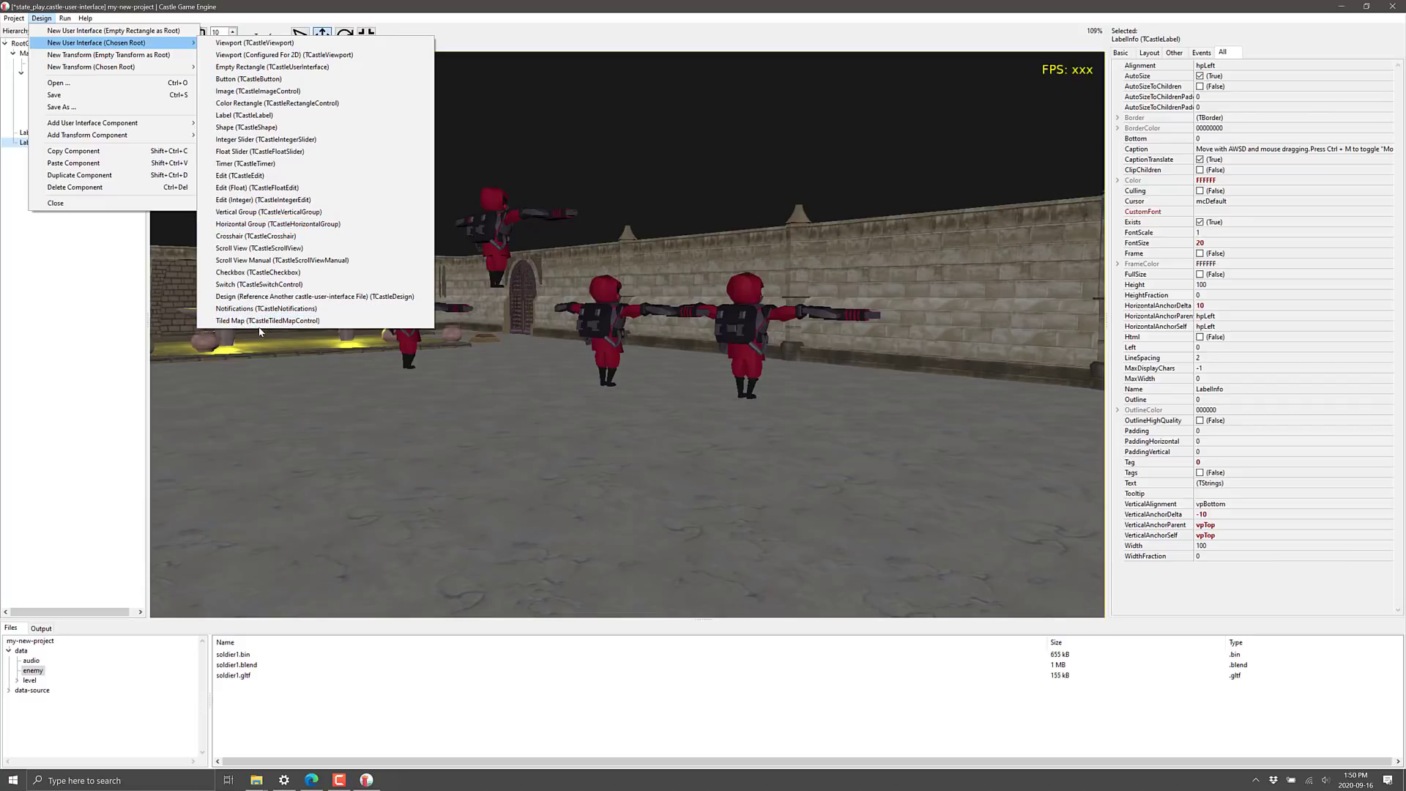
pyautogui.moveTo(266, 320)
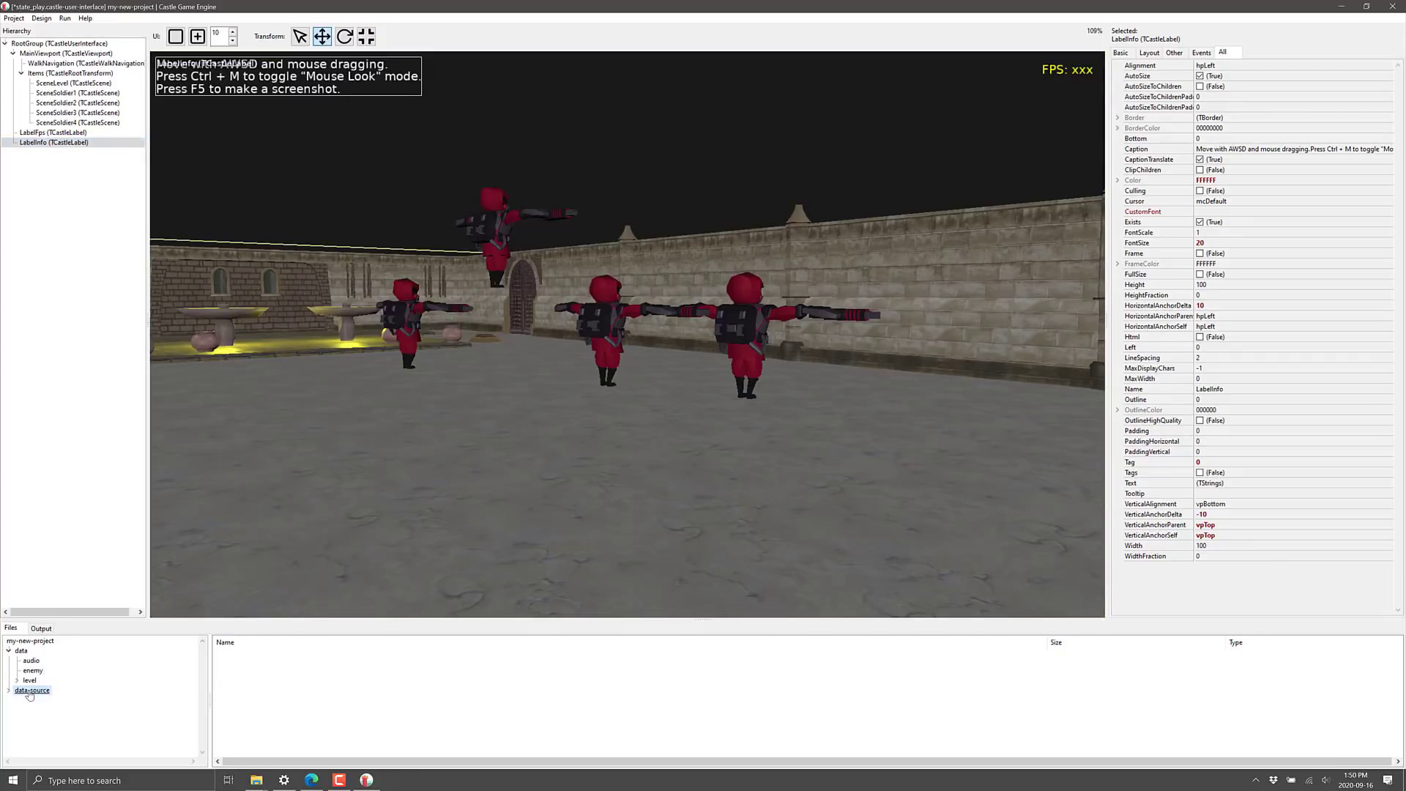
pyautogui.click(32, 690)
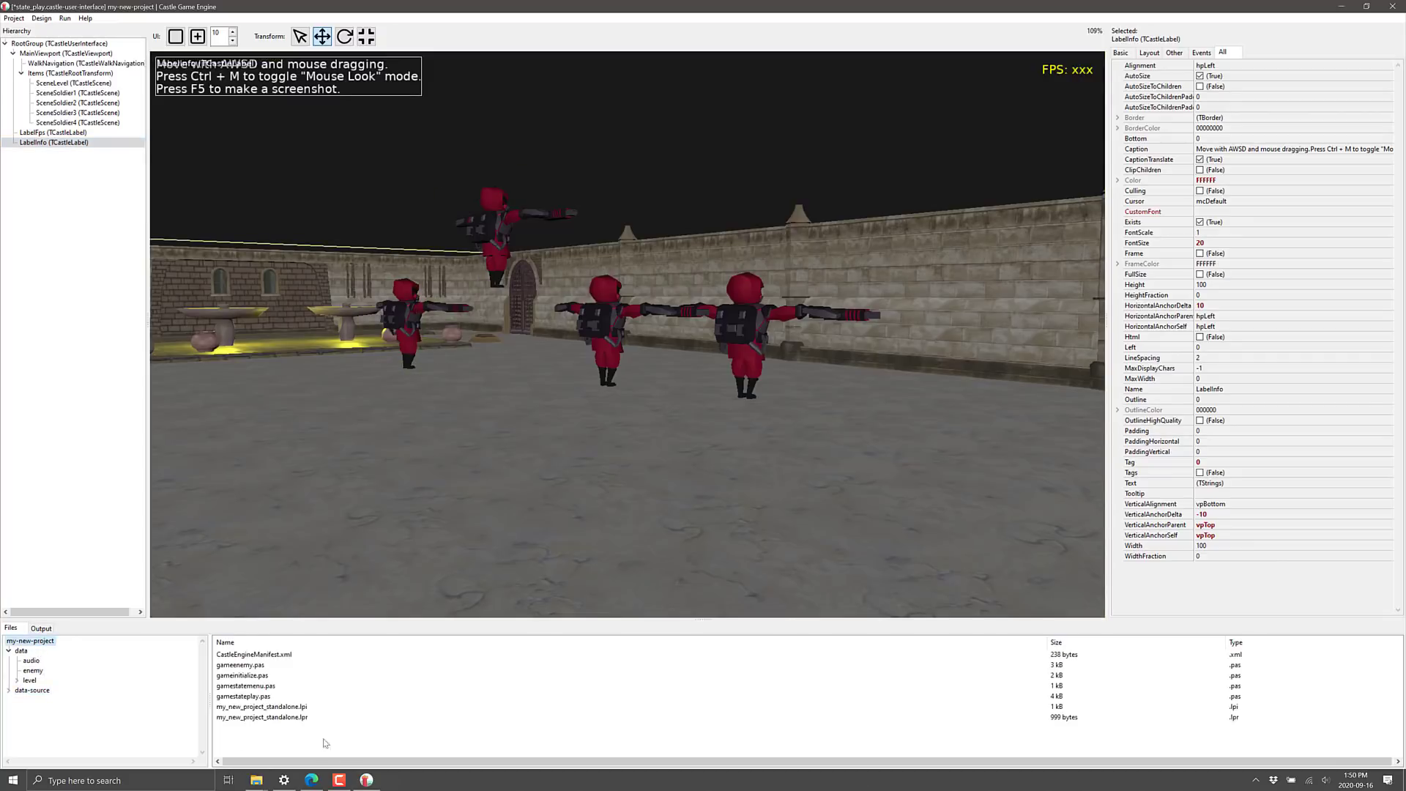
pyautogui.click(261, 717)
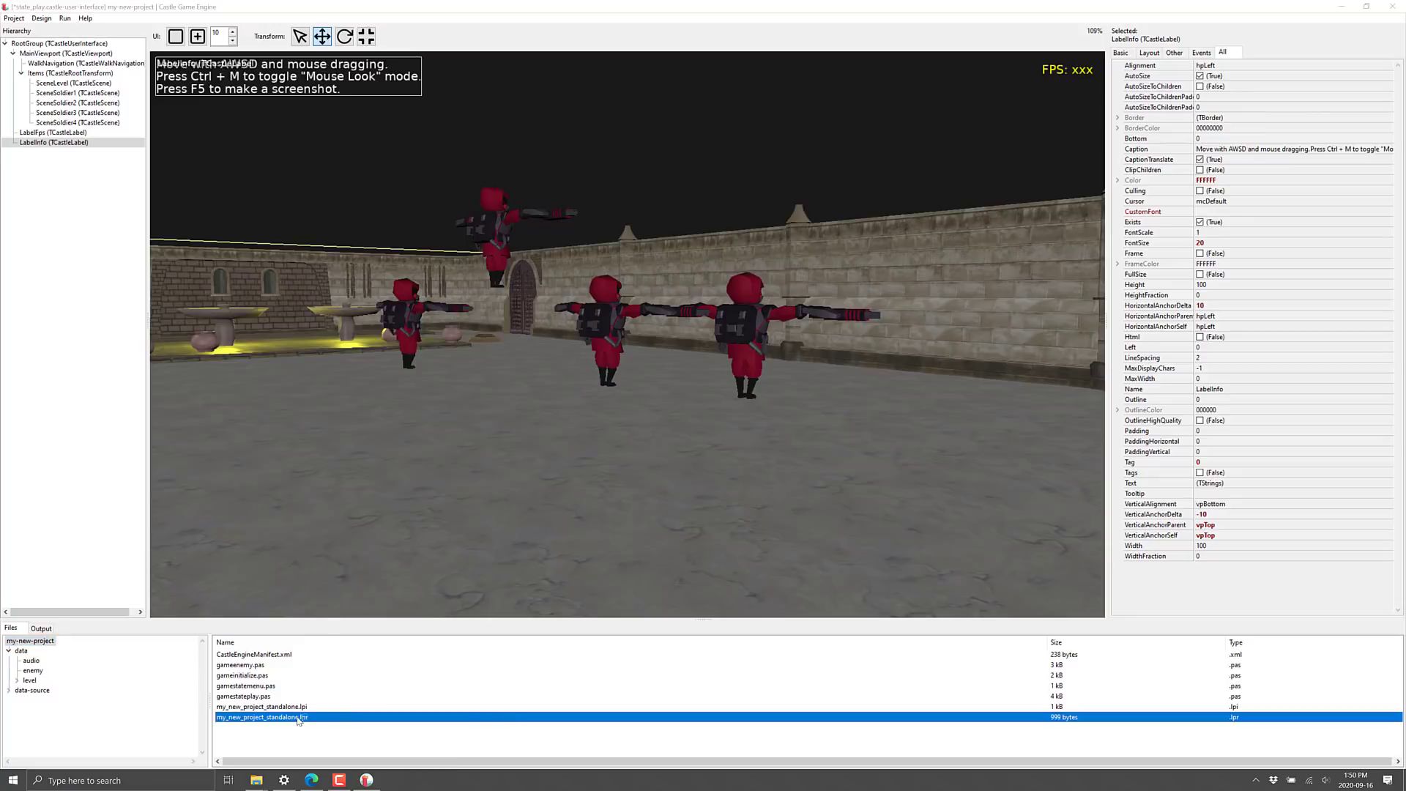
# Open my_new_project_standalone.lpr in Lazarus for review
pyautogui.doubleClick(260, 717)
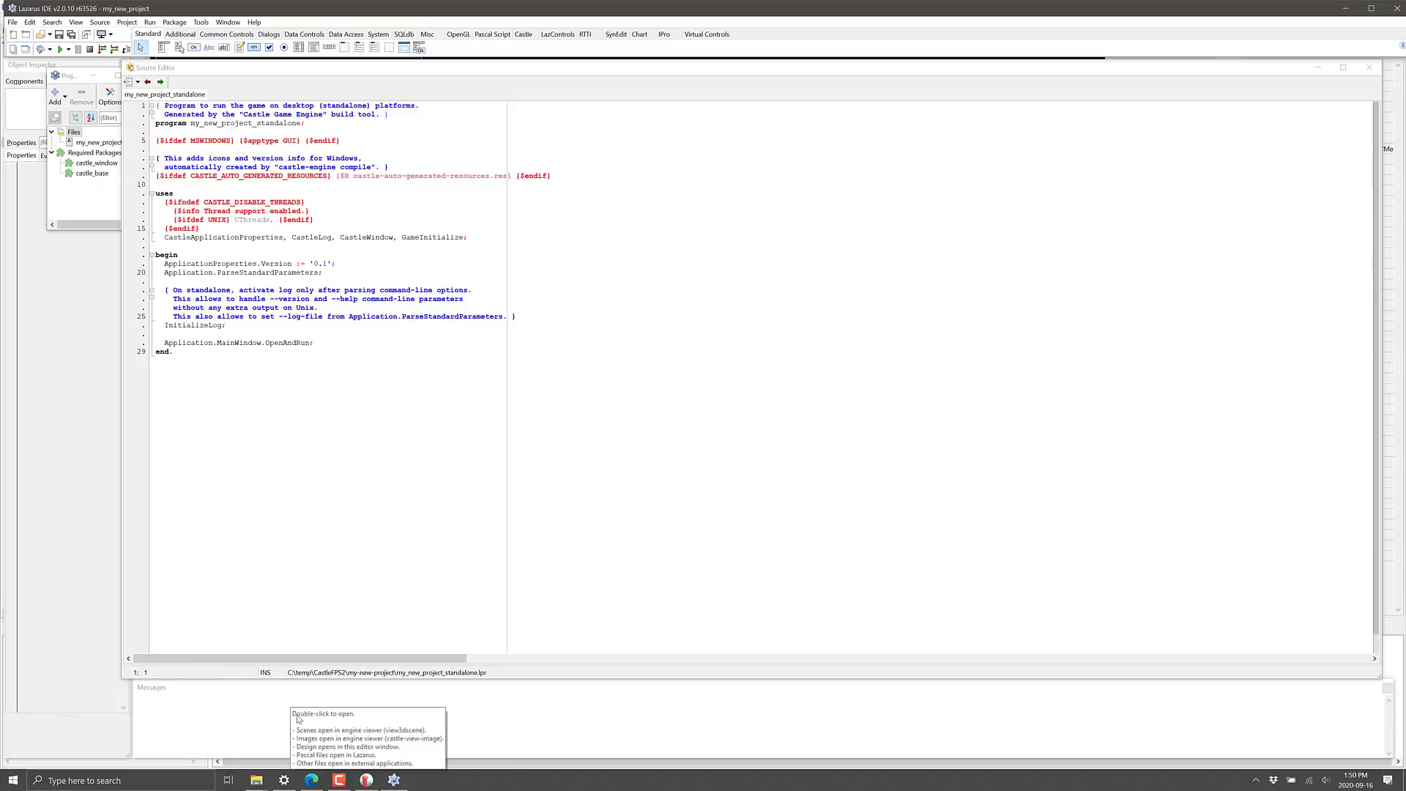
pyautogui.moveTo(799, 11)
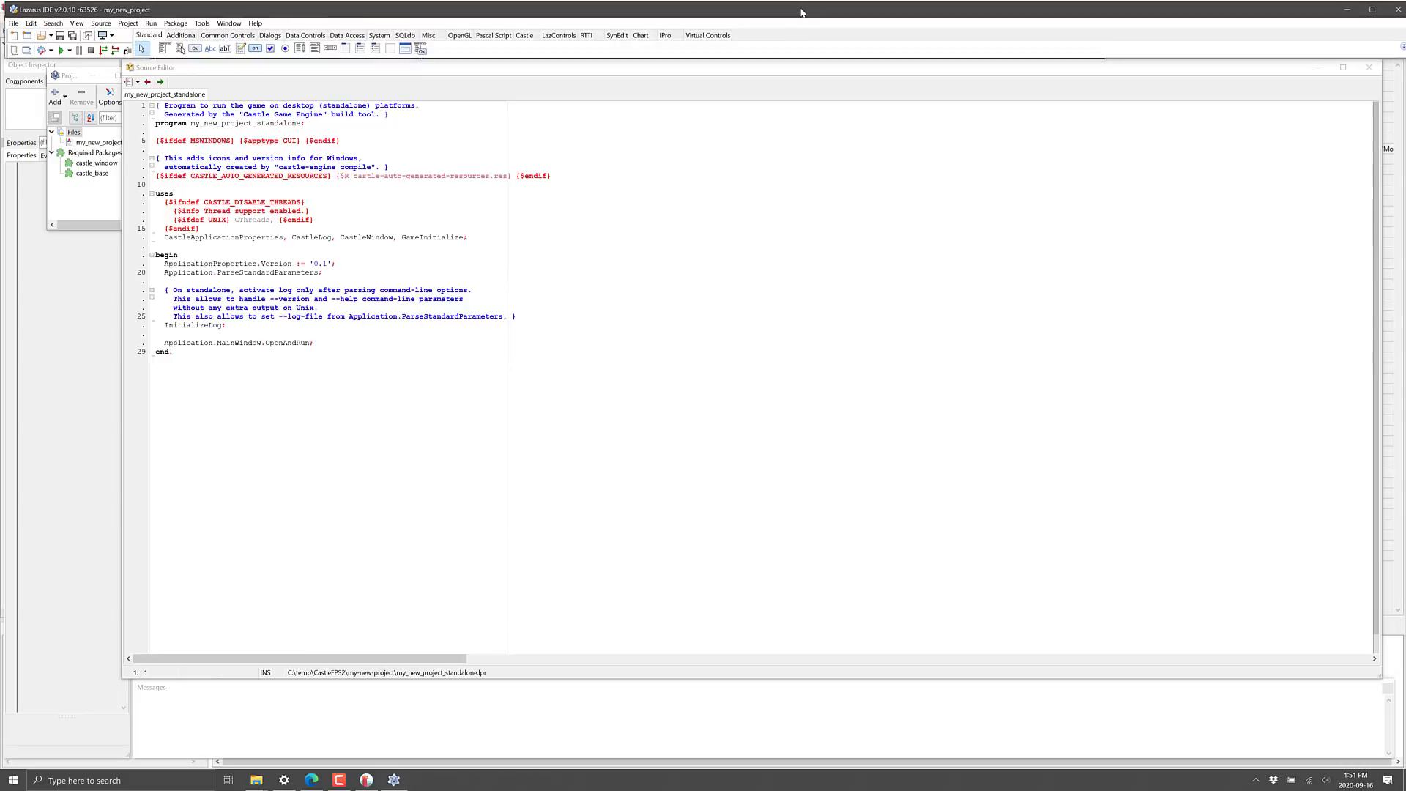
pyautogui.moveTo(532, 84)
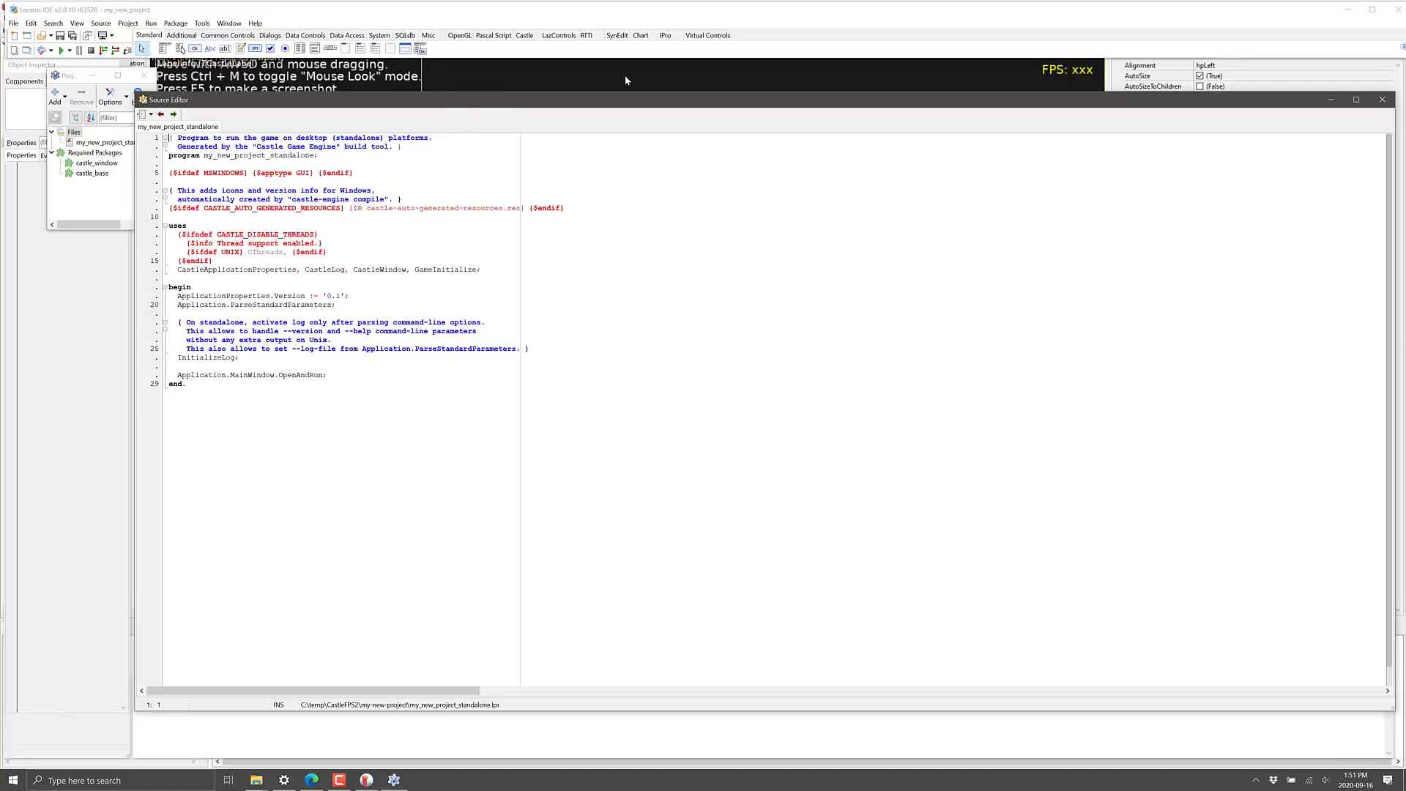
pyautogui.moveTo(439, 101)
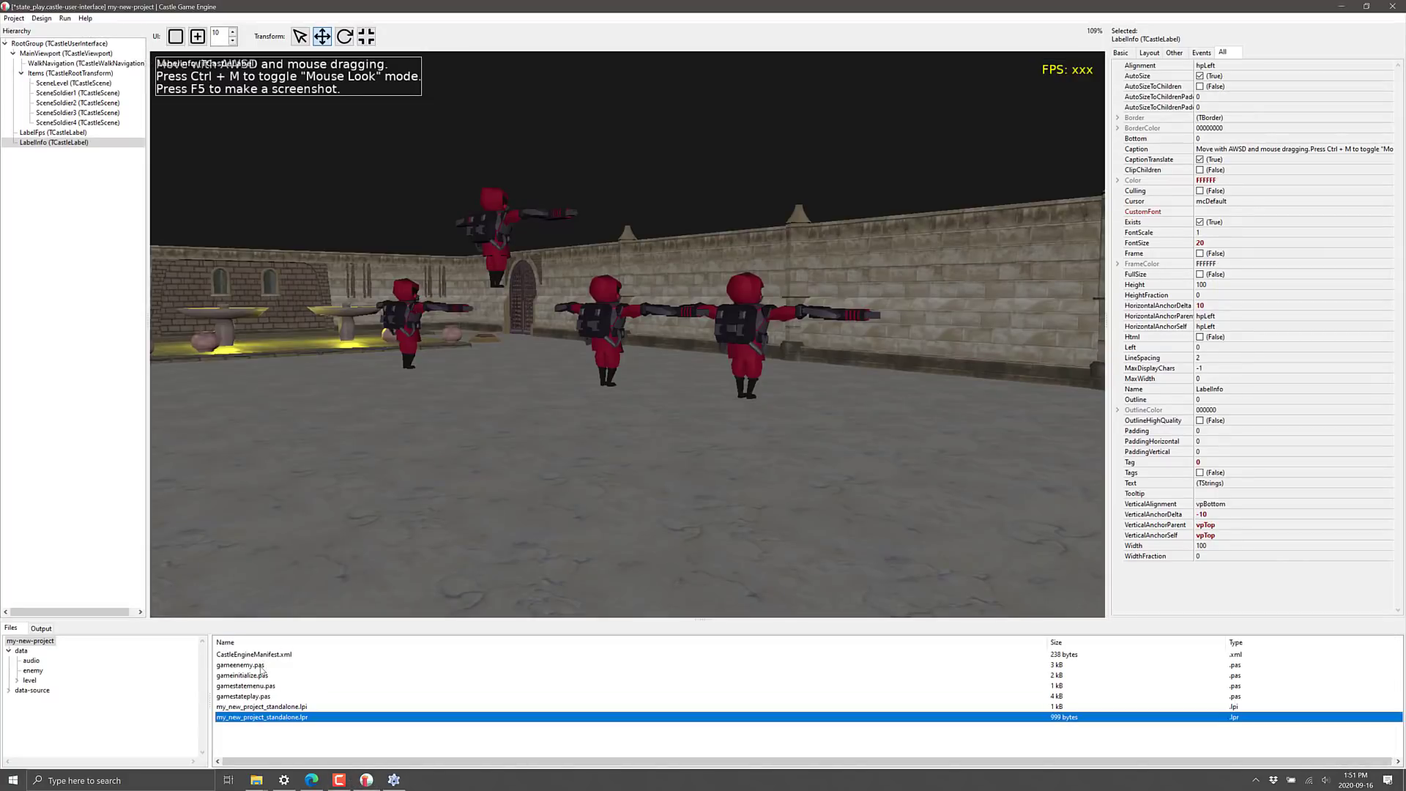
# Open the gamestateplay.pas unit in Lazarus
pyautogui.click(239, 674)
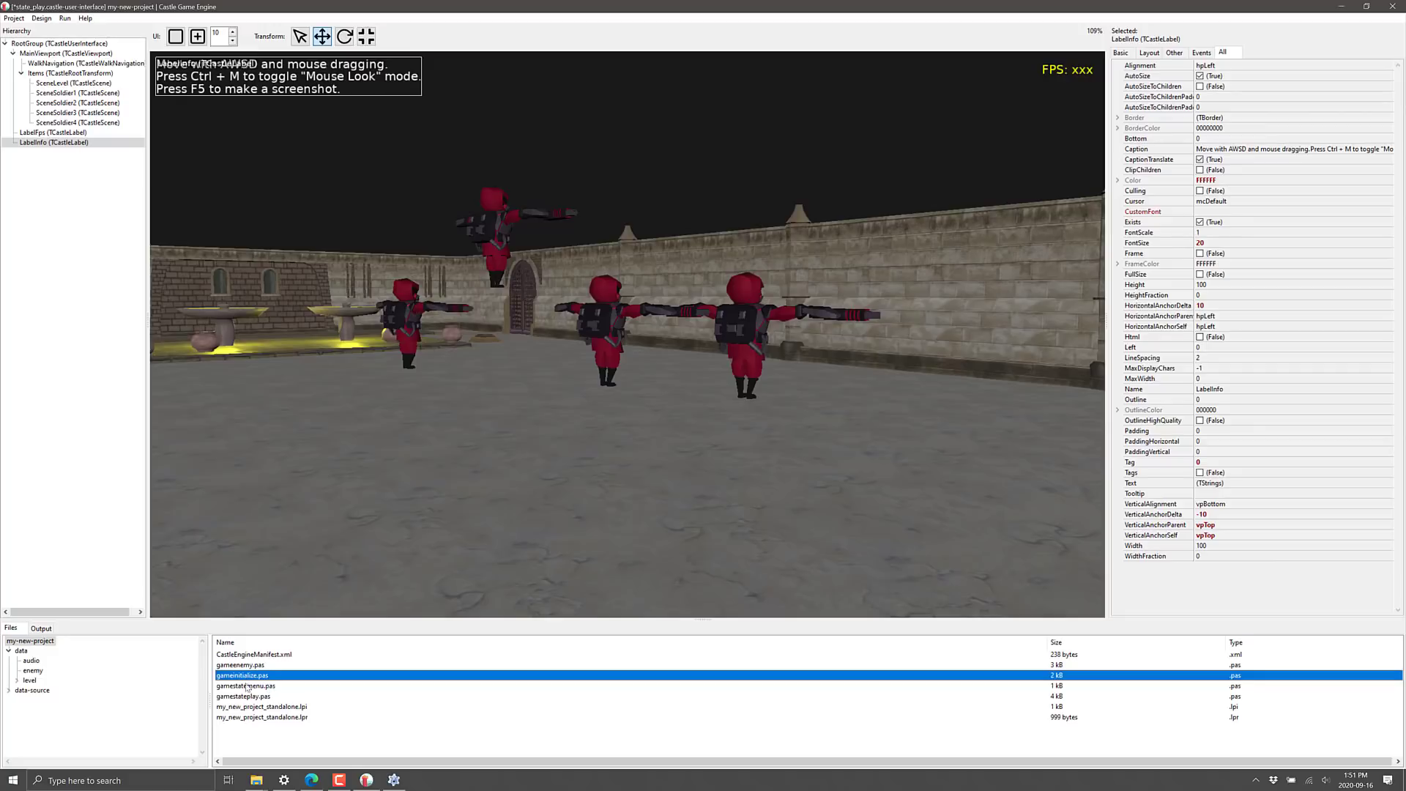
pyautogui.click(243, 697)
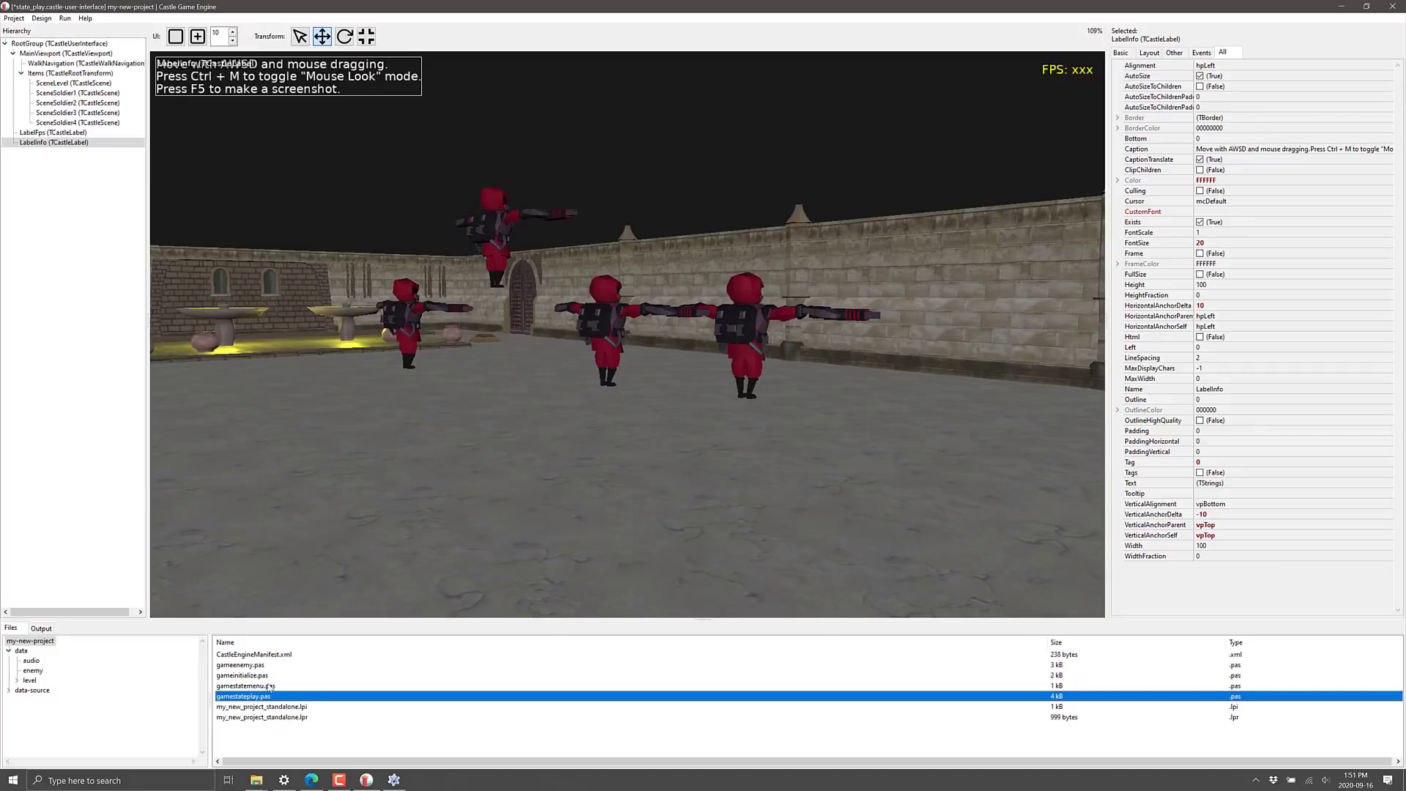
pyautogui.click(247, 685)
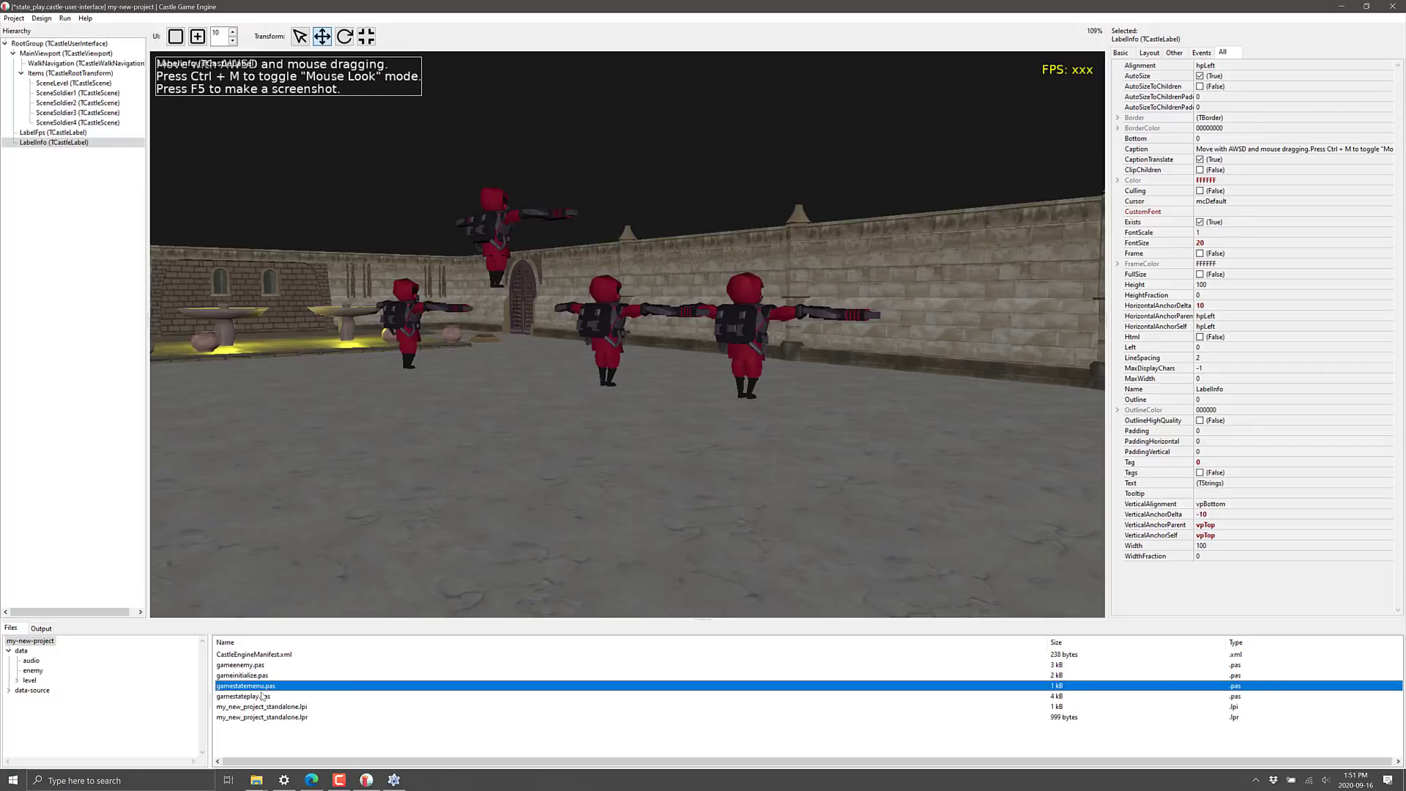
pyautogui.doubleClick(247, 695)
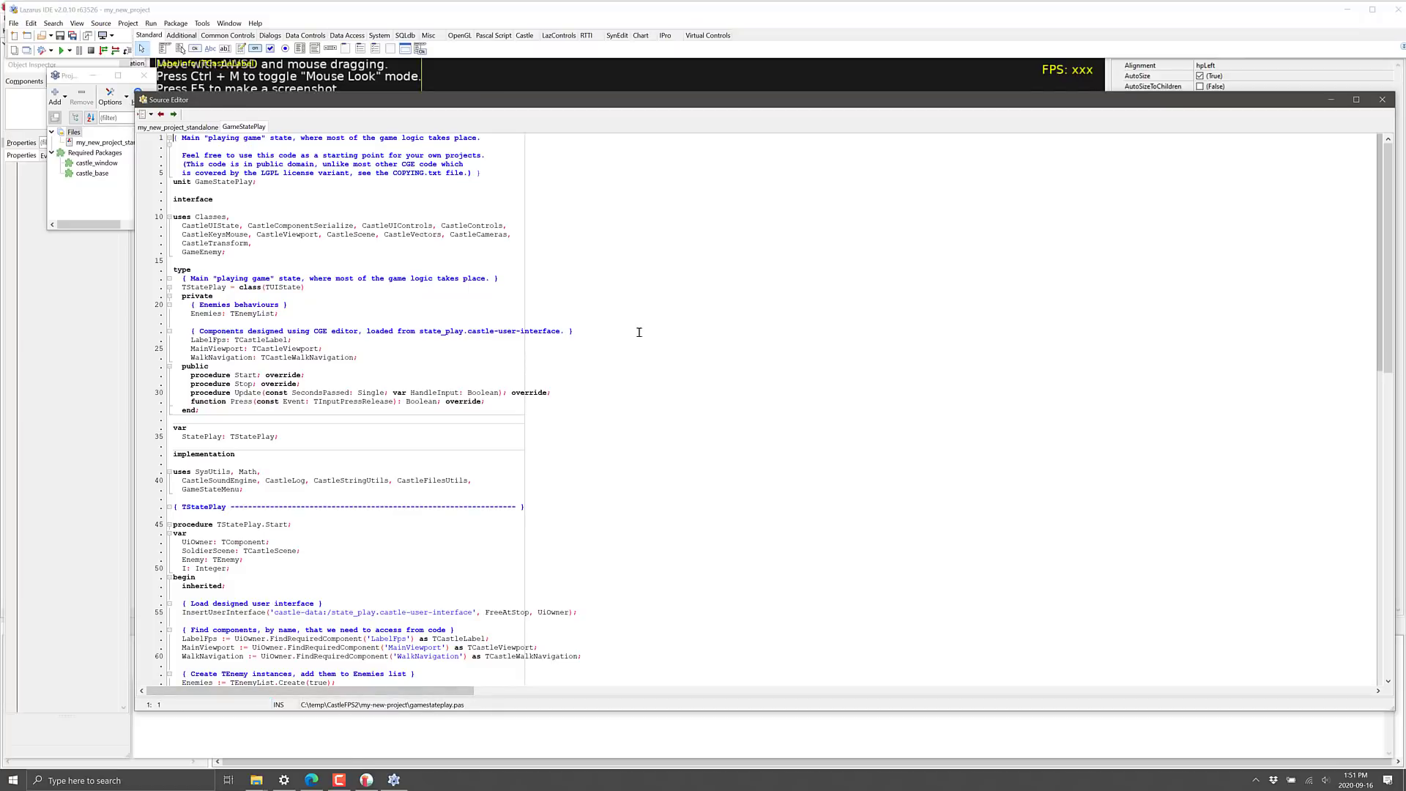
pyautogui.moveTo(439, 294)
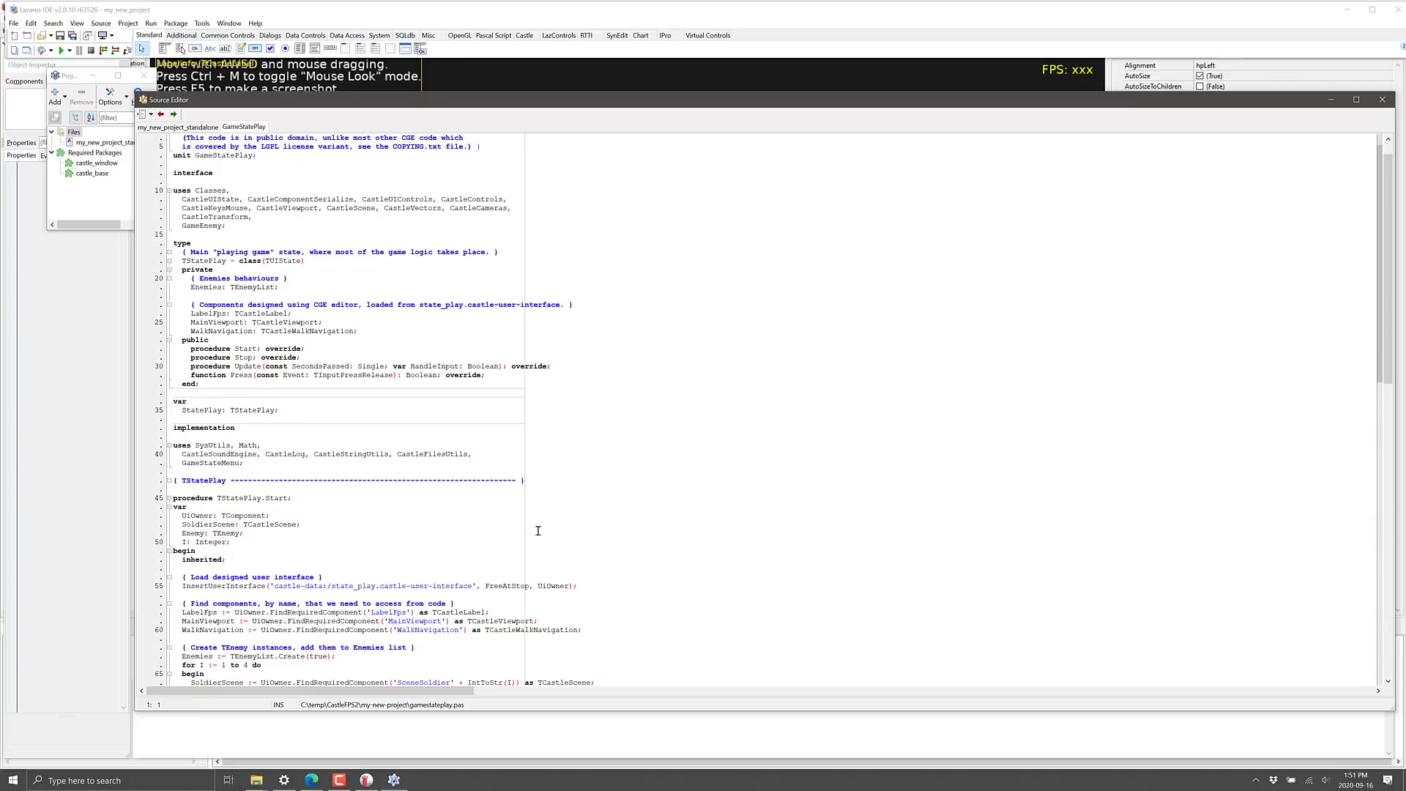
# Scroll through GameStatePlay's Start, Update and Press code
pyautogui.scroll(3)
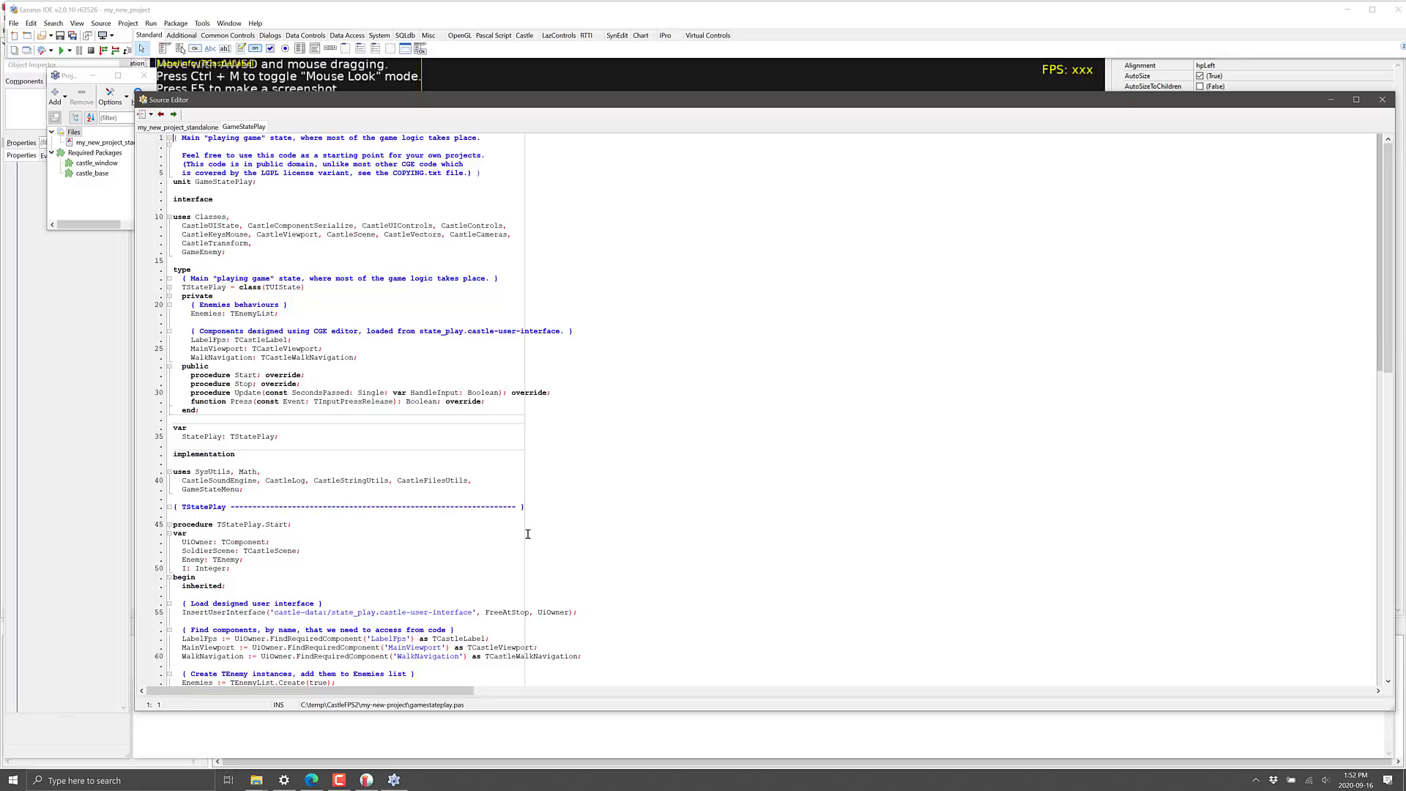
pyautogui.moveTo(707, 559)
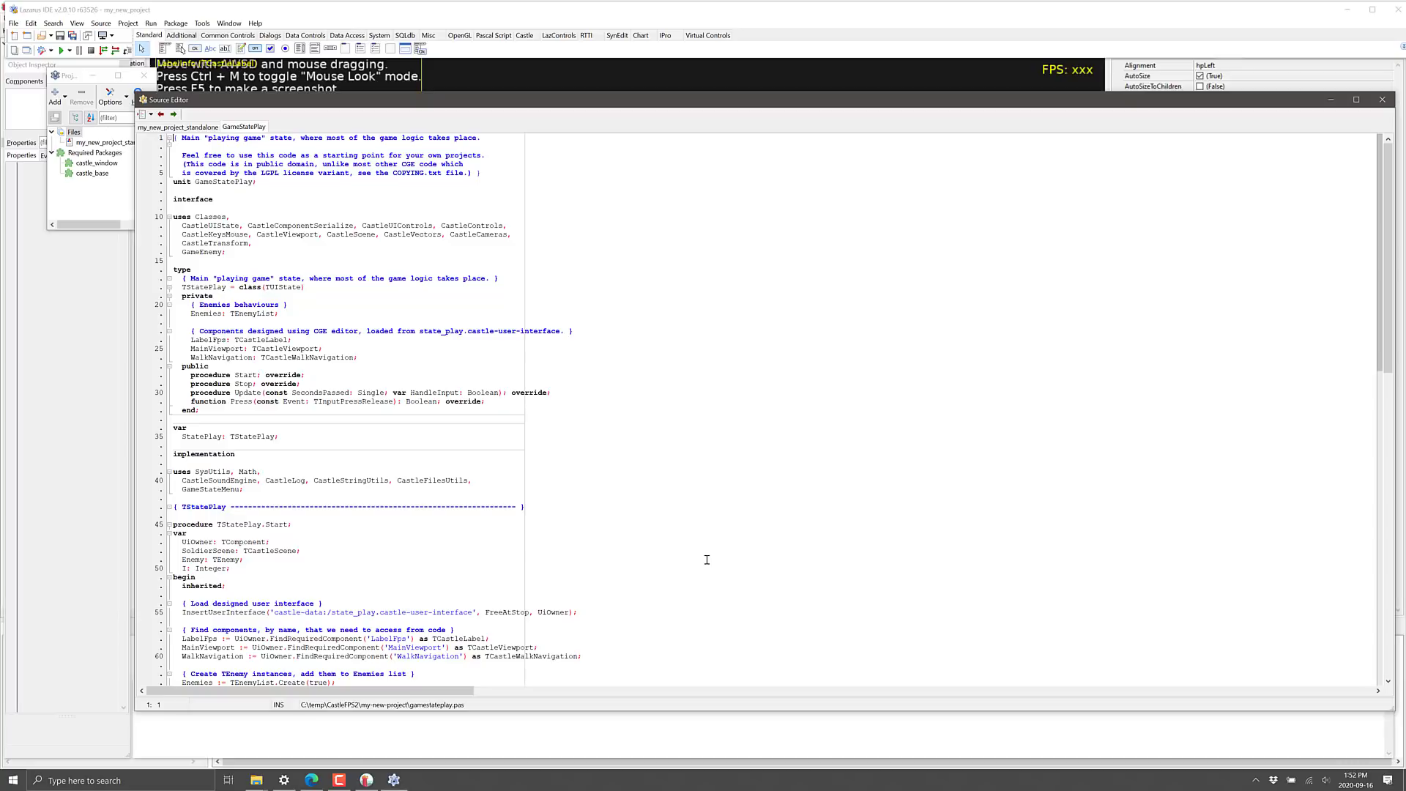
pyautogui.moveTo(730, 501)
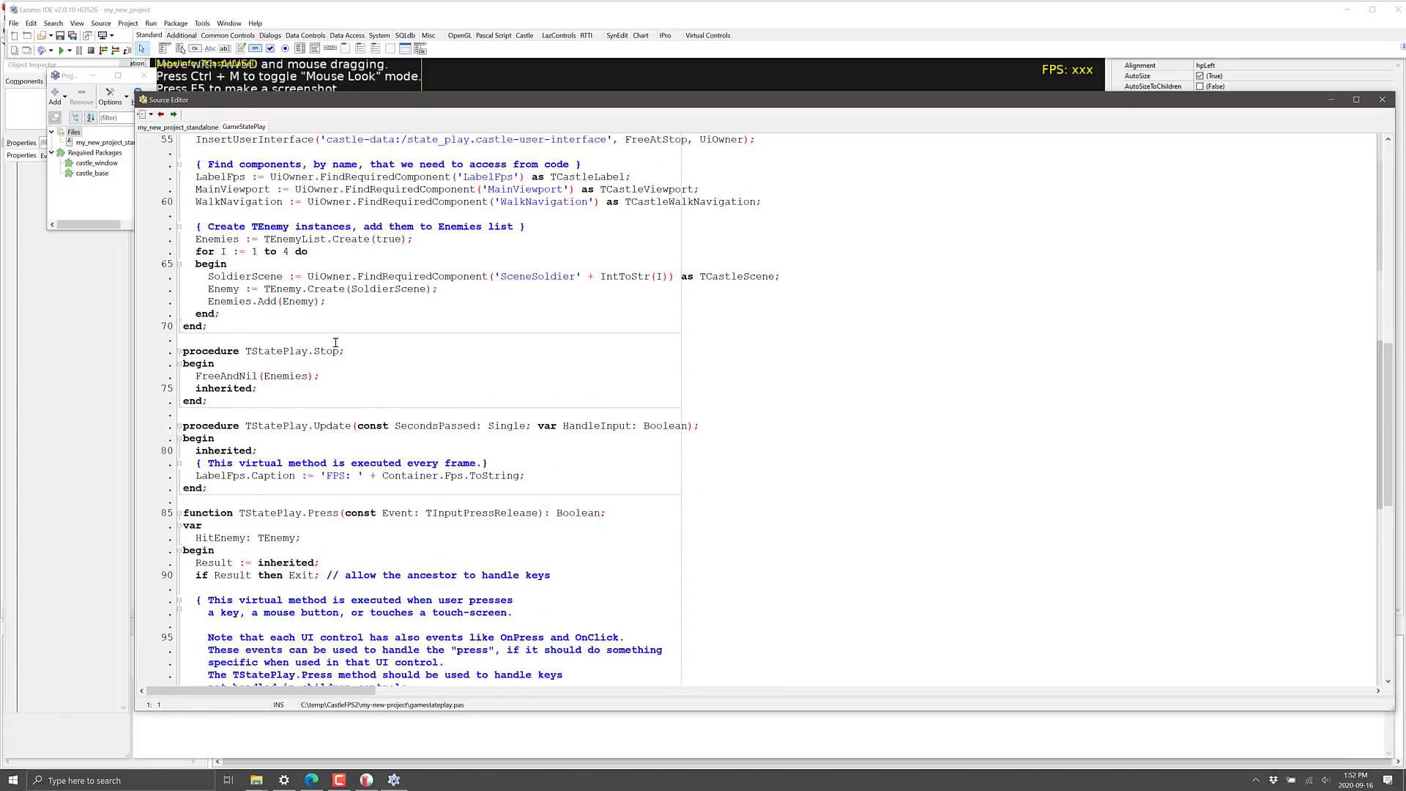
pyautogui.scroll(-3)
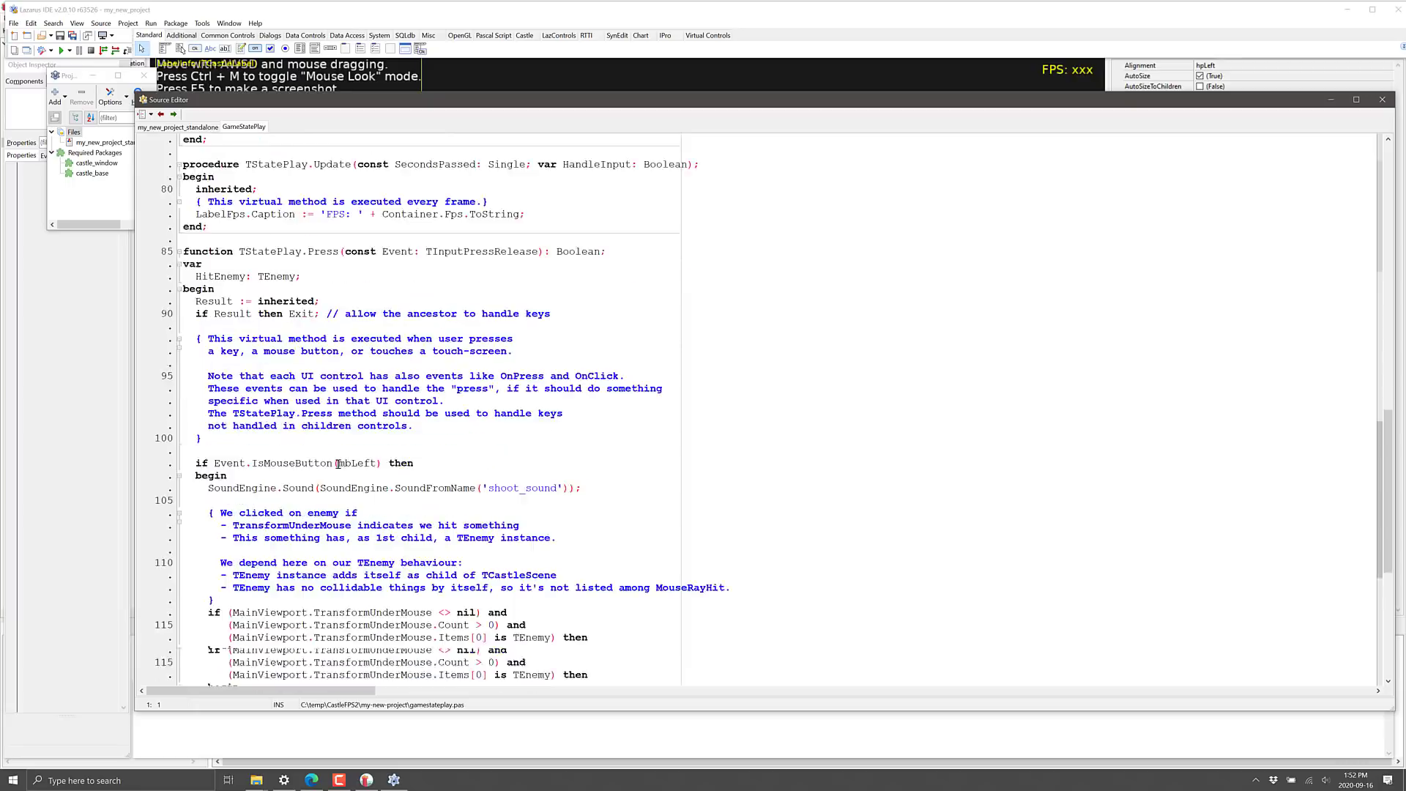
pyautogui.scroll(-3)
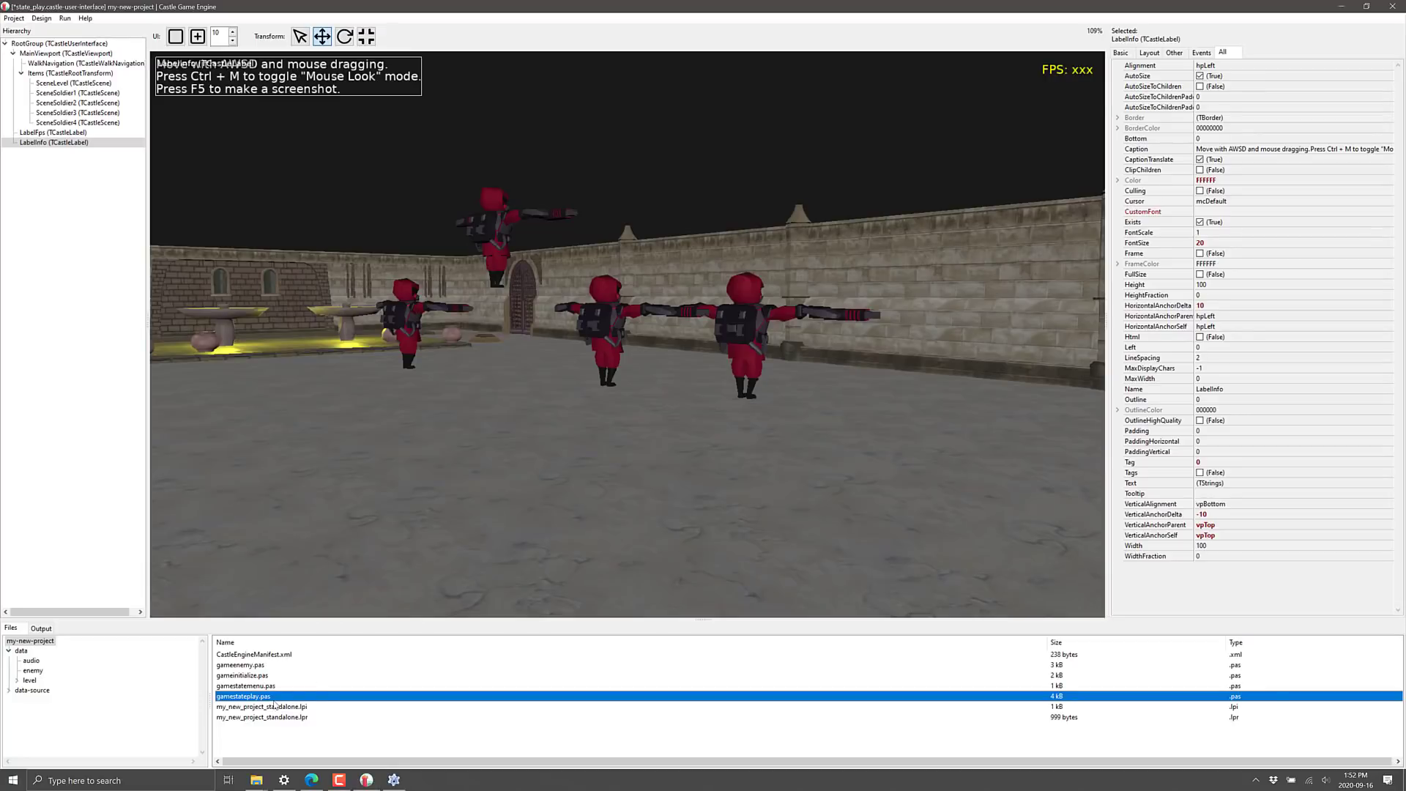
# Open the GameEnemy unit (gameenemy.pas) in Lazarus and scroll through its code
pyautogui.click(240, 664)
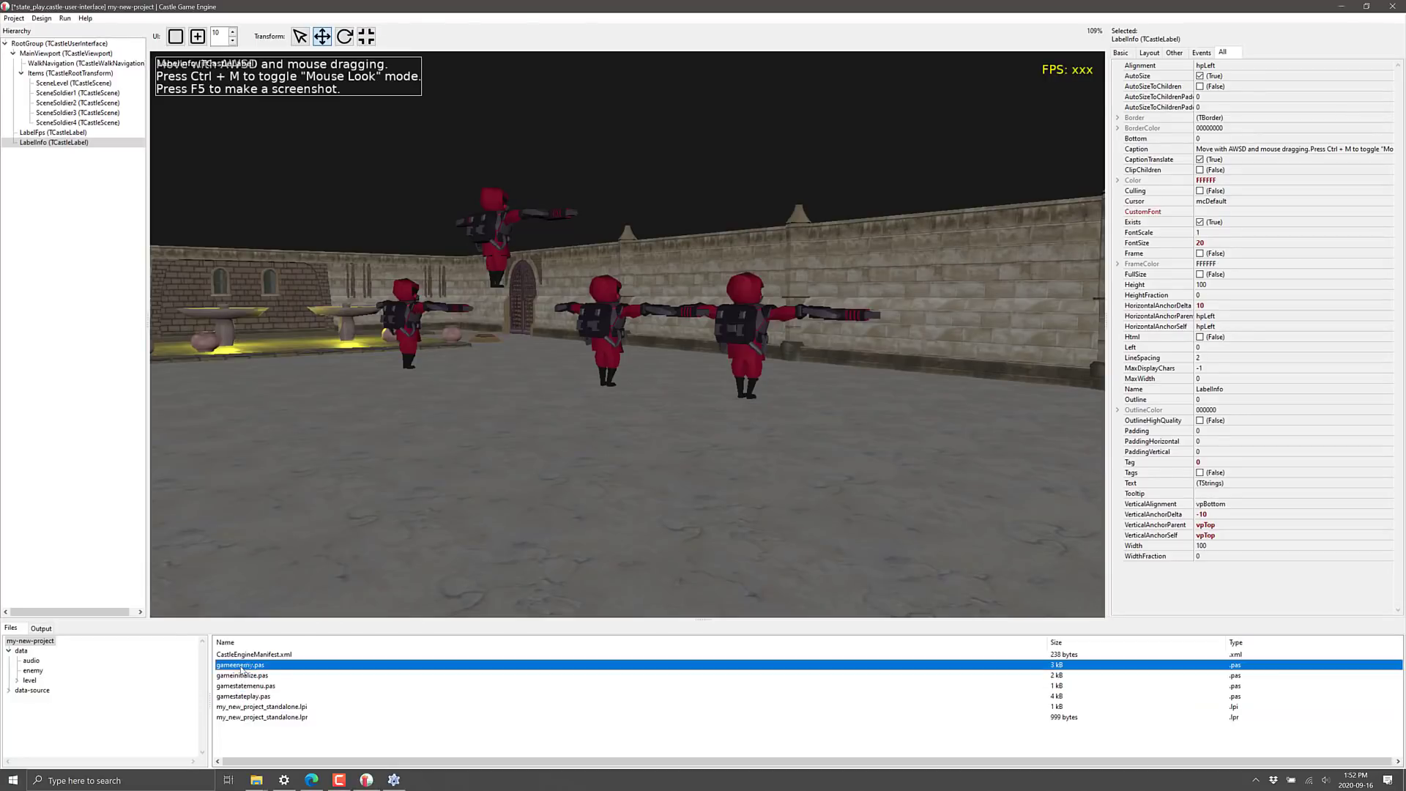
pyautogui.doubleClick(239, 664)
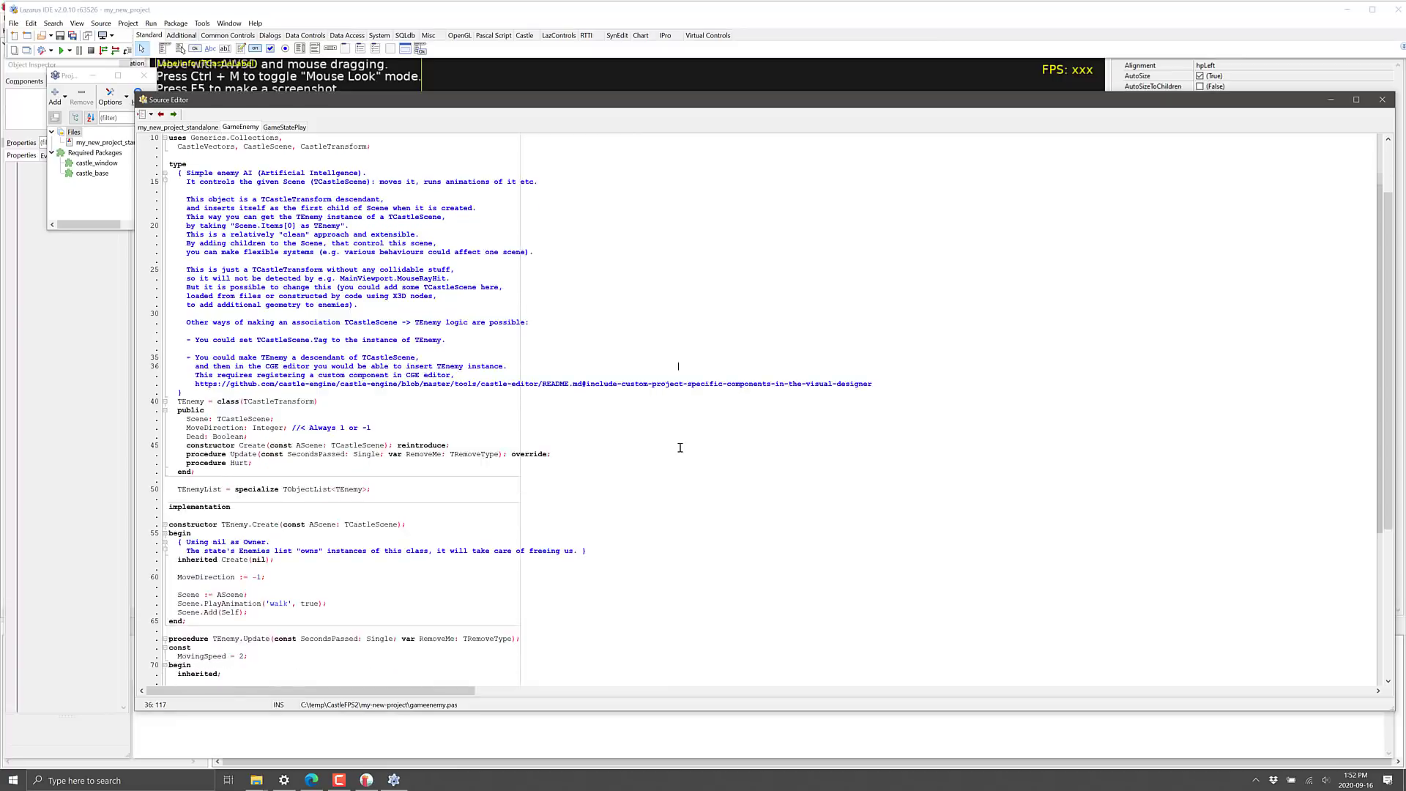
pyautogui.scroll(-3)
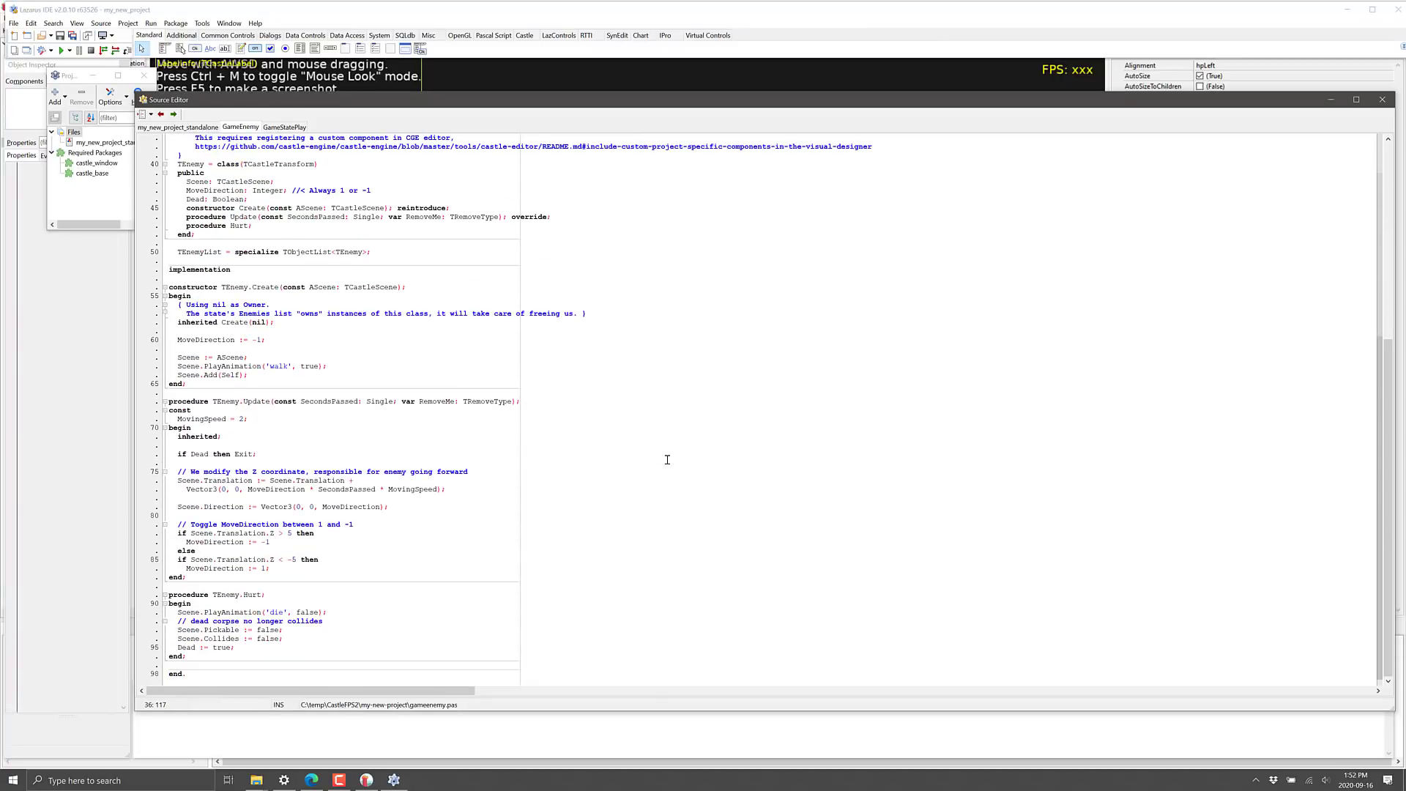
pyautogui.moveTo(259, 583)
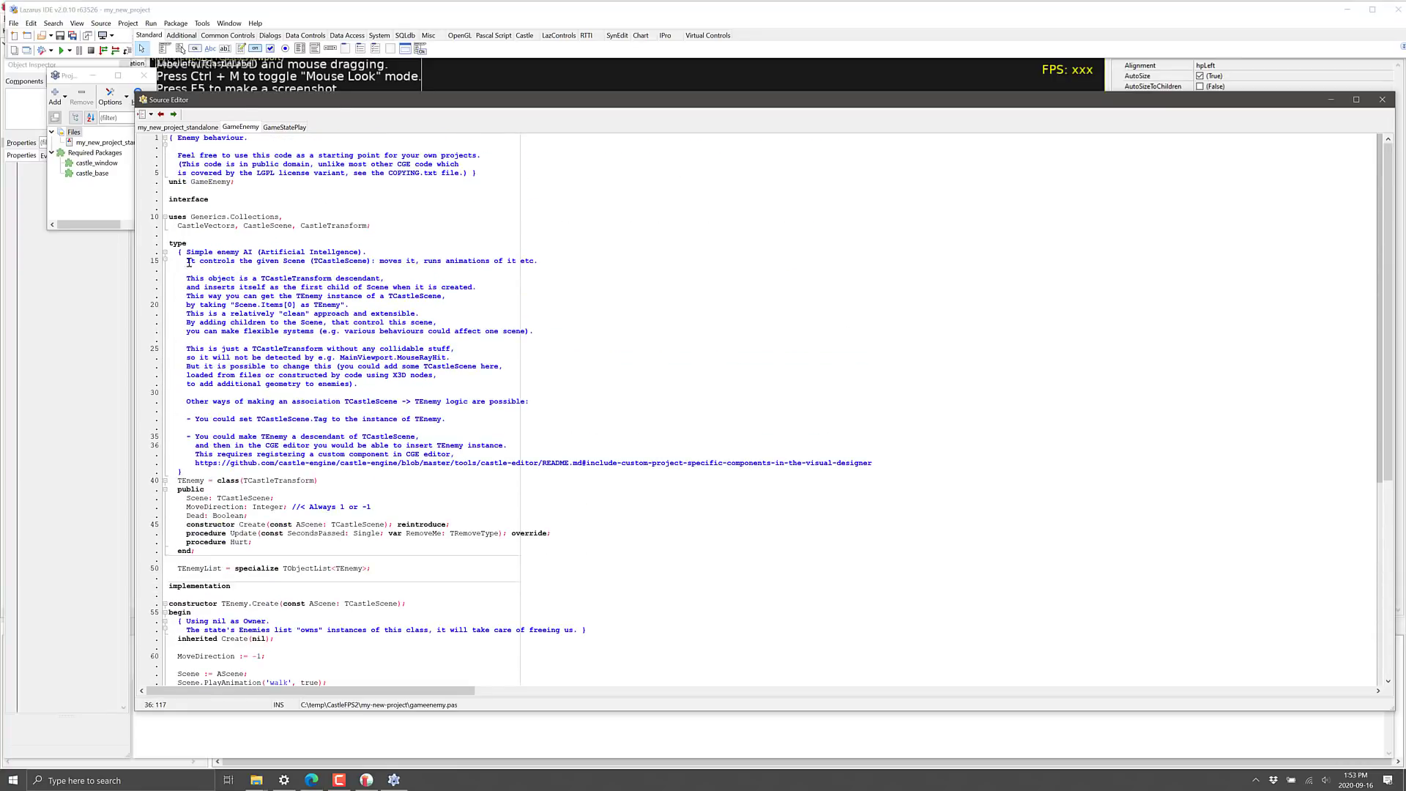
# Highlight the TEnemy explanatory comment block, then return to the engine Features web page
pyautogui.moveTo(187, 261); pyautogui.dragTo(896, 471)
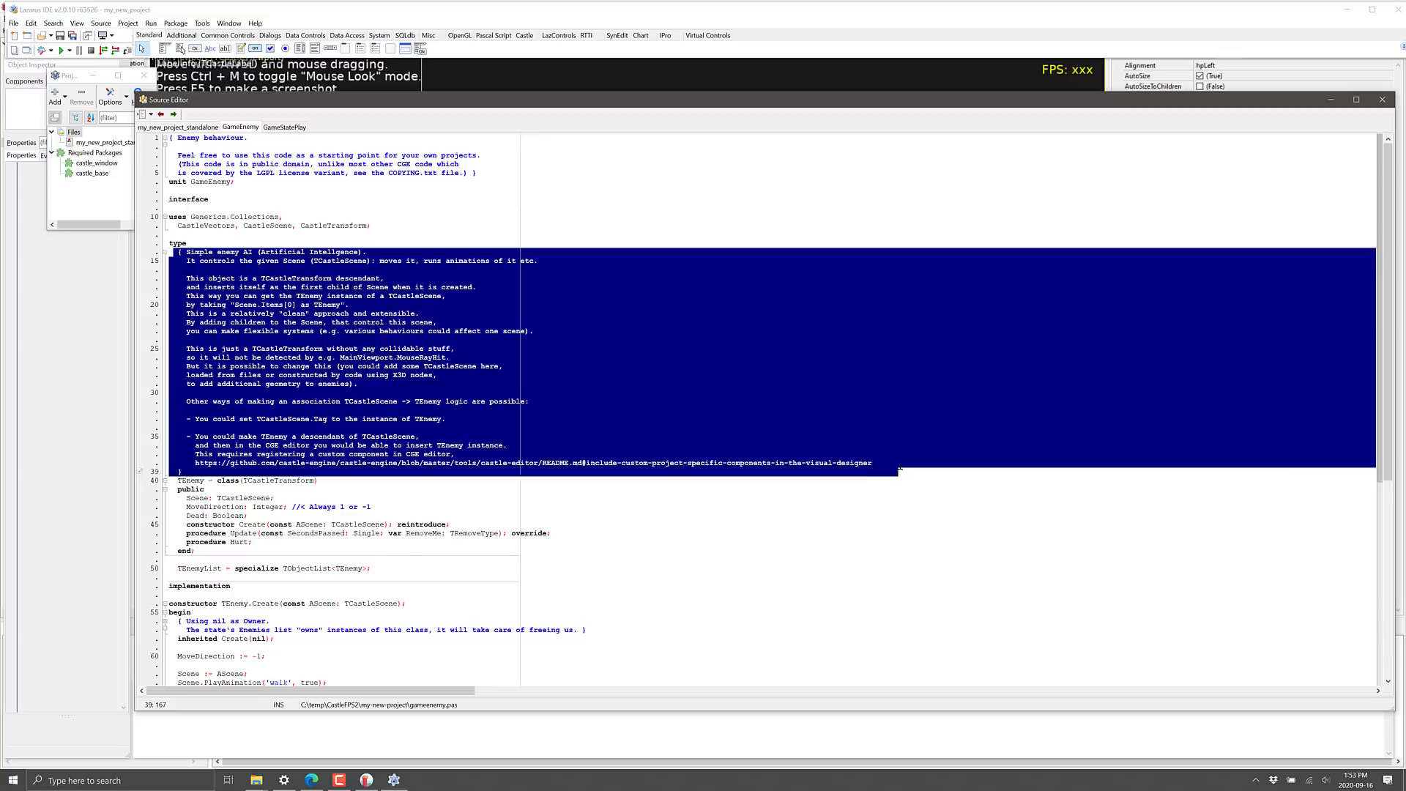
pyautogui.click(910, 471)
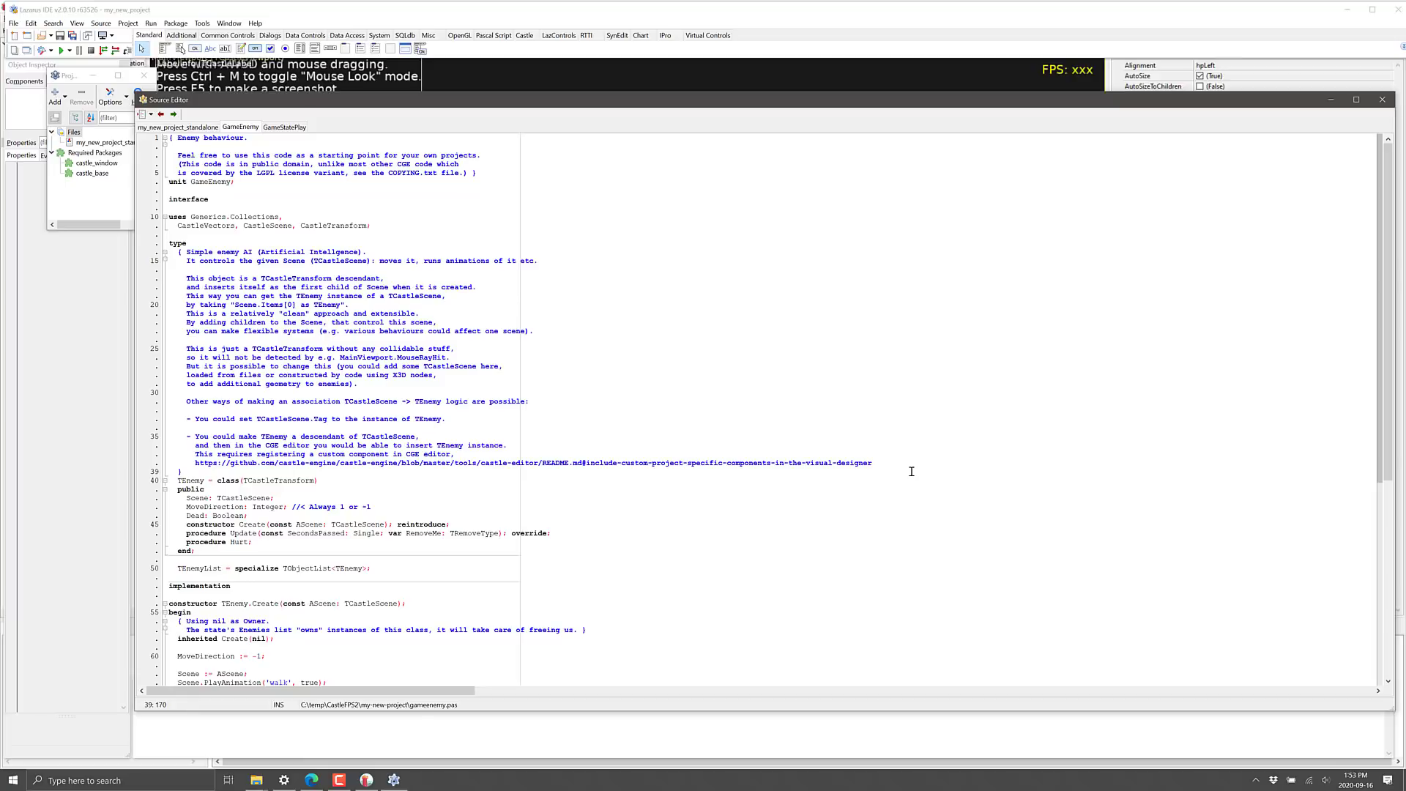
pyautogui.press('alt+tab')
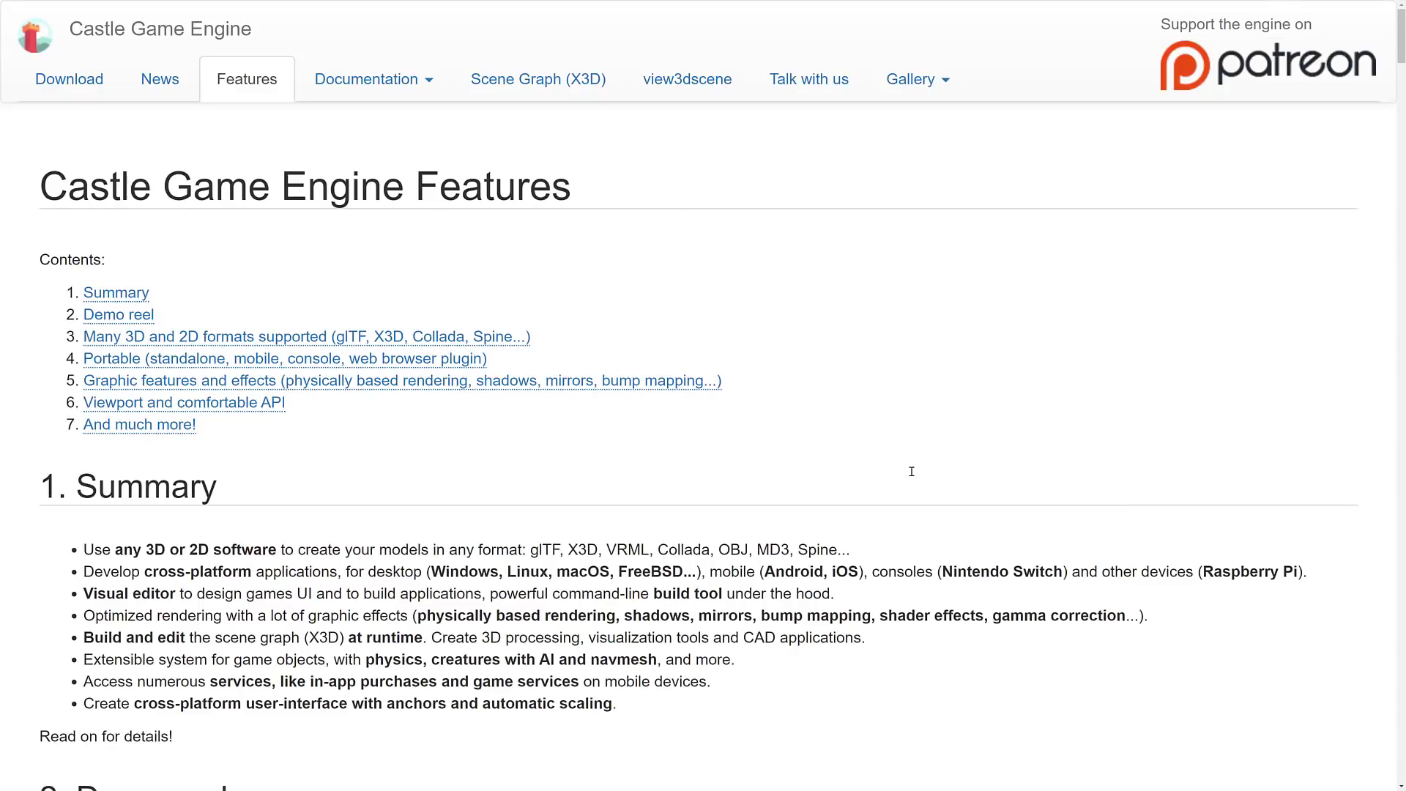
# Read the Castle Game Engine Features page down to its end
pyautogui.scroll(-3)
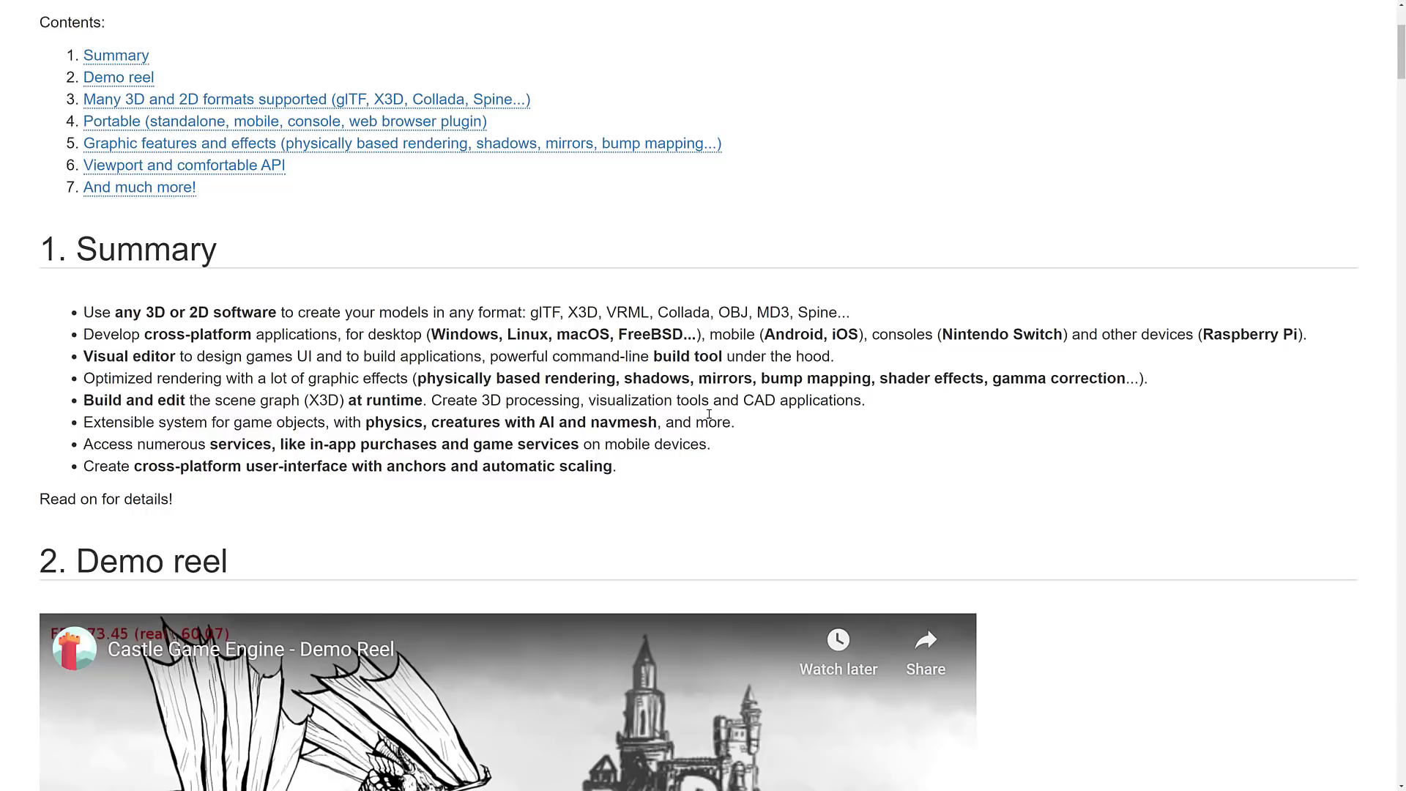
pyautogui.press('alt+tab')
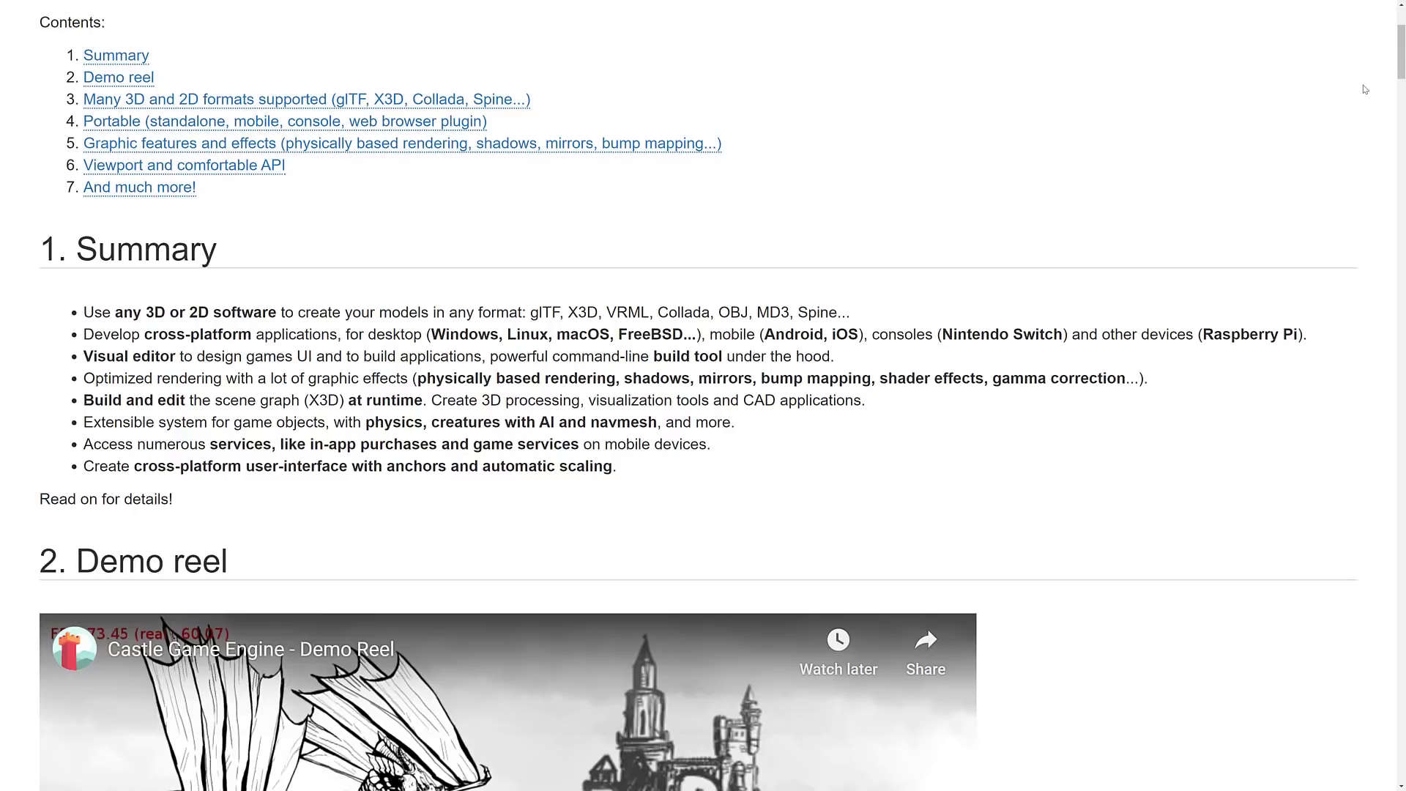
pyautogui.moveTo(1011, 175)
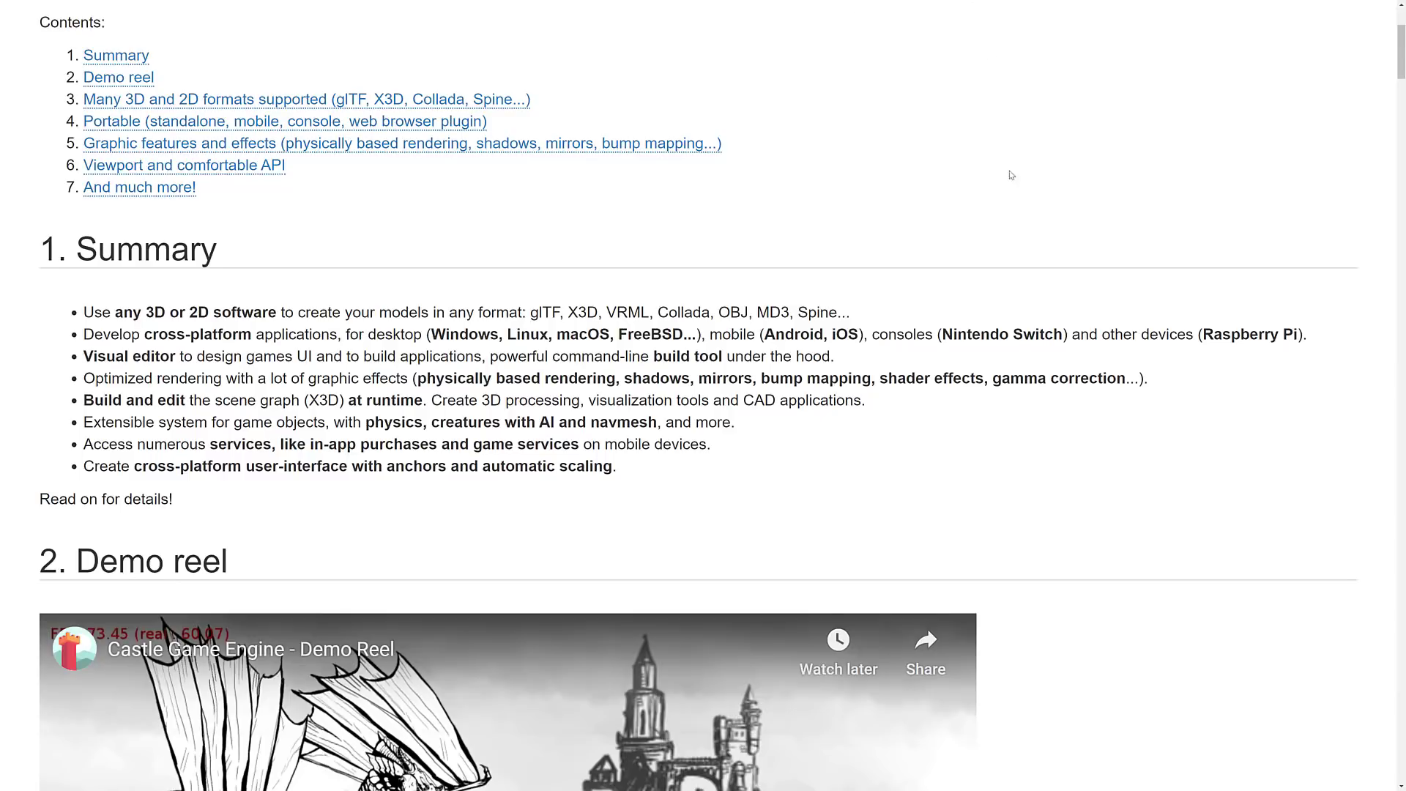
pyautogui.scroll(-3)
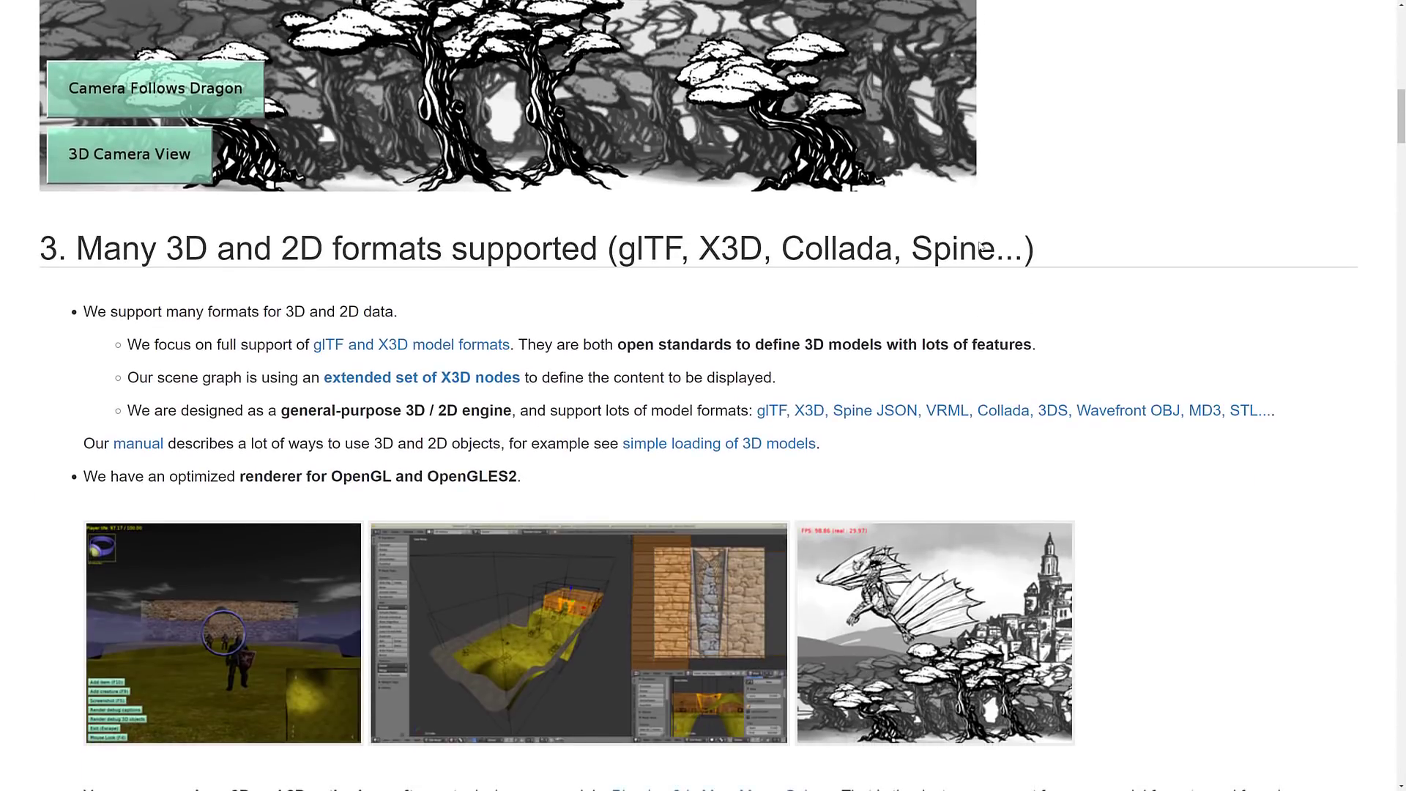
pyautogui.scroll(-3)
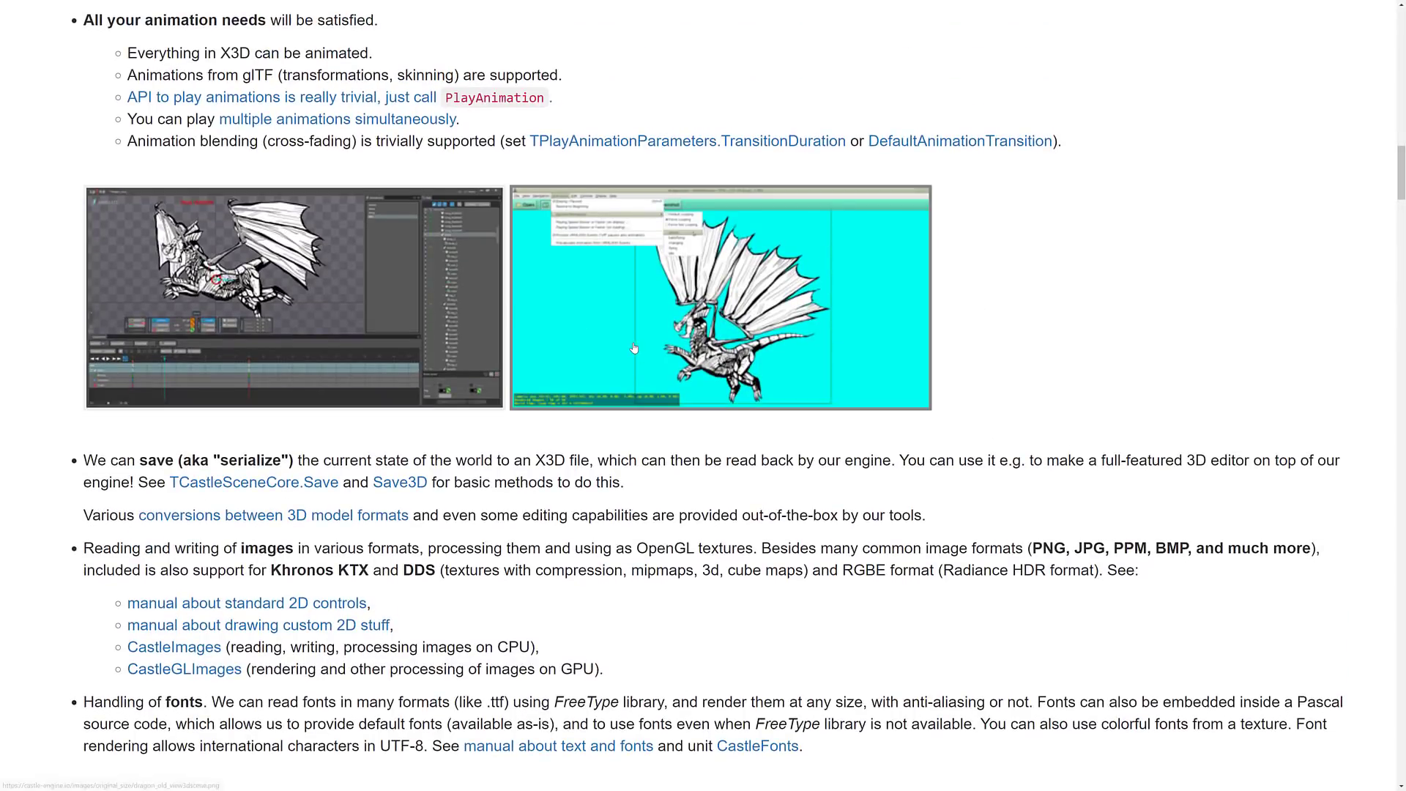
pyautogui.scroll(-3)
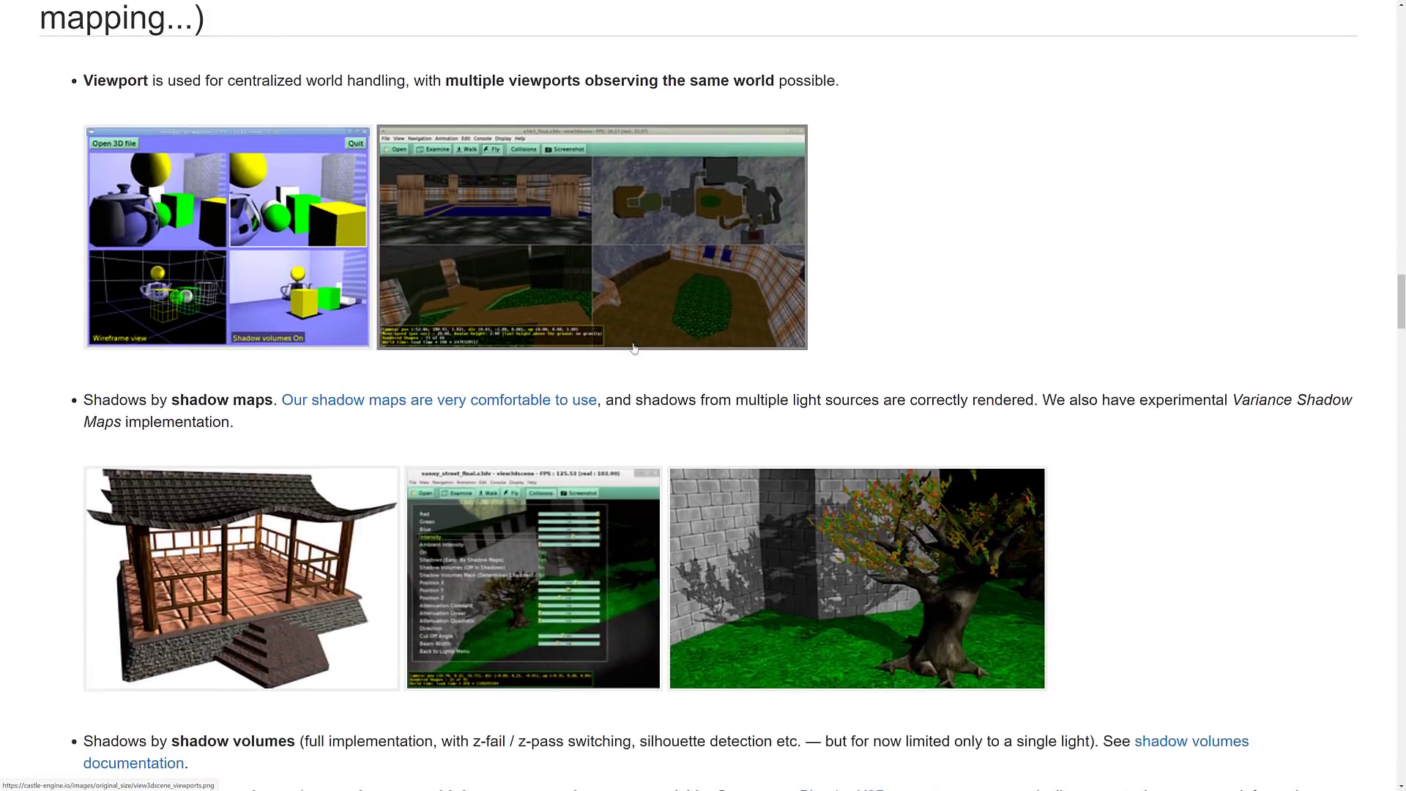
pyautogui.scroll(-3)
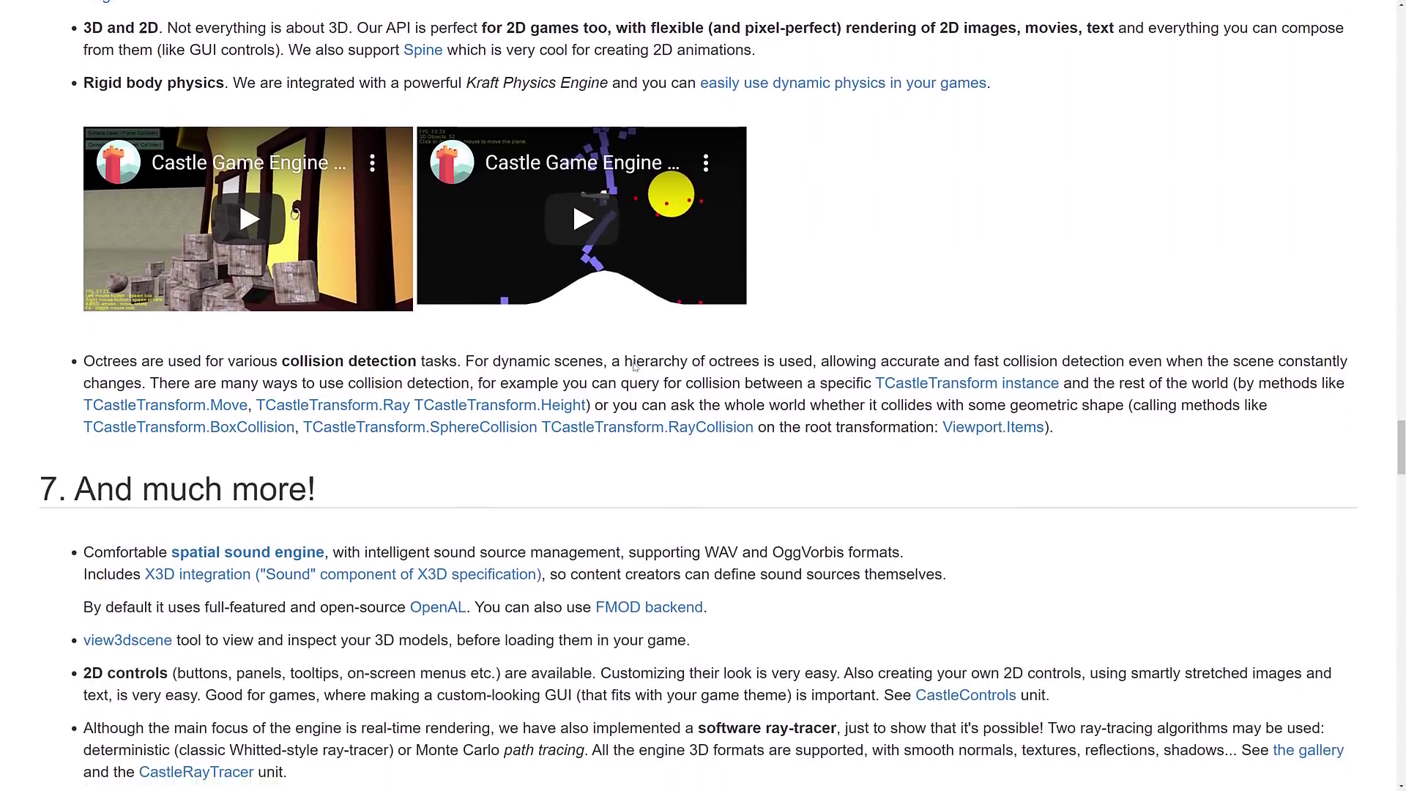
pyautogui.scroll(-3)
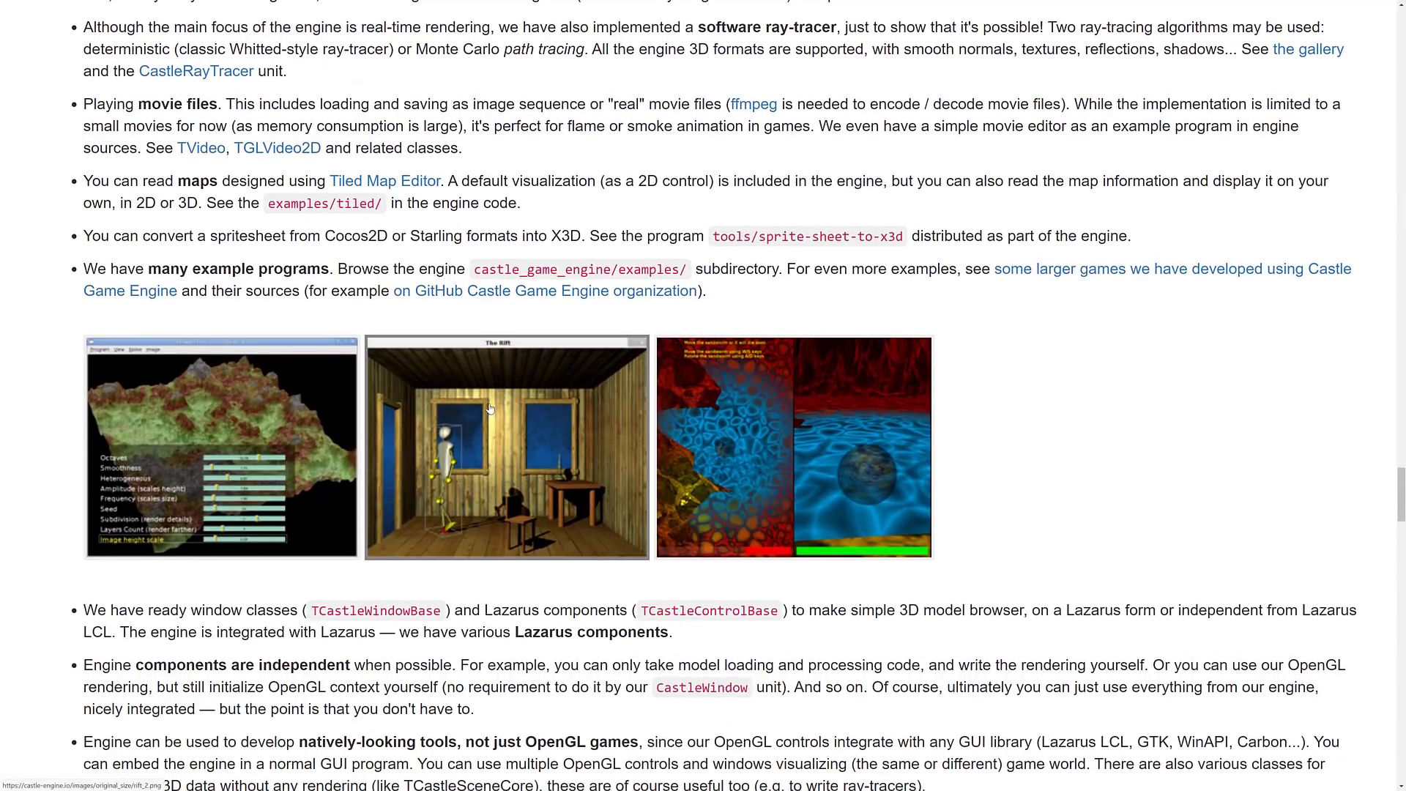
pyautogui.scroll(-3)
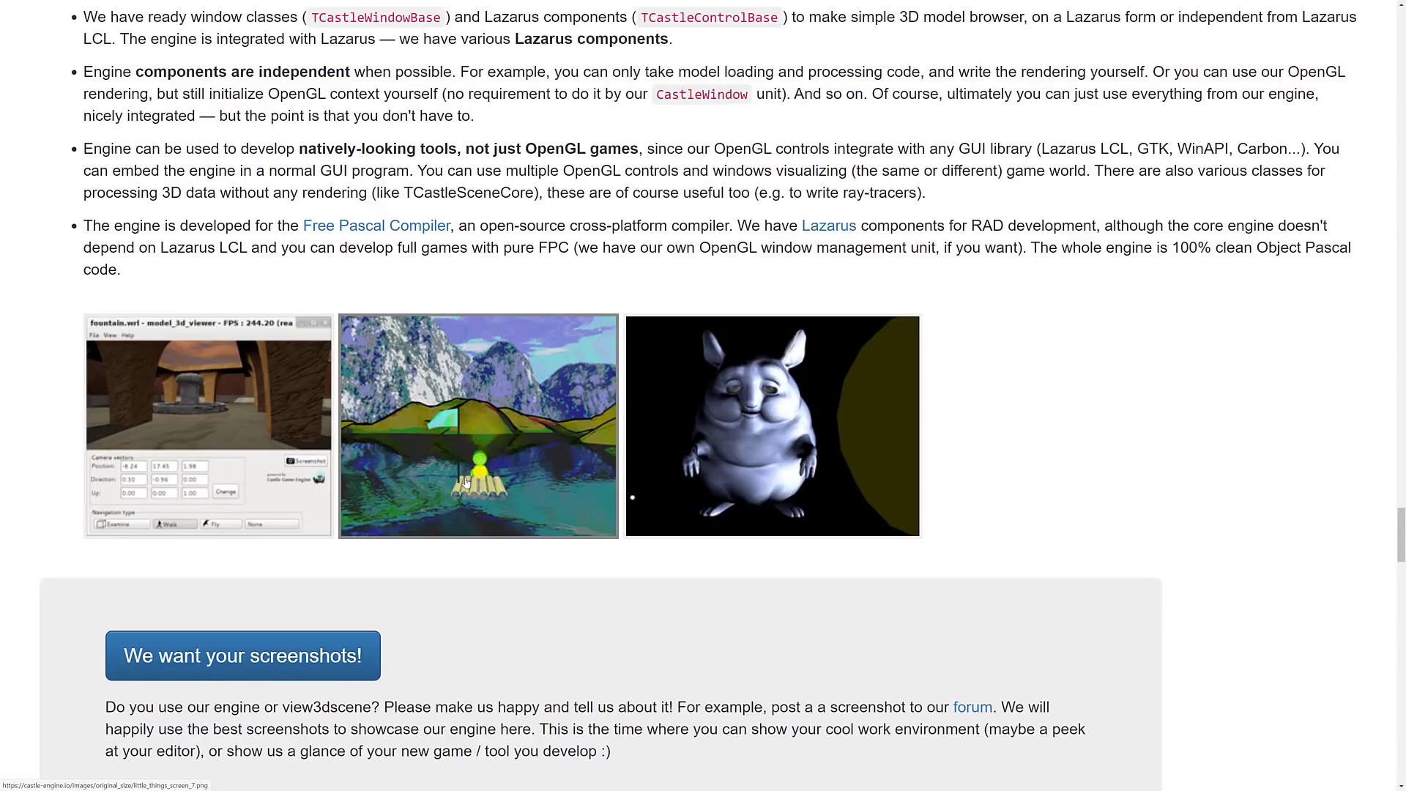
pyautogui.scroll(-3)
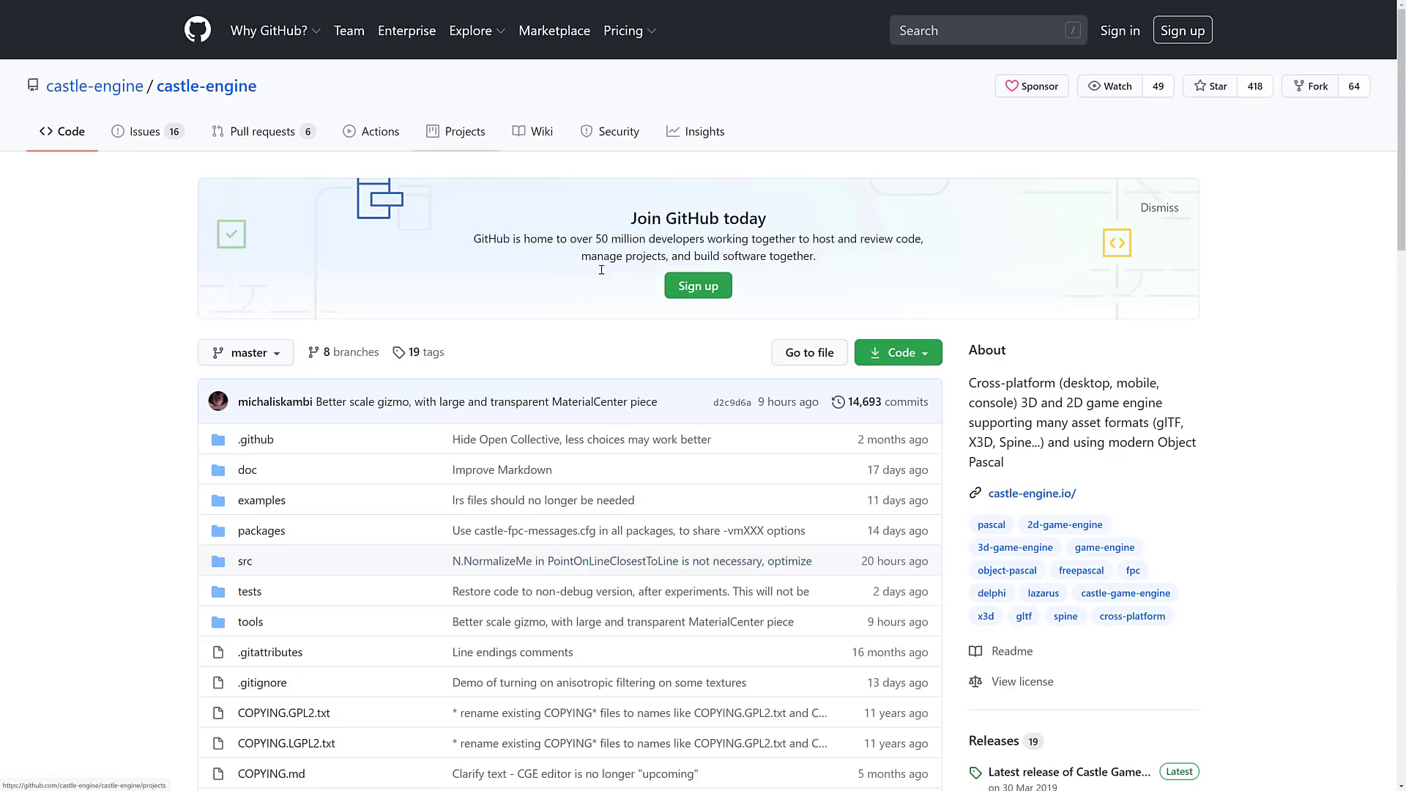
pyautogui.moveTo(705, 131)
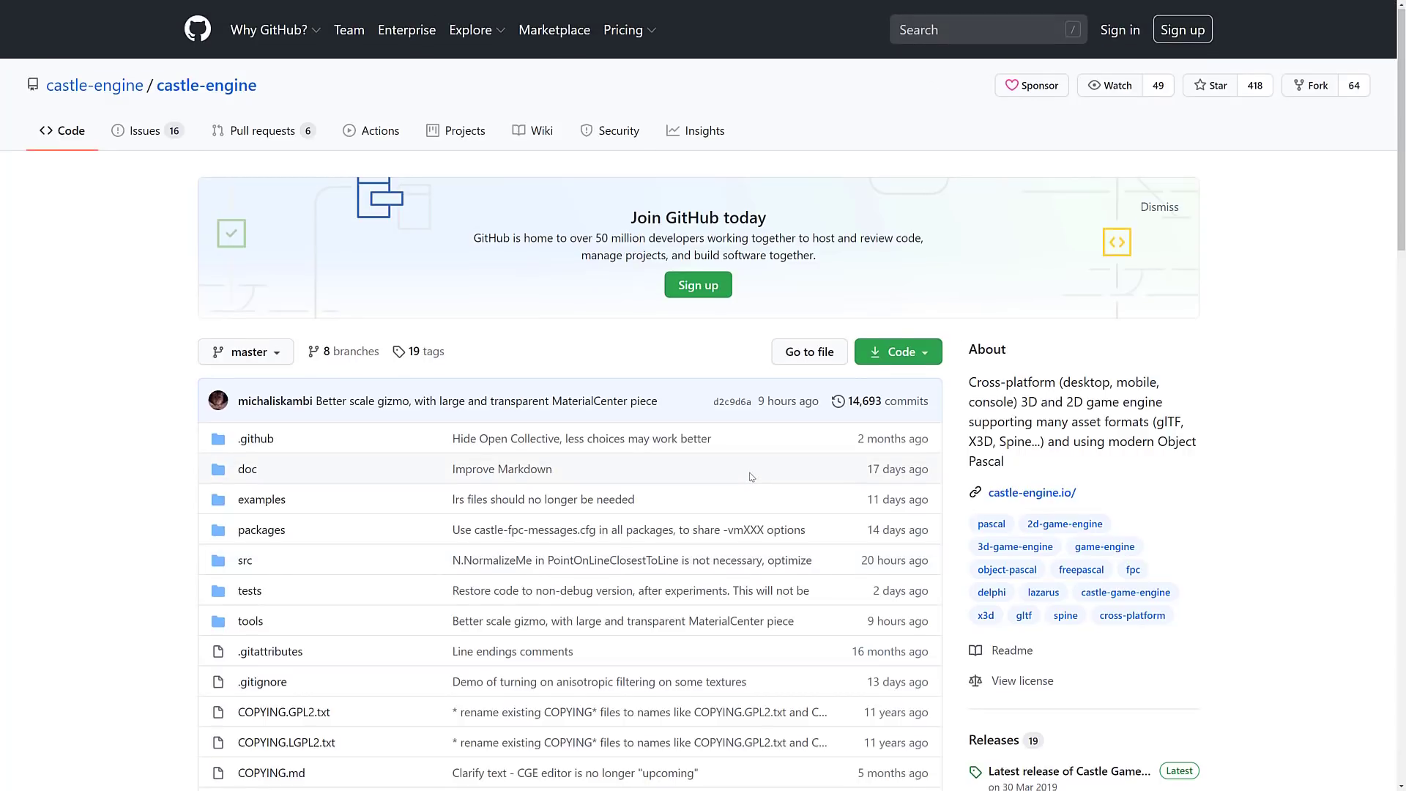
# Scroll through the castle-engine repository's COPYING.md license summary on GitHub
pyautogui.scroll(-3)
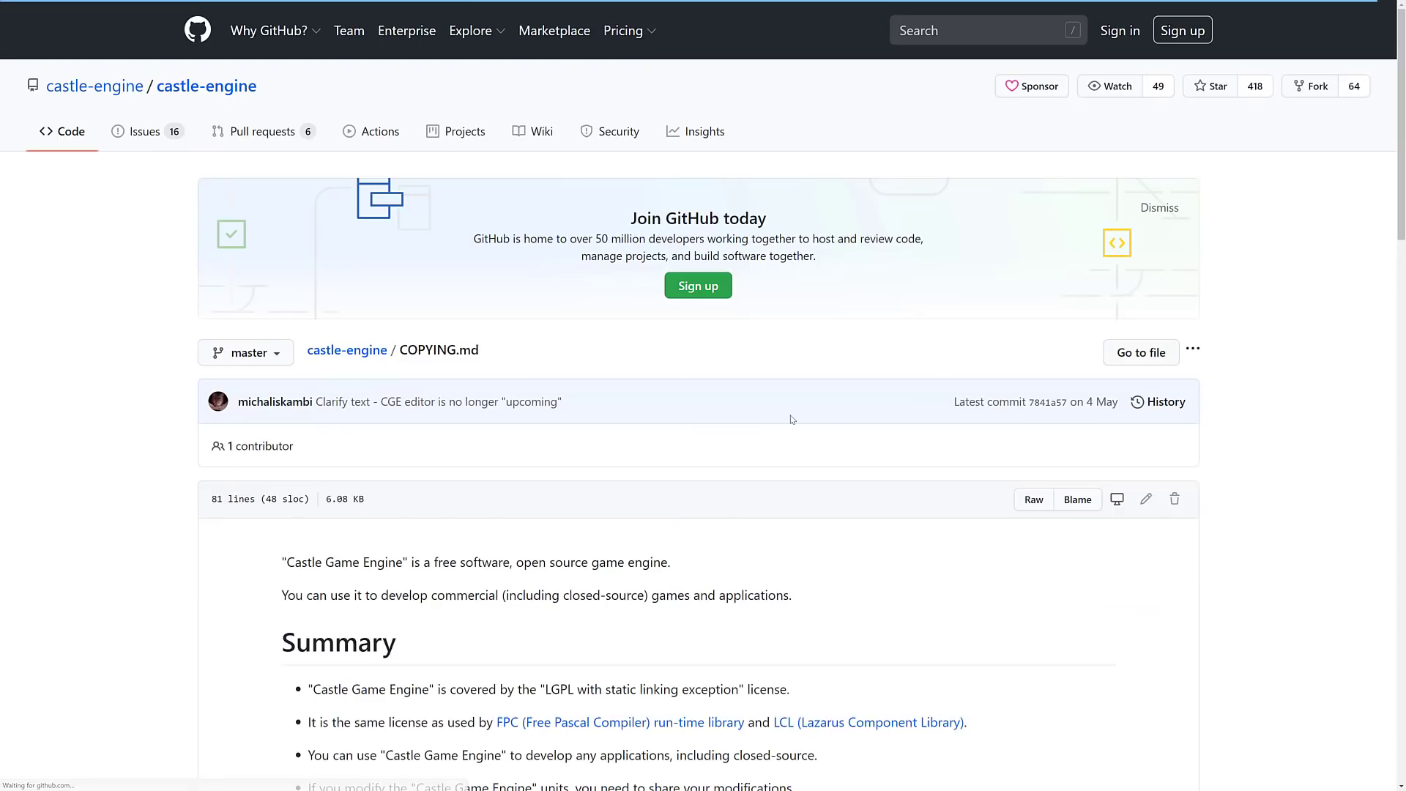
pyautogui.scroll(-3)
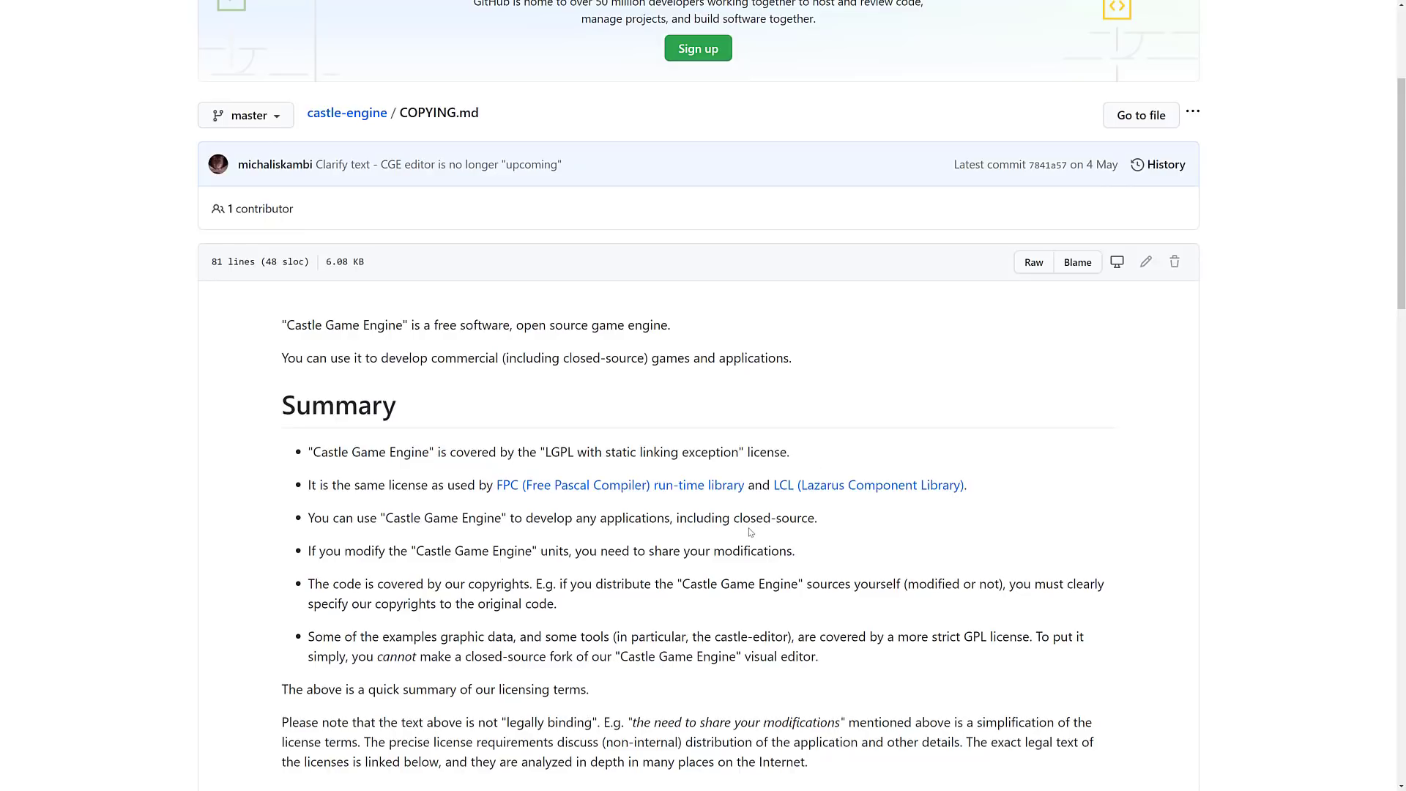
pyautogui.scroll(-3)
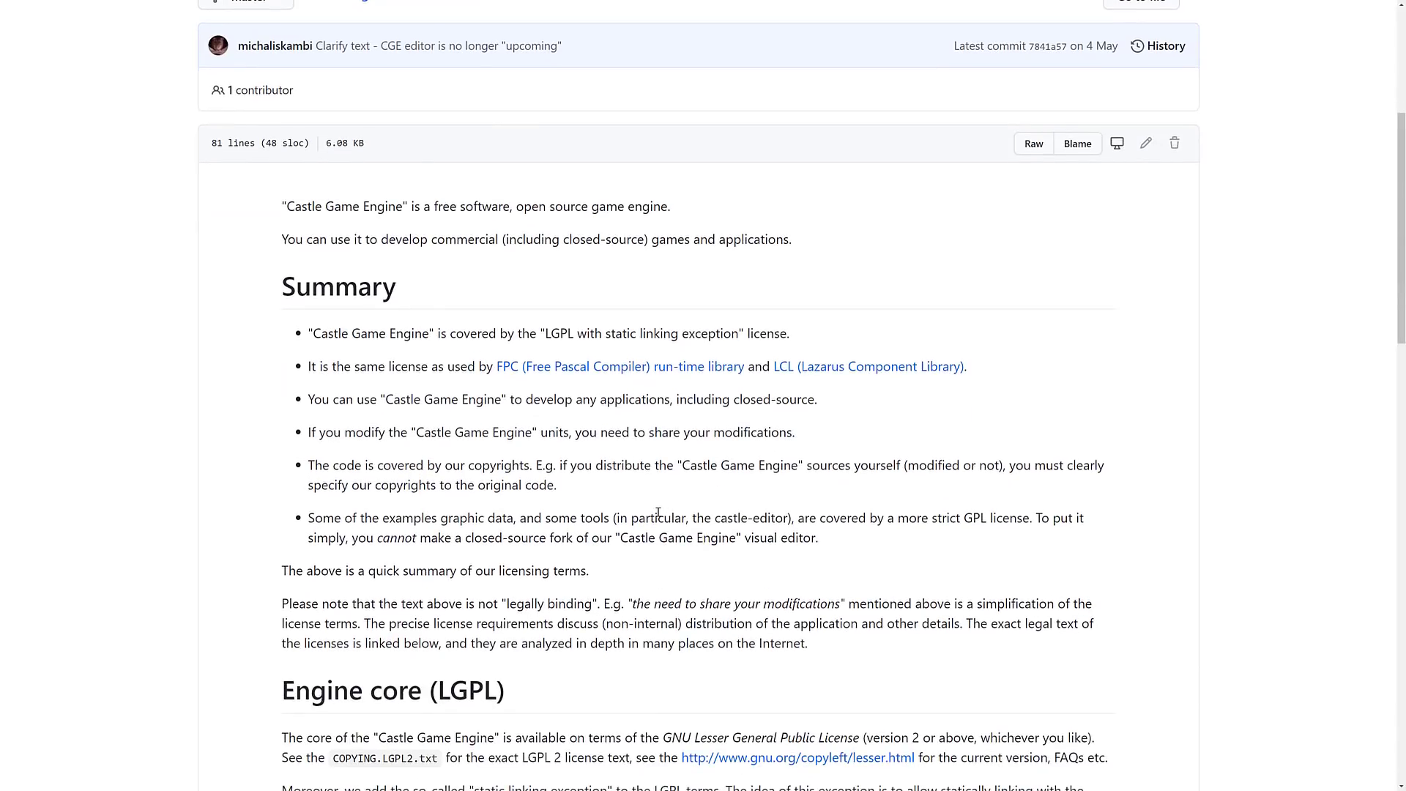
pyautogui.scroll(-3)
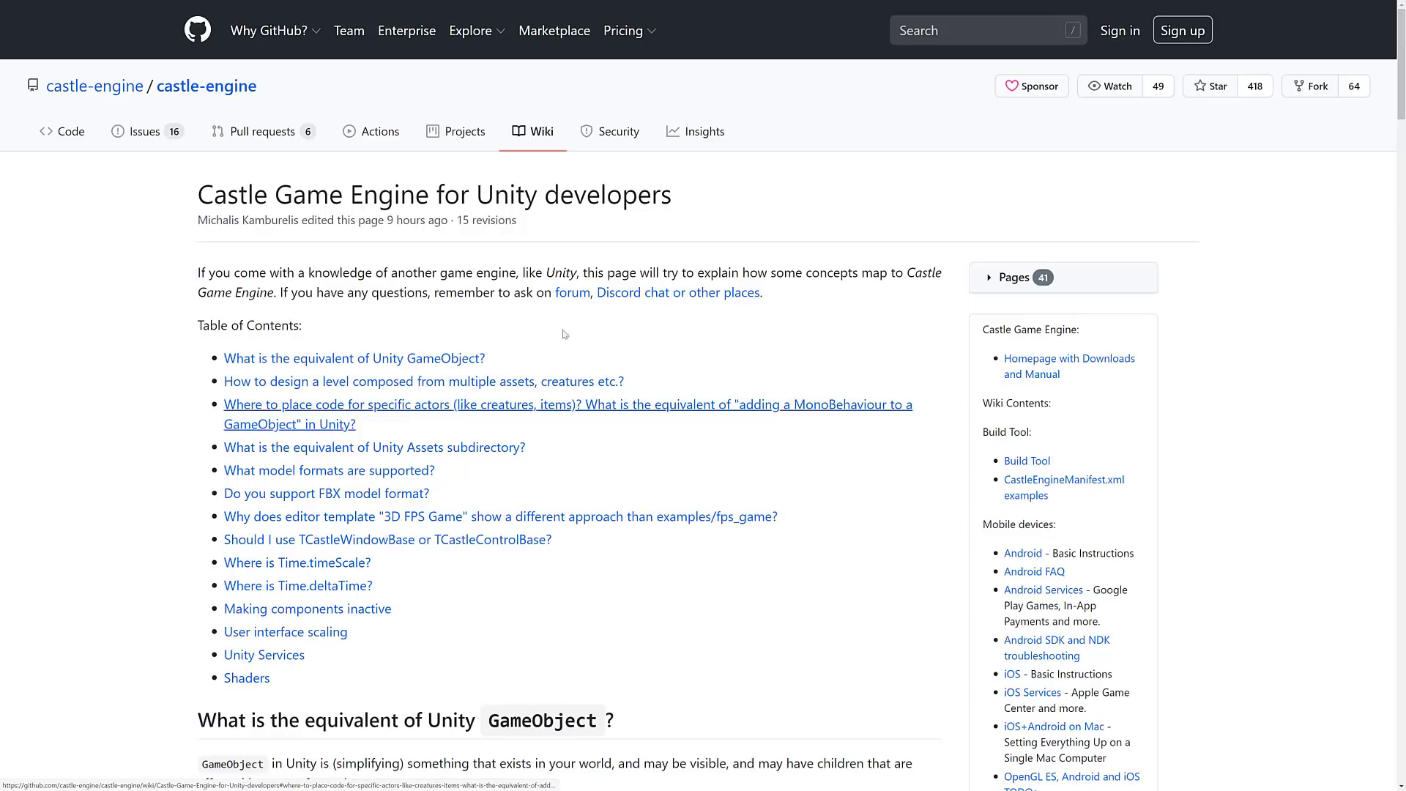
# Scroll through the opening sections of the Unity developers wiki page
pyautogui.scroll(-3)
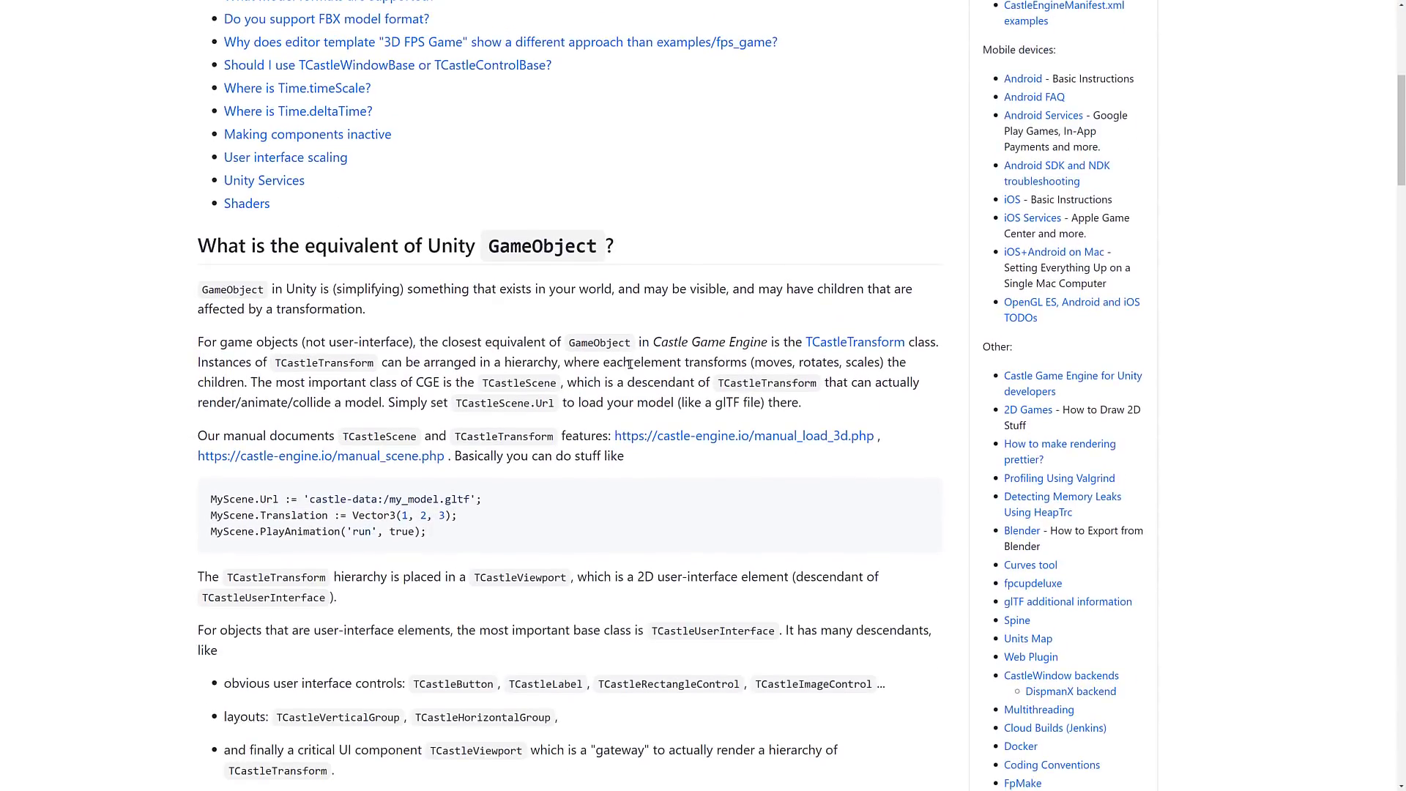
pyautogui.scroll(-3)
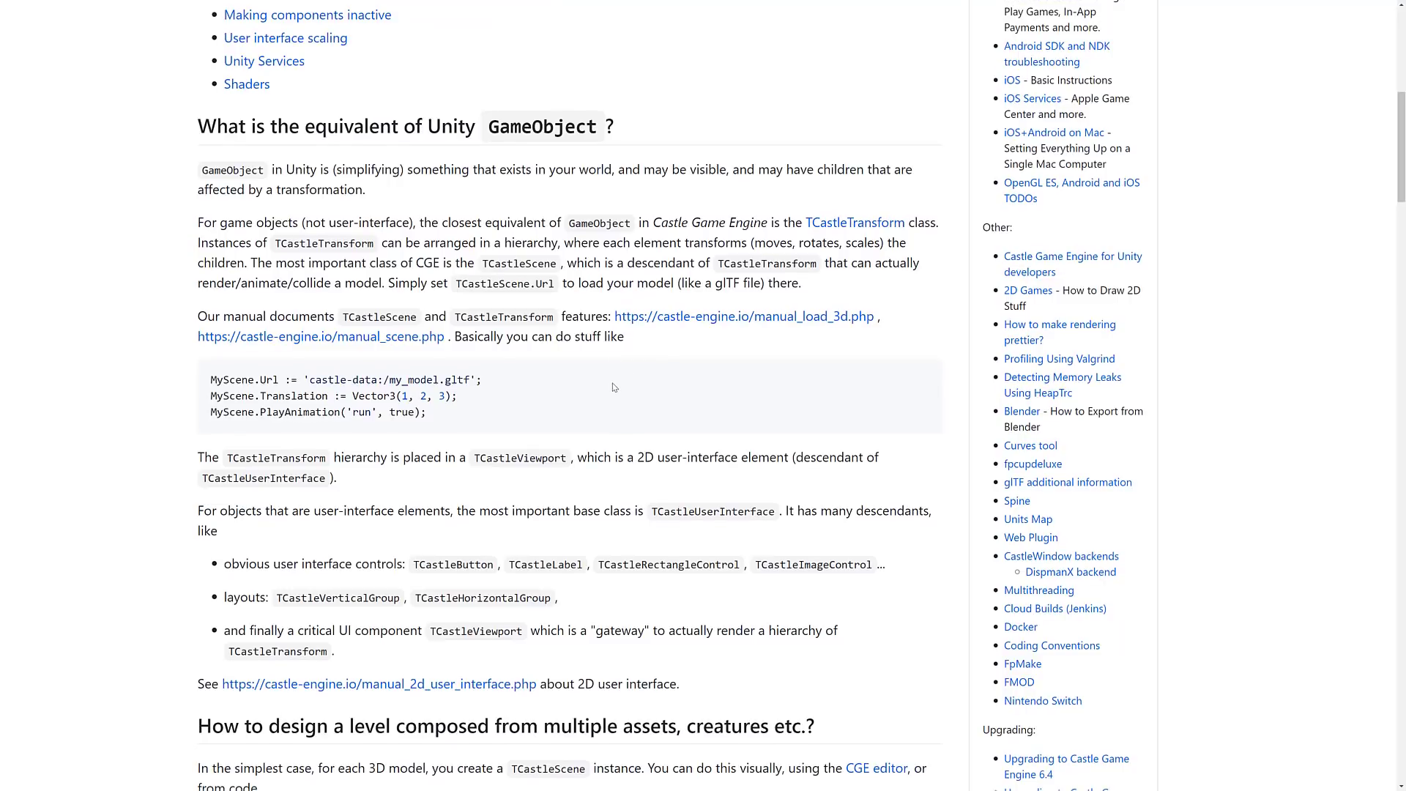
pyautogui.scroll(-3)
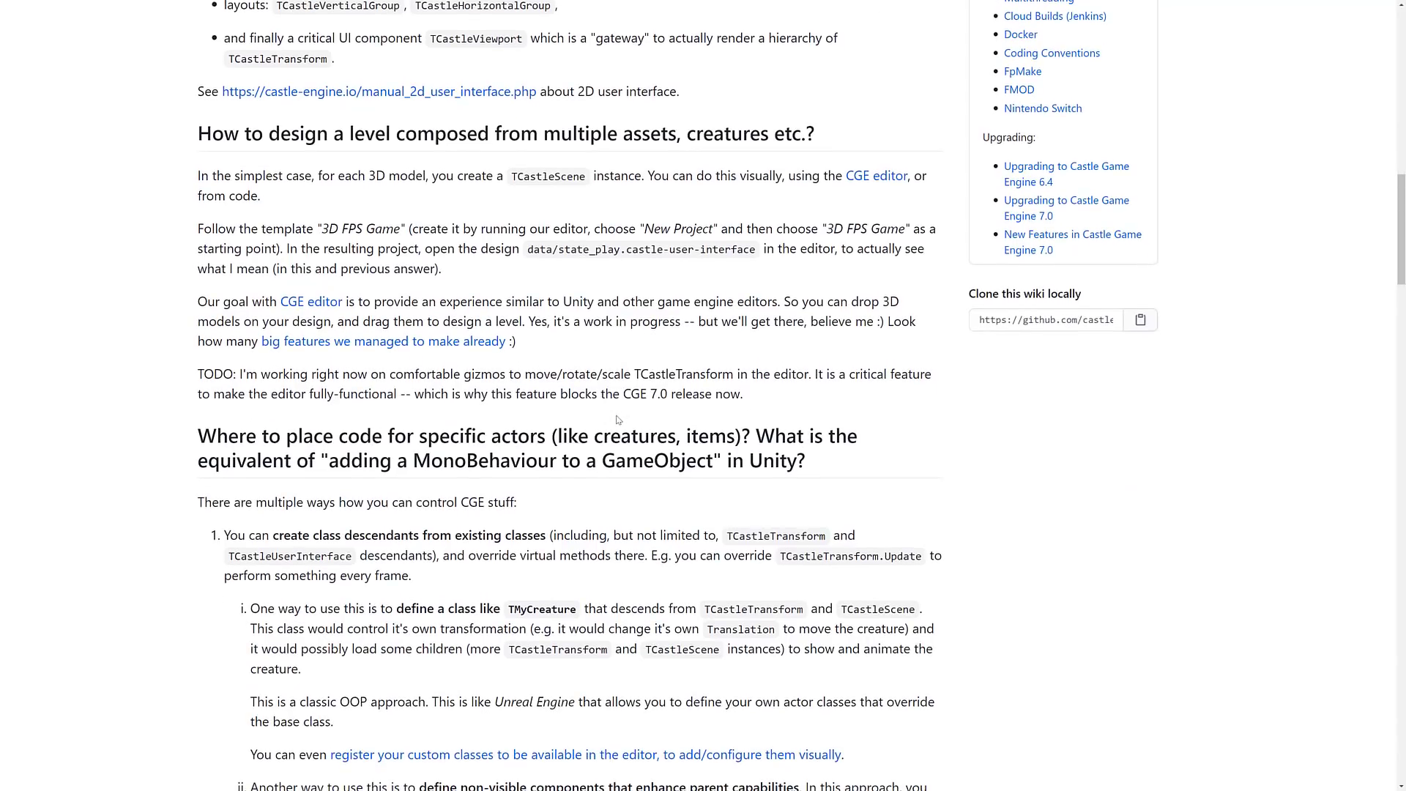
pyautogui.scroll(-3)
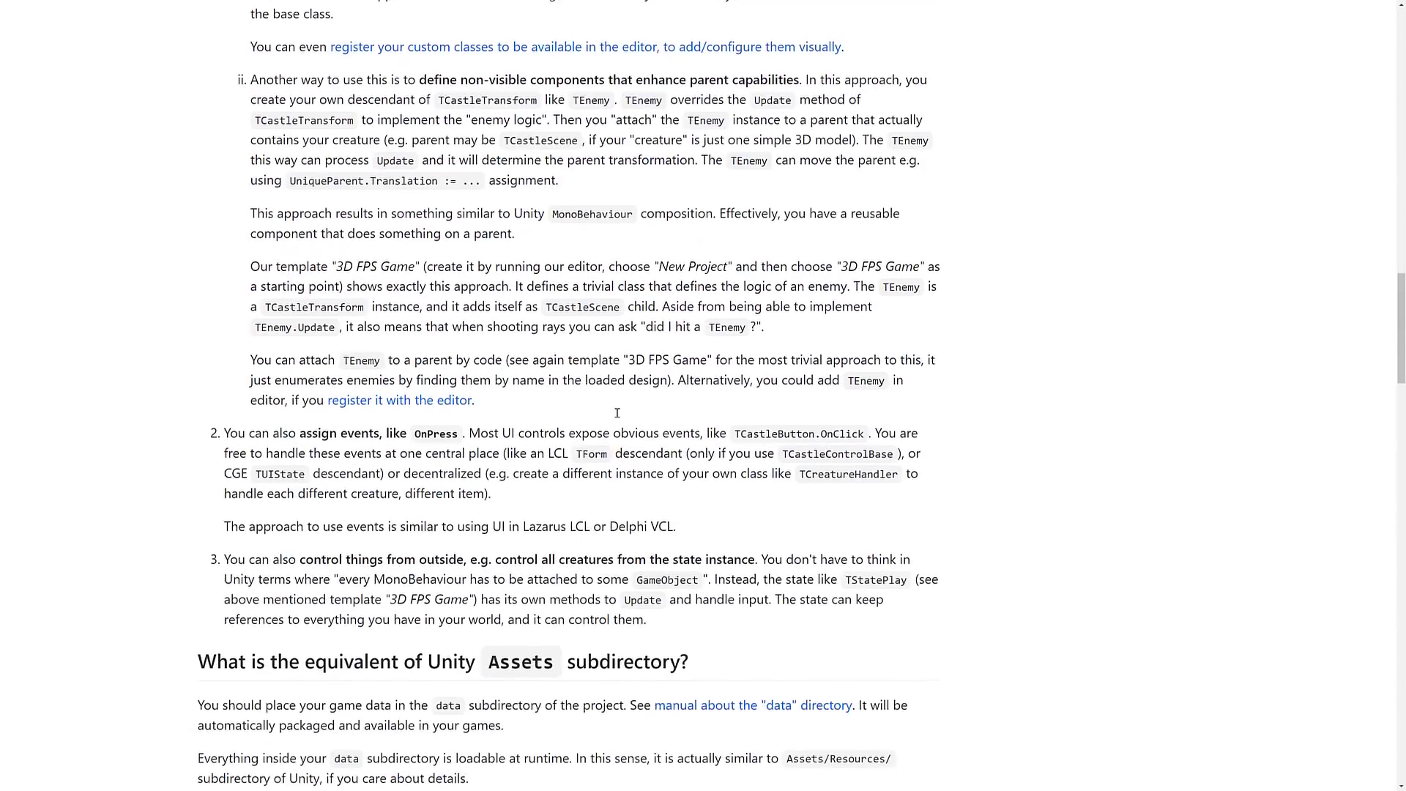
pyautogui.scroll(-3)
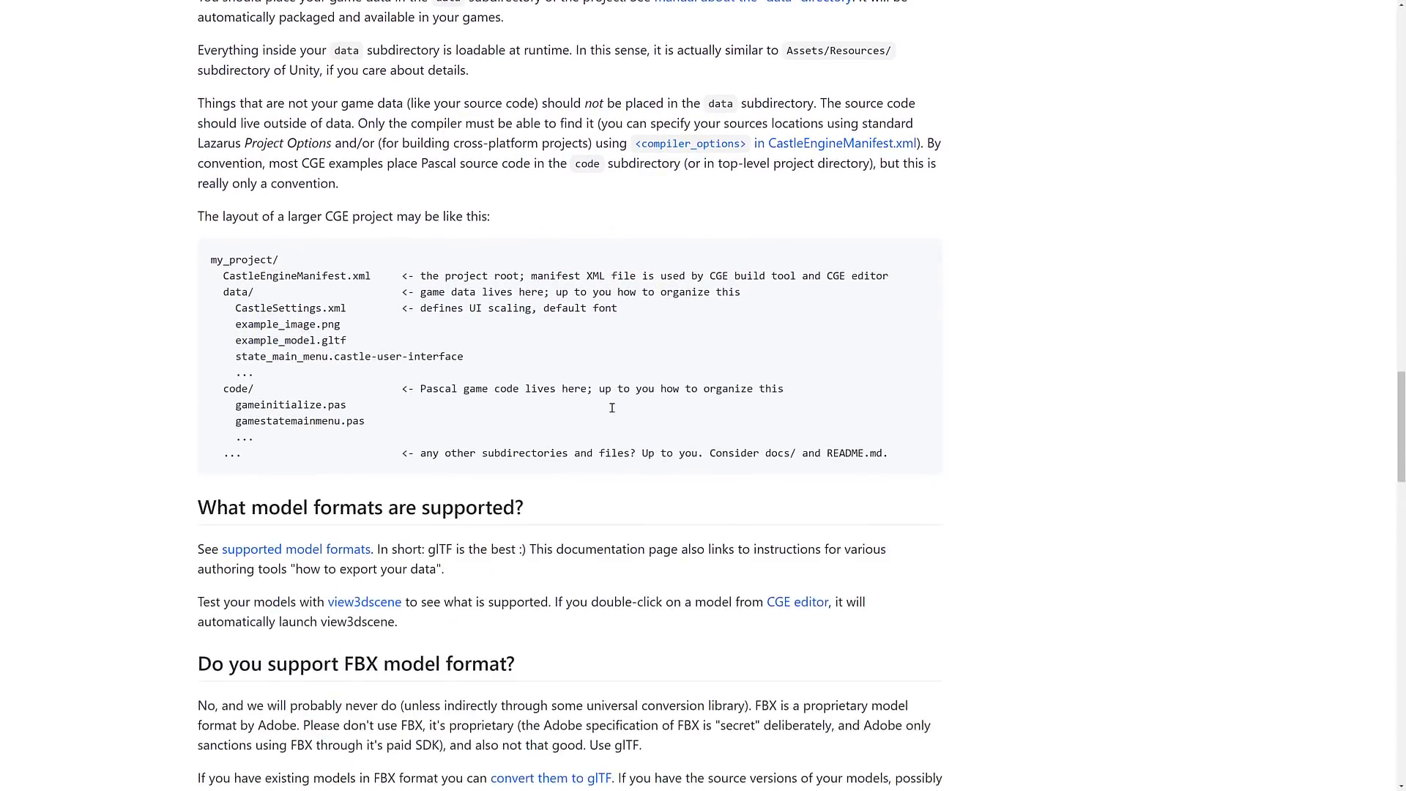
# Read on to the Unity Services section, then bring up the open windows list
pyautogui.scroll(-3)
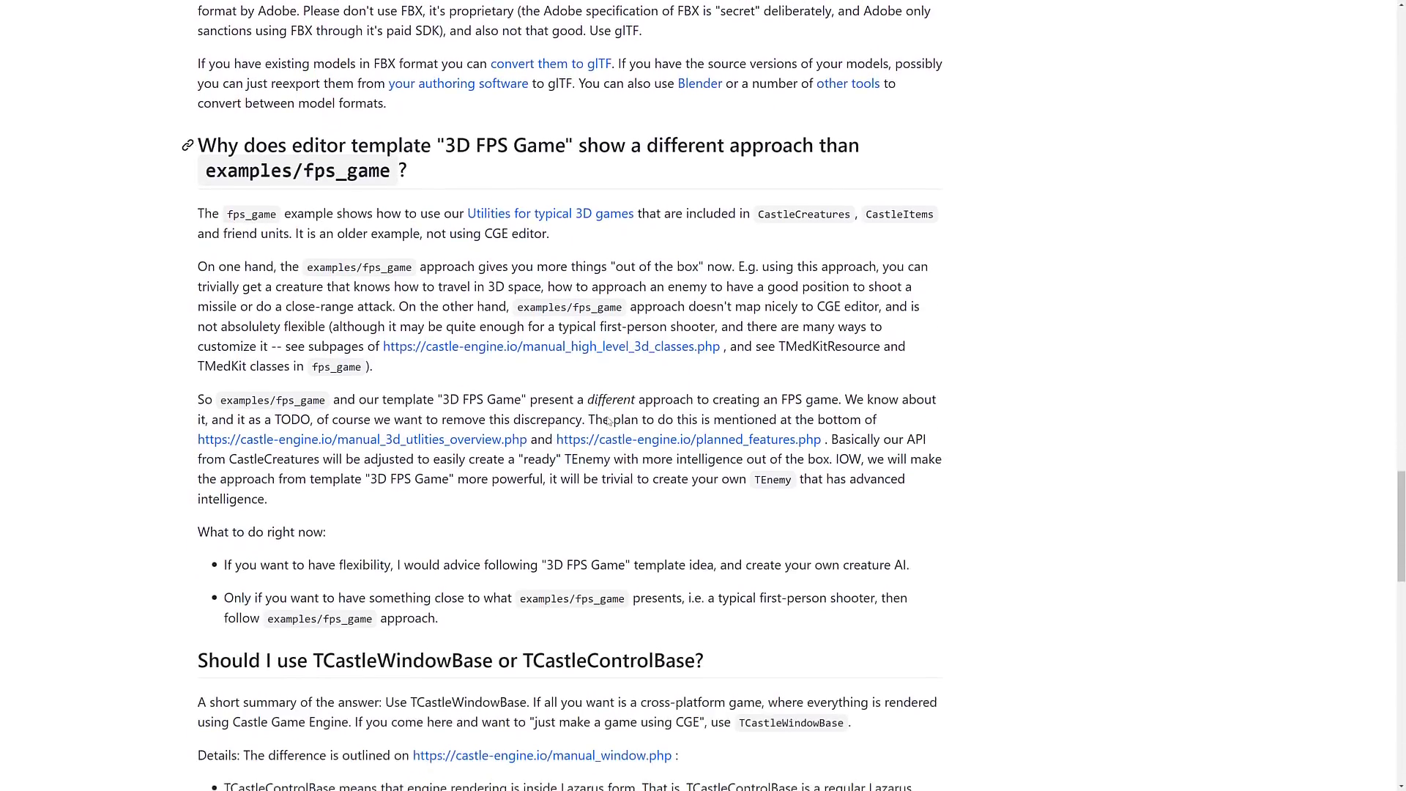
pyautogui.scroll(-3)
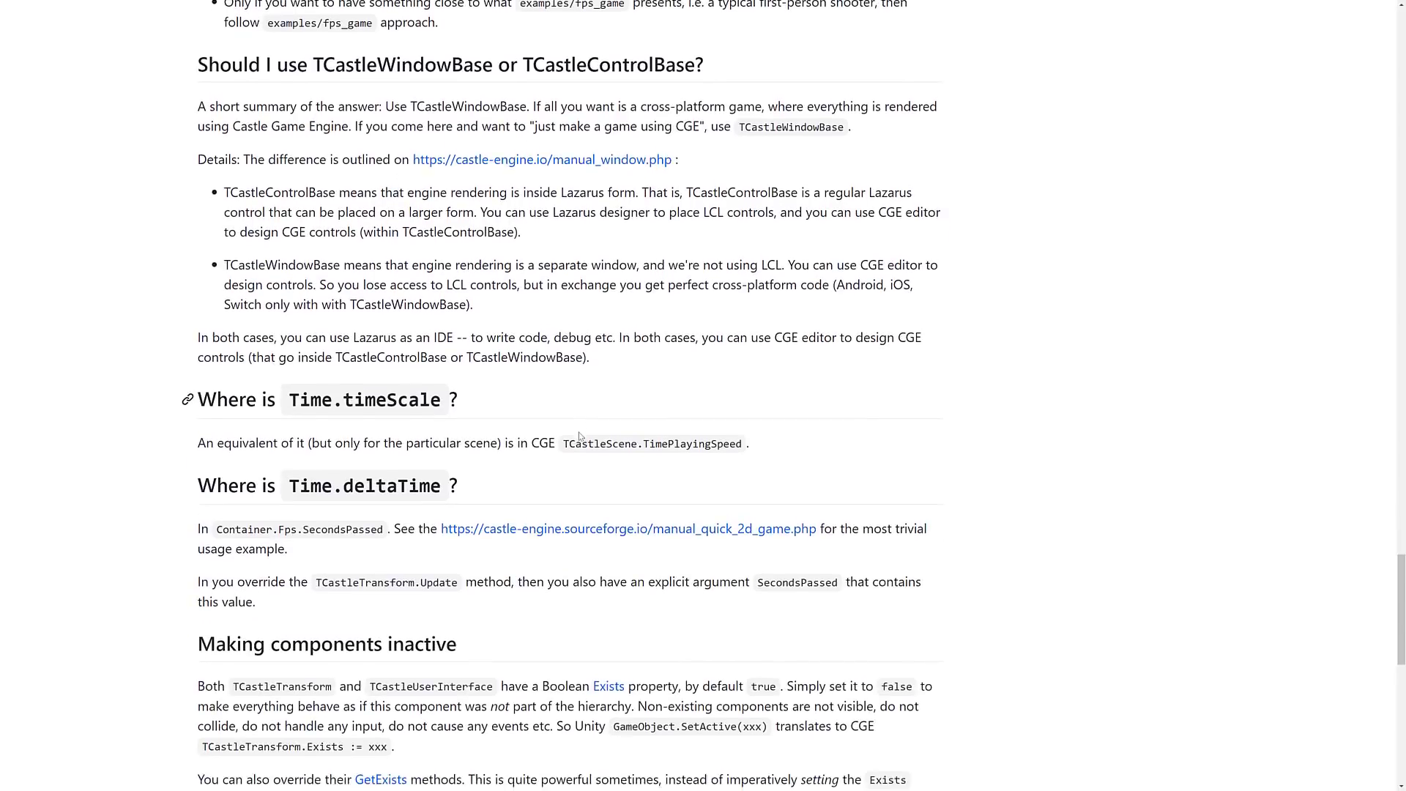
pyautogui.scroll(-3)
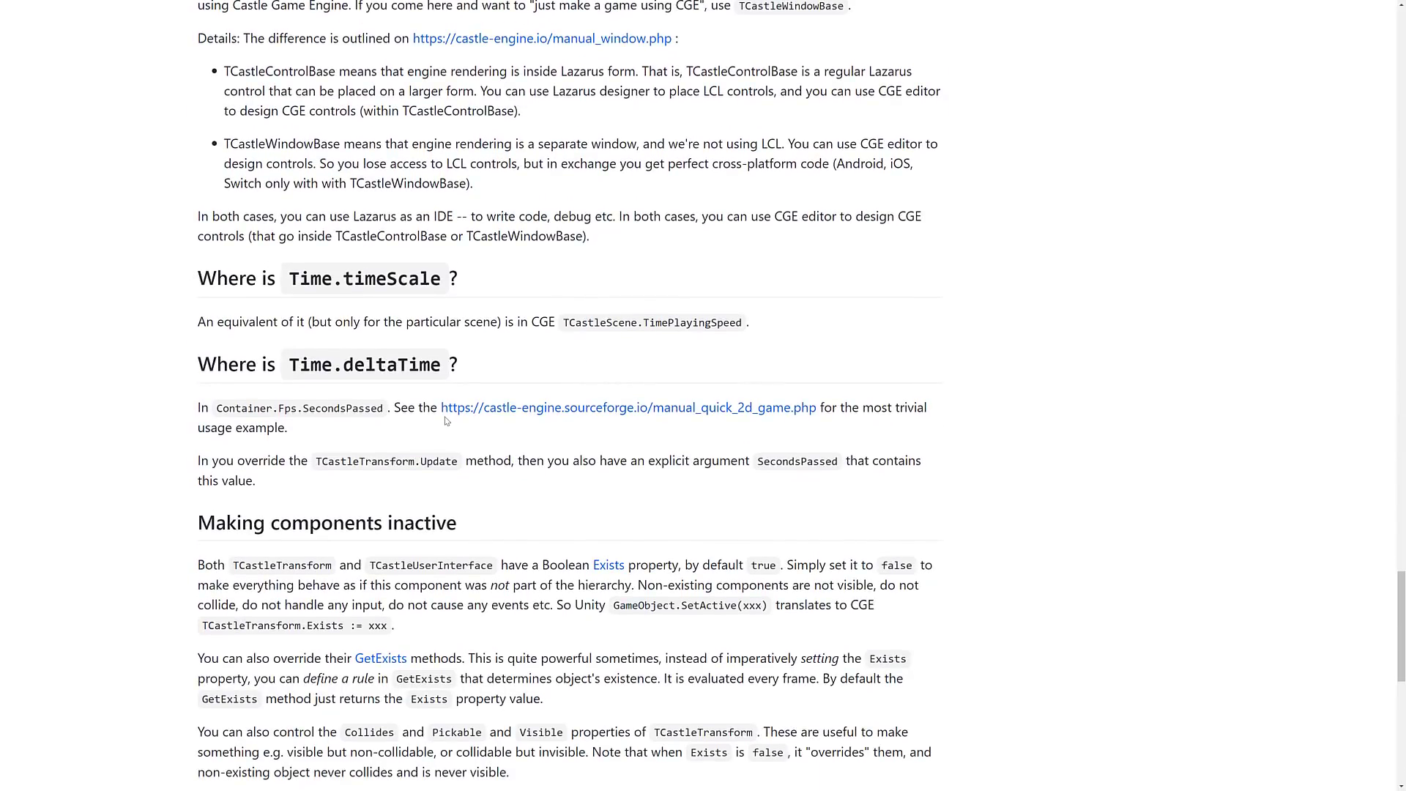
pyautogui.scroll(-3)
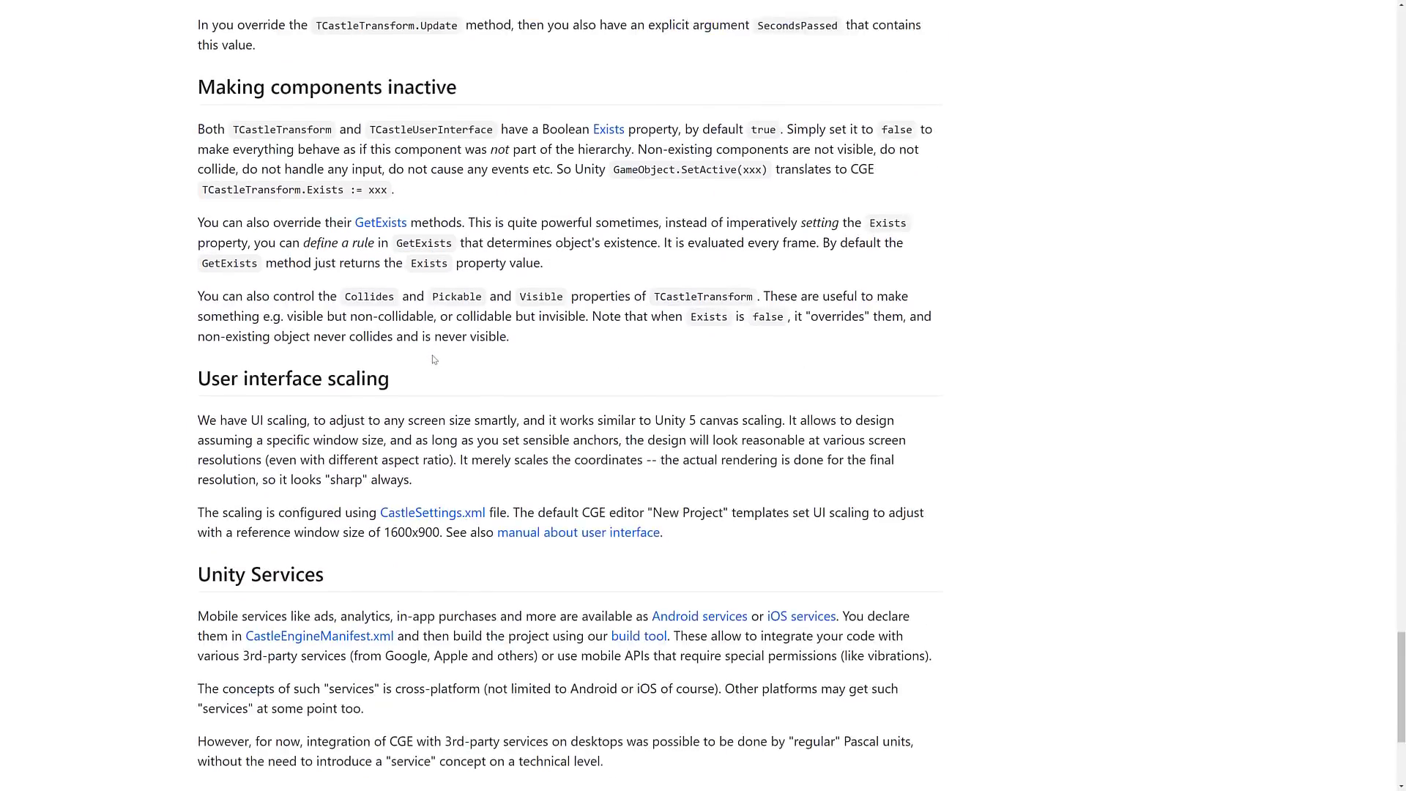
pyautogui.scroll(-3)
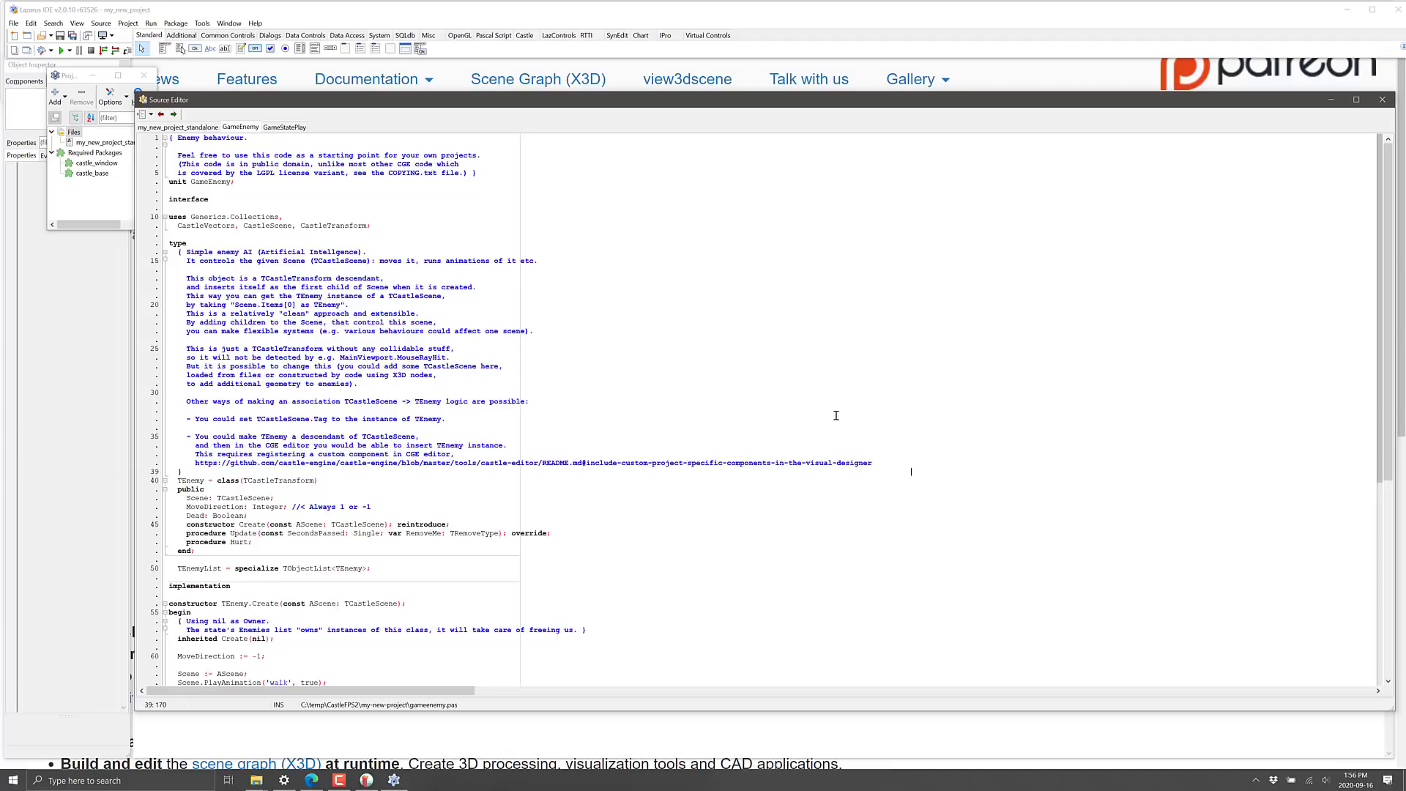
pyautogui.press('alt+tab')
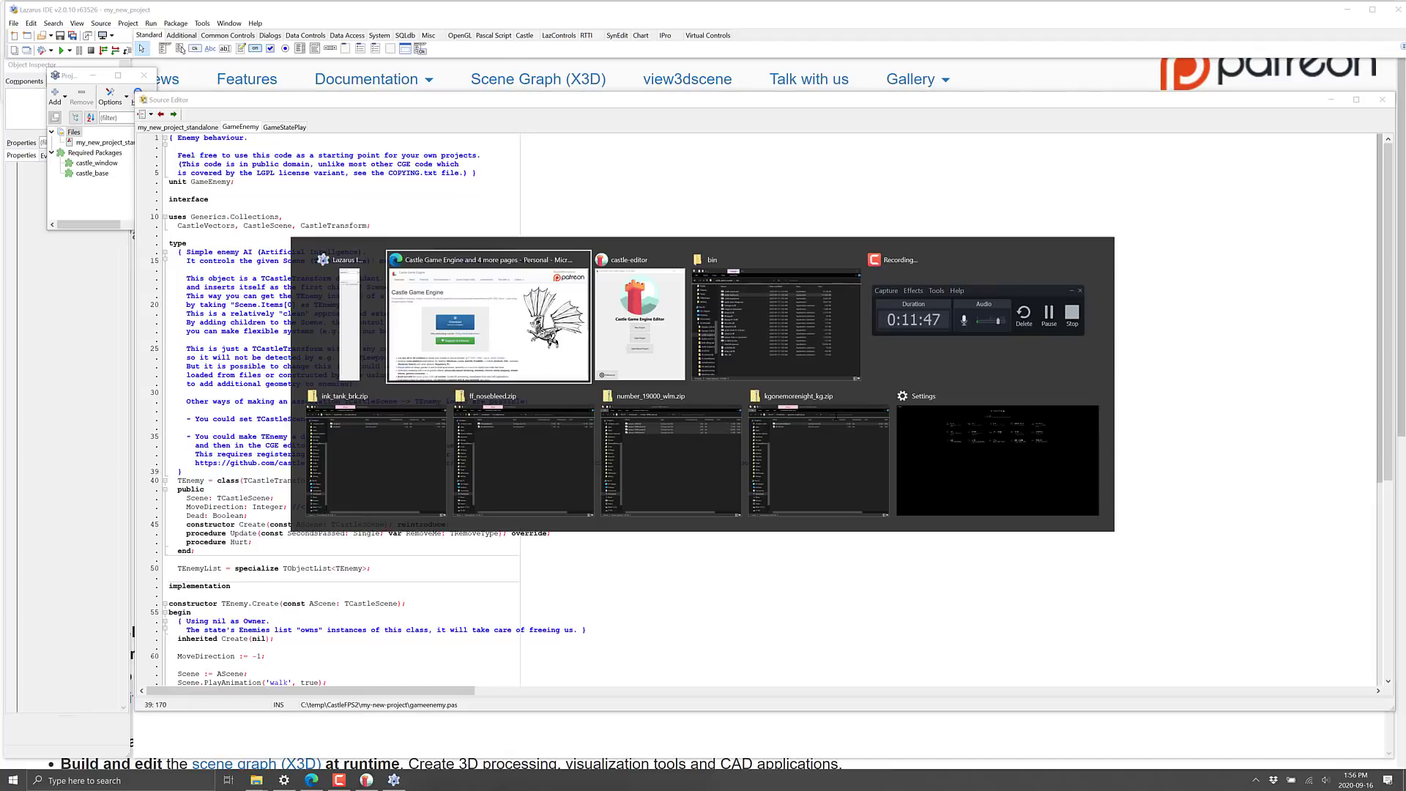